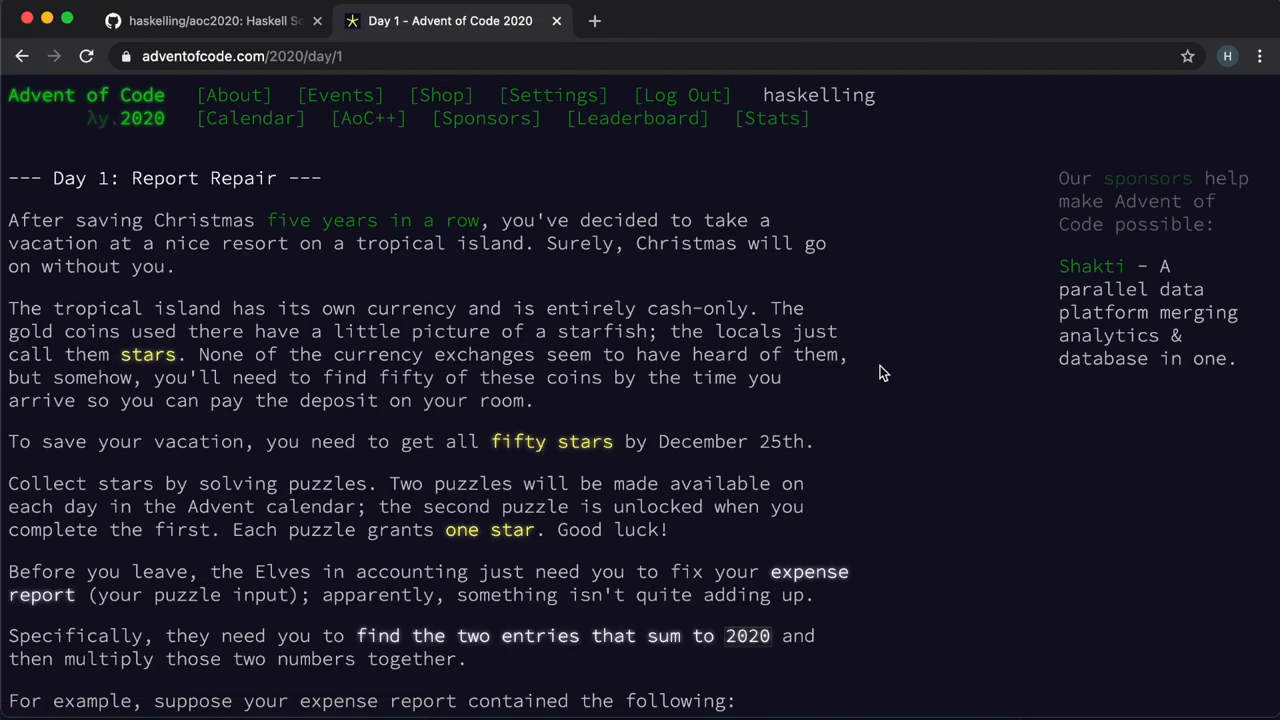
# Step: Scroll through the Day 1 Report Repair puzzle until the Answer field and Submit link appear
pyautogui.scroll(-3)
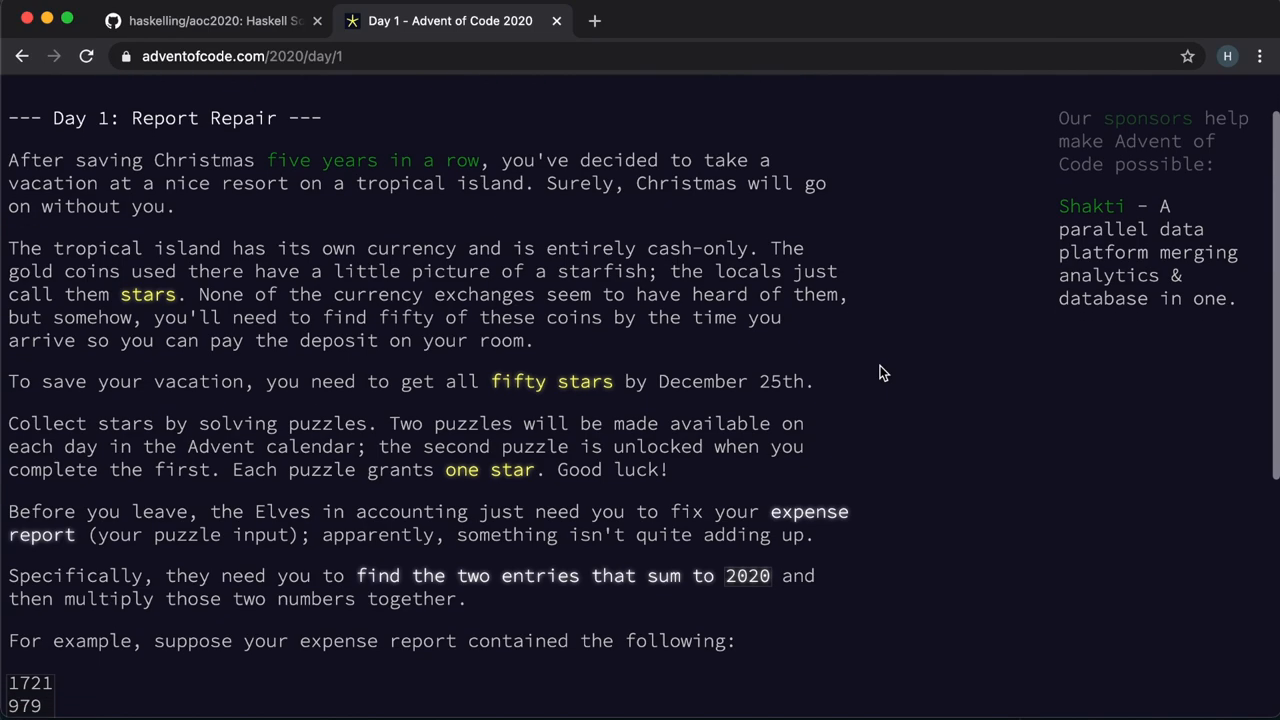
pyautogui.scroll(-3)
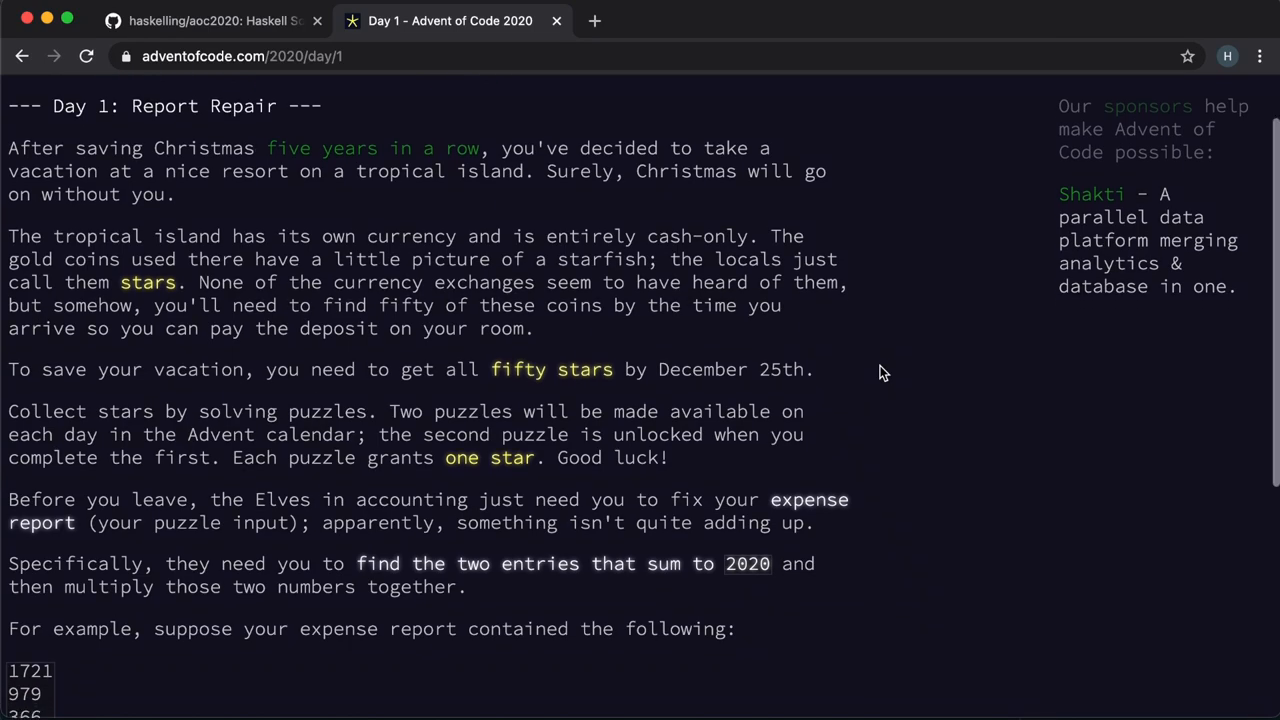
pyautogui.scroll(-3)
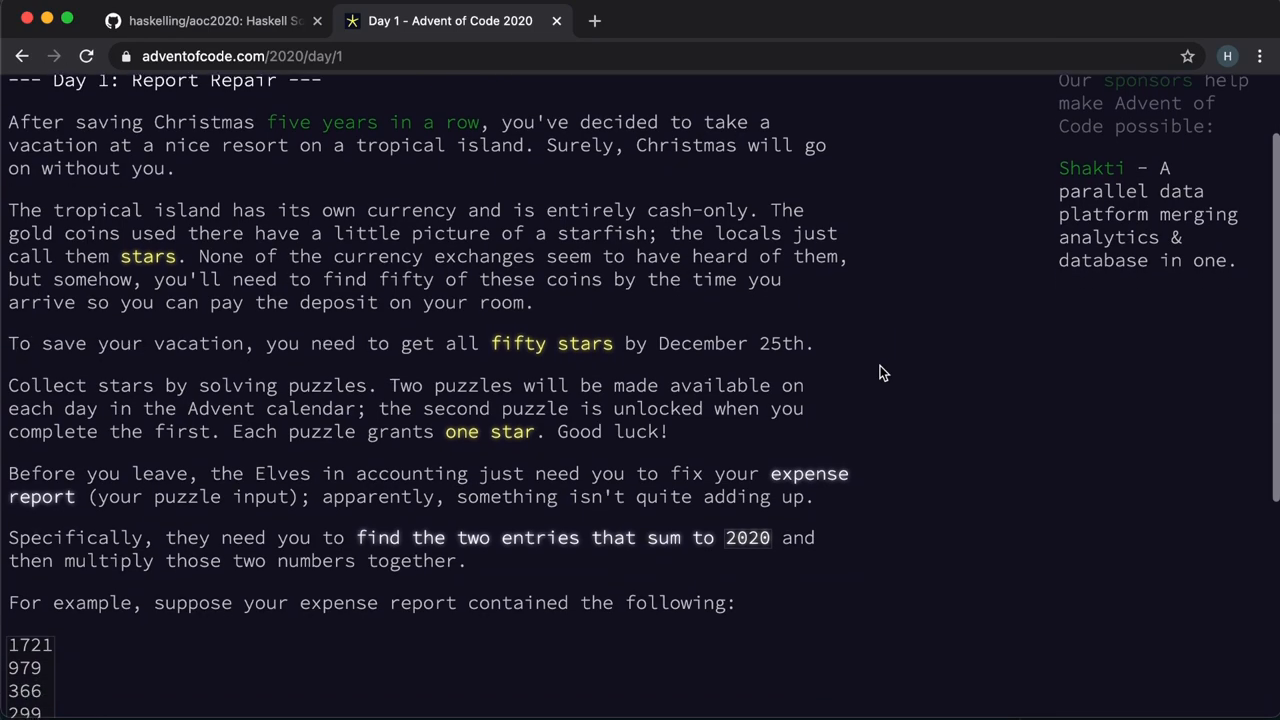
pyautogui.scroll(-3)
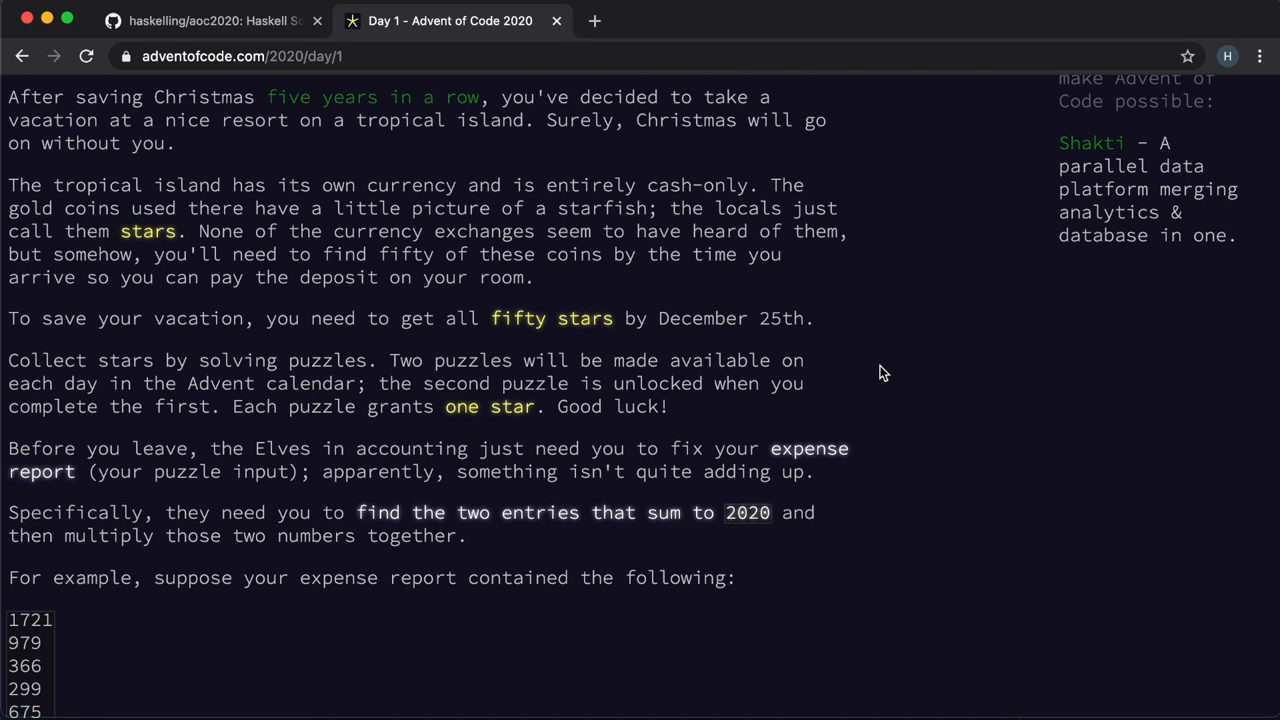
pyautogui.scroll(-3)
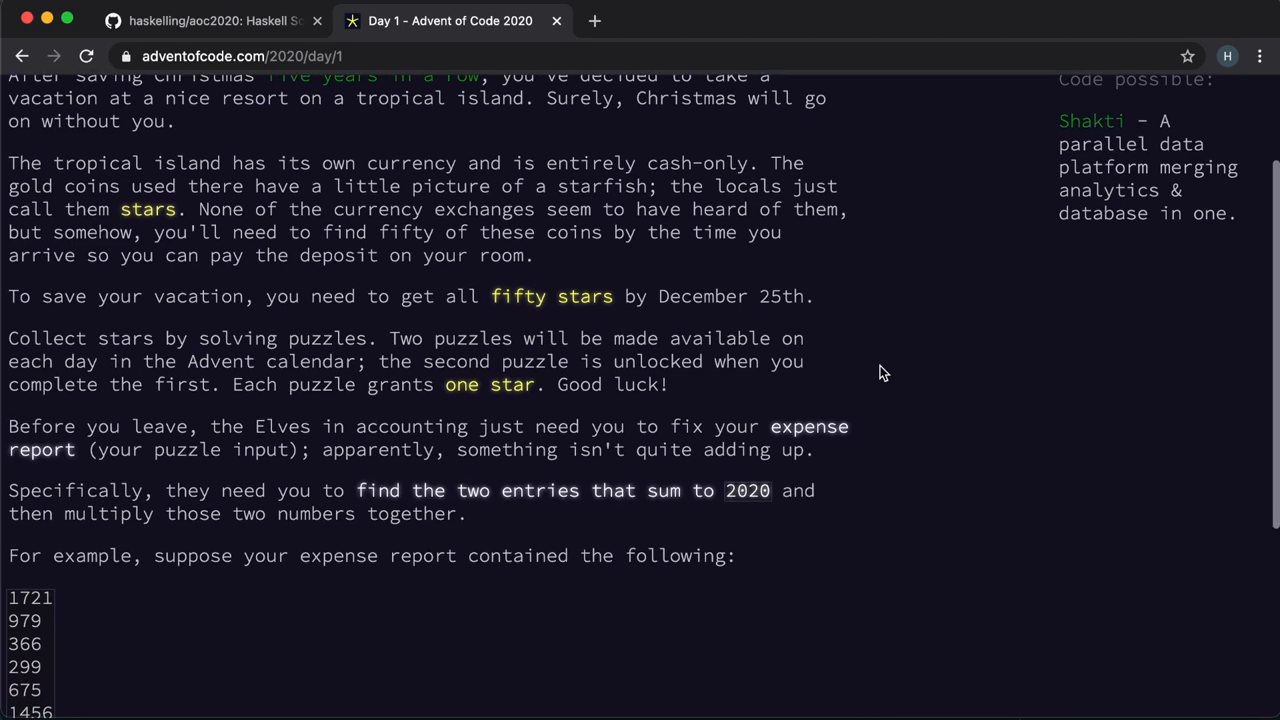
pyautogui.scroll(-3)
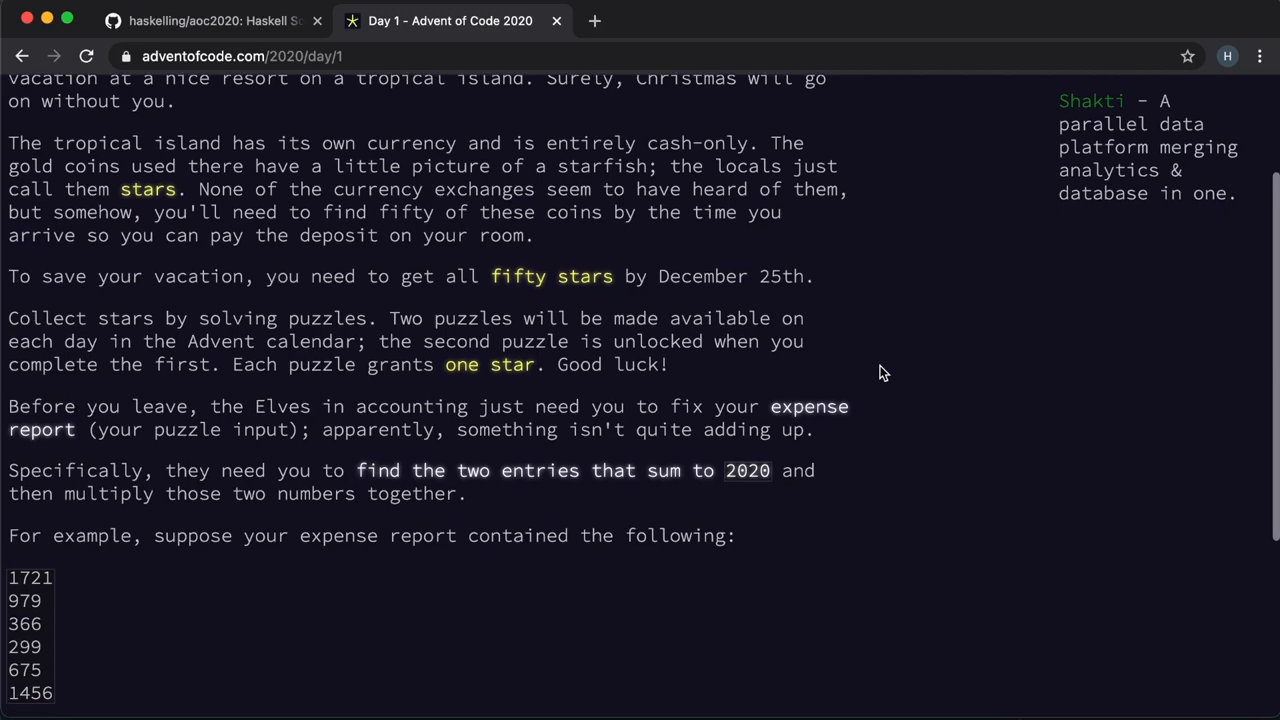
pyautogui.scroll(-3)
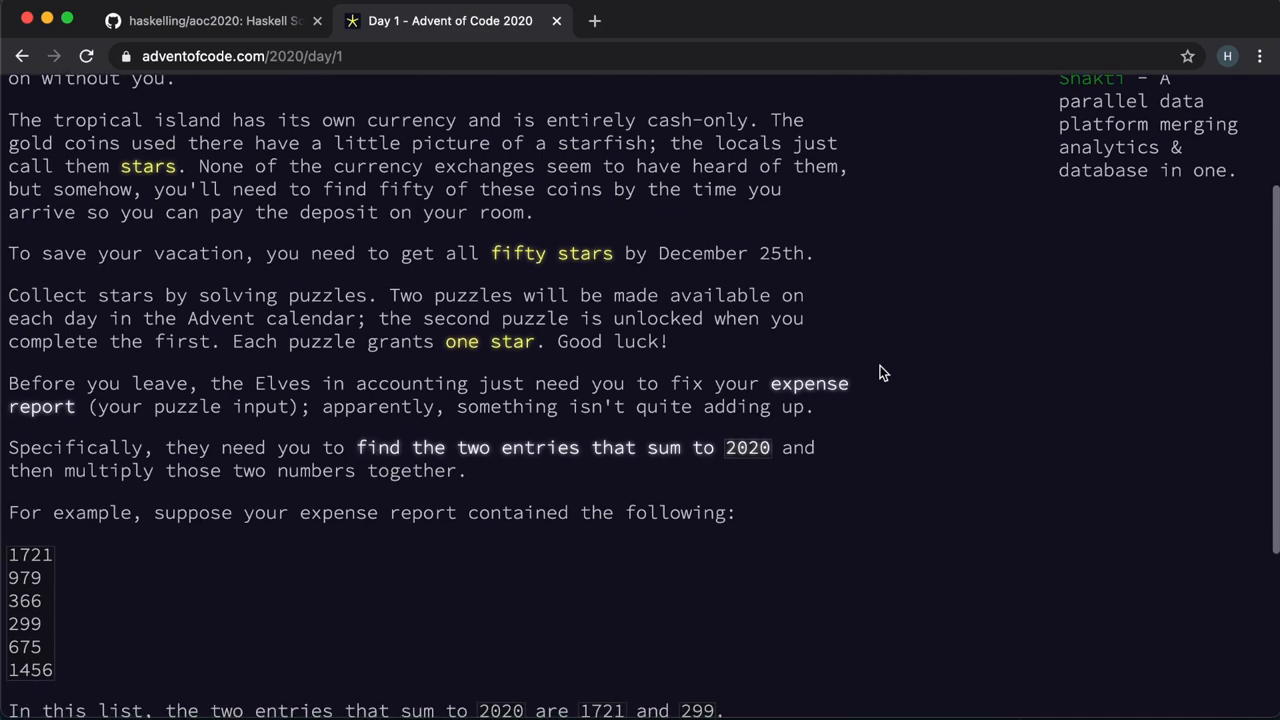
pyautogui.scroll(-3)
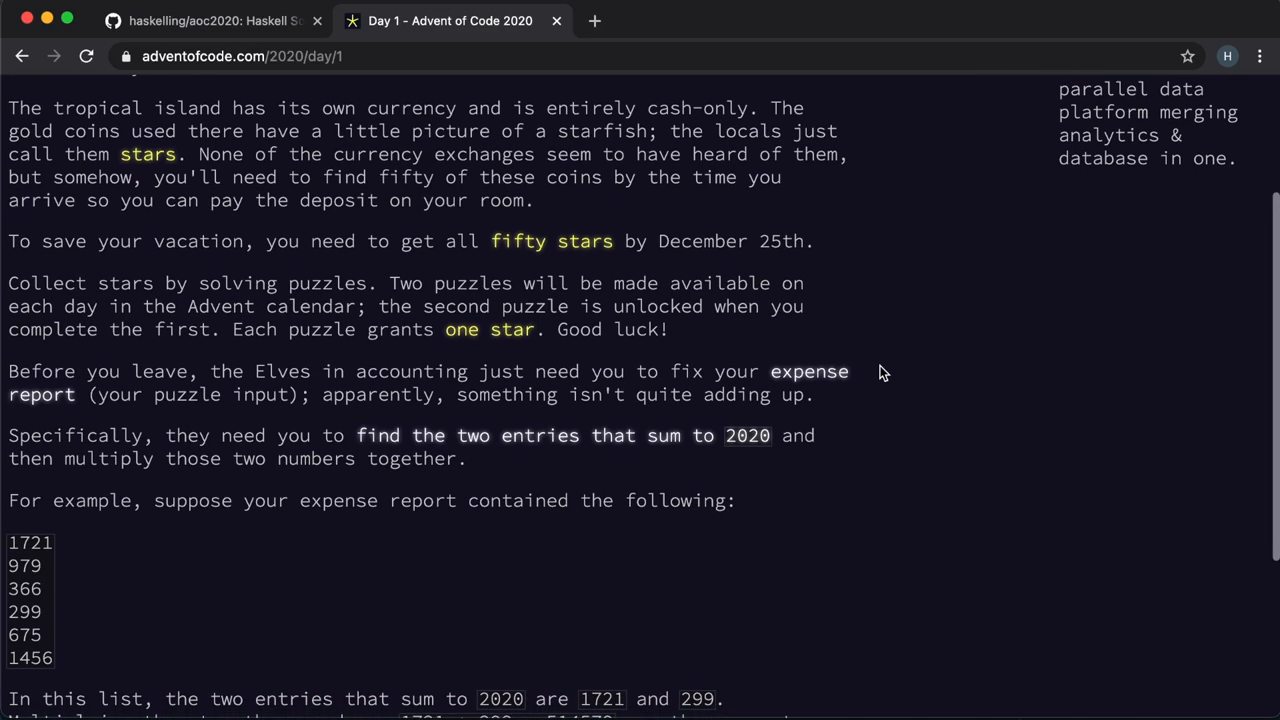
pyautogui.scroll(-3)
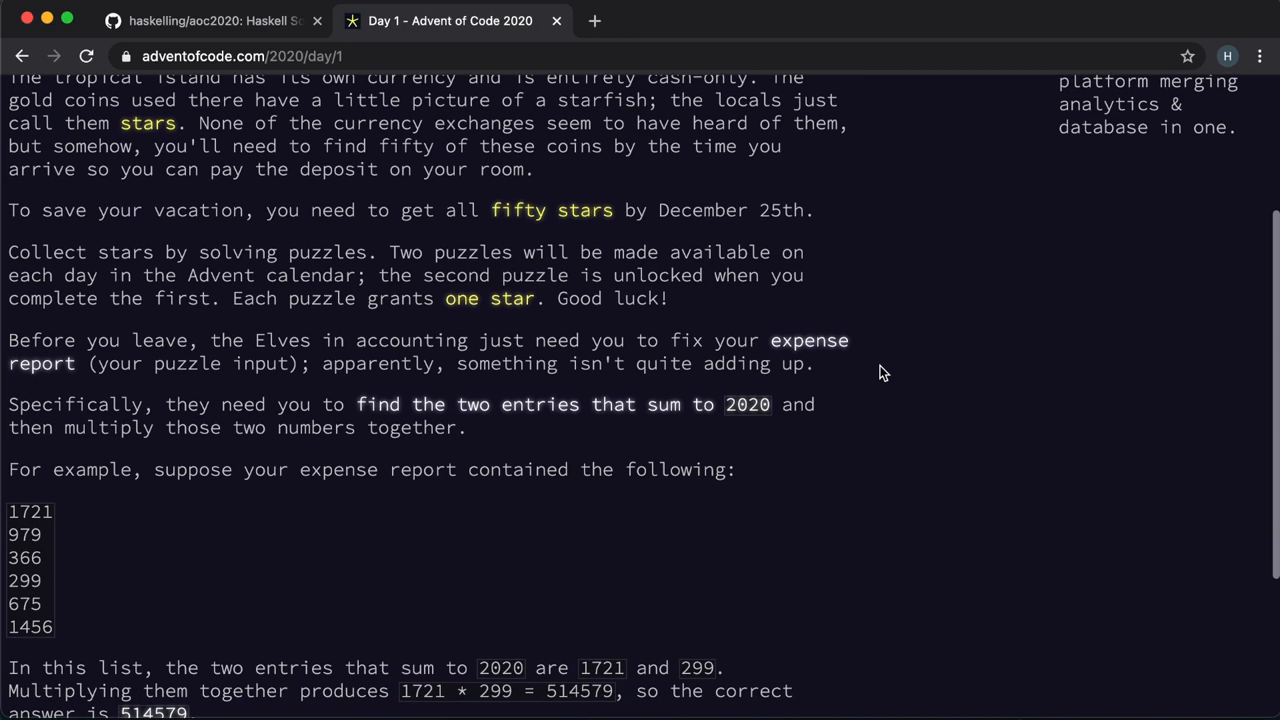
pyautogui.scroll(-3)
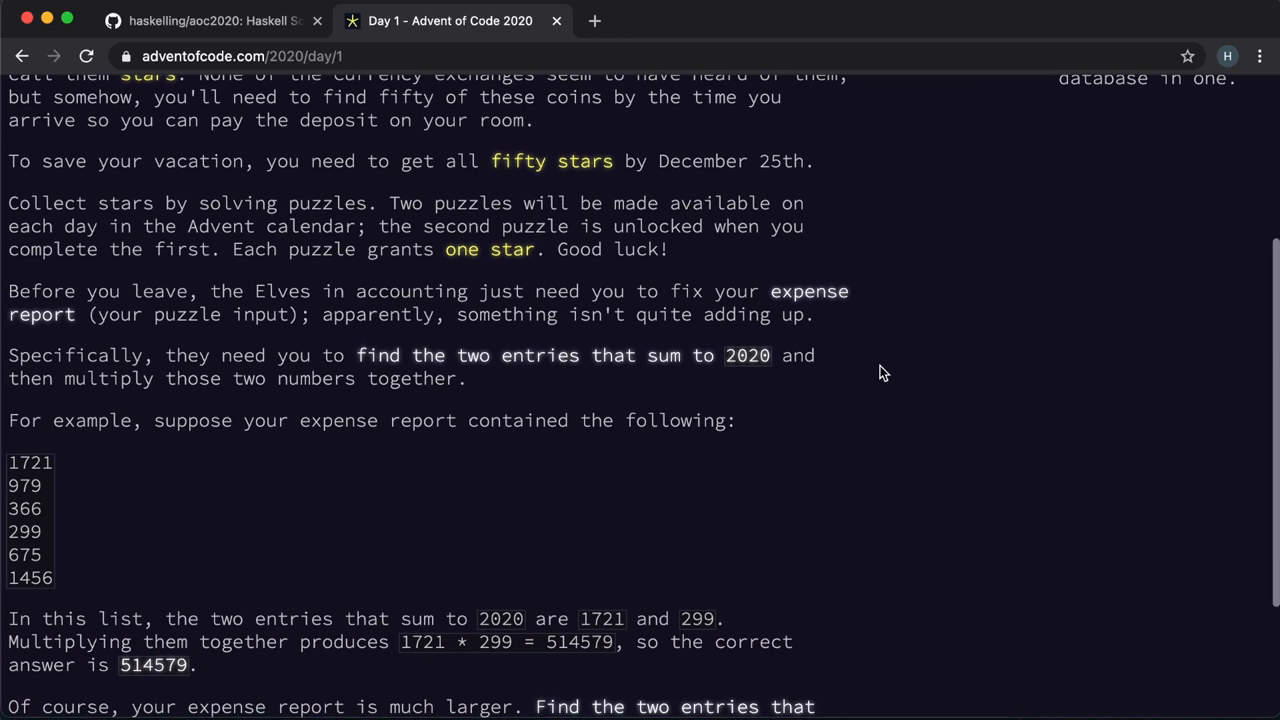
pyautogui.scroll(-3)
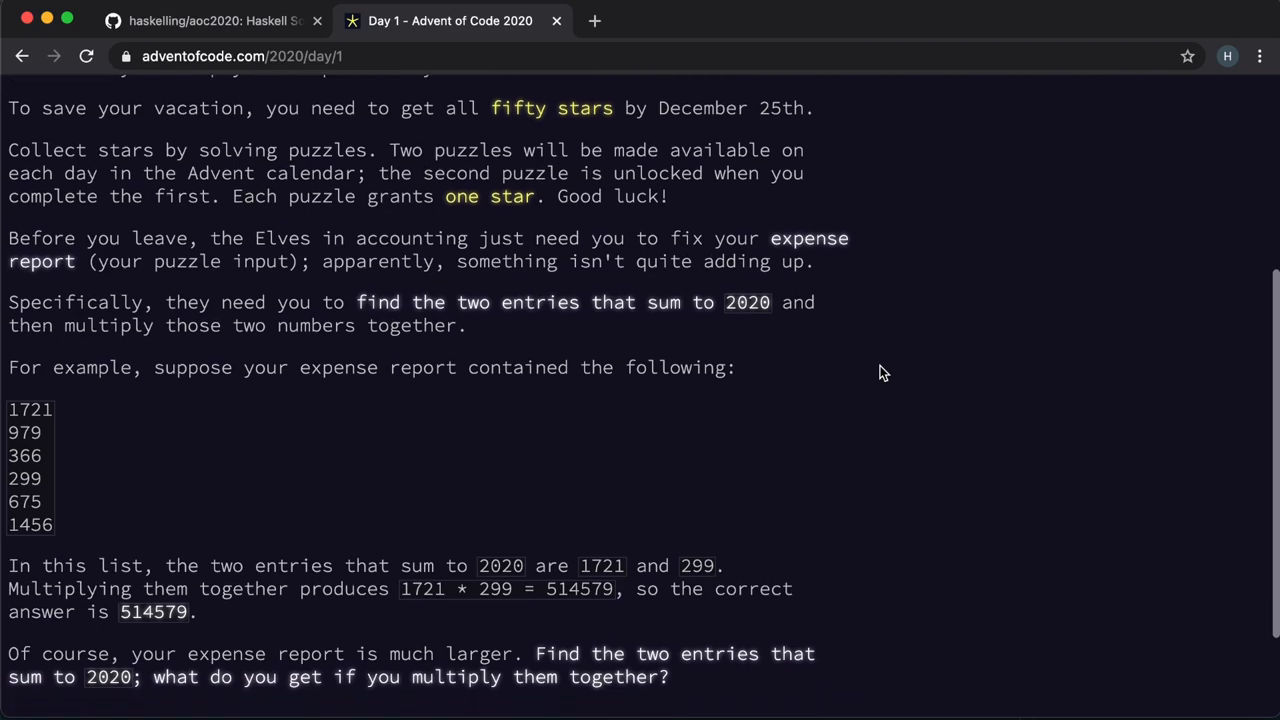
pyautogui.scroll(-3)
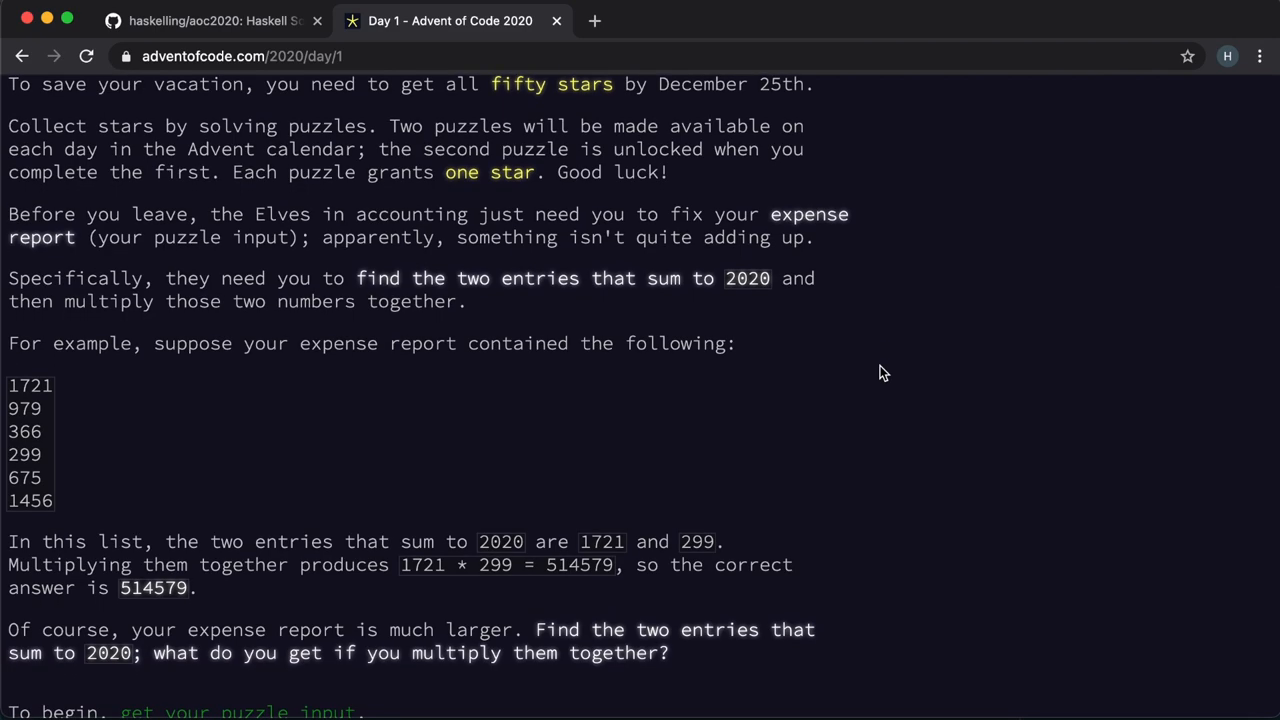
pyautogui.scroll(-3)
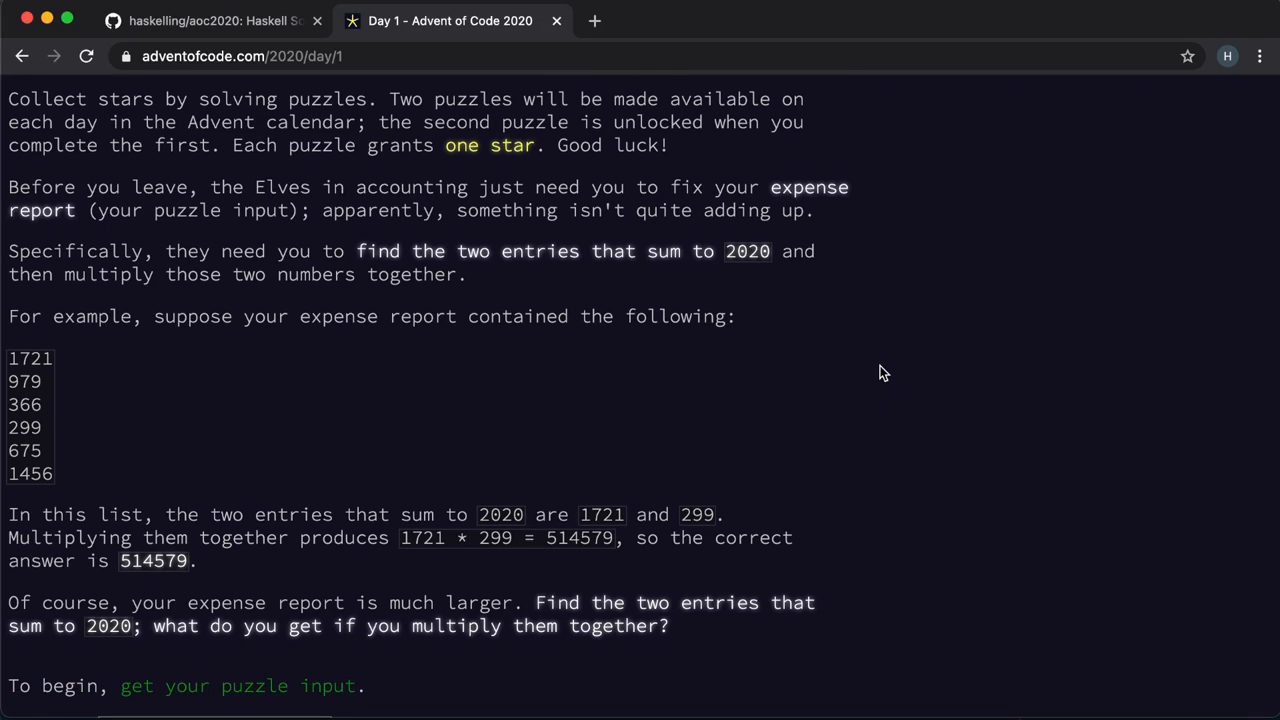
pyautogui.scroll(-3)
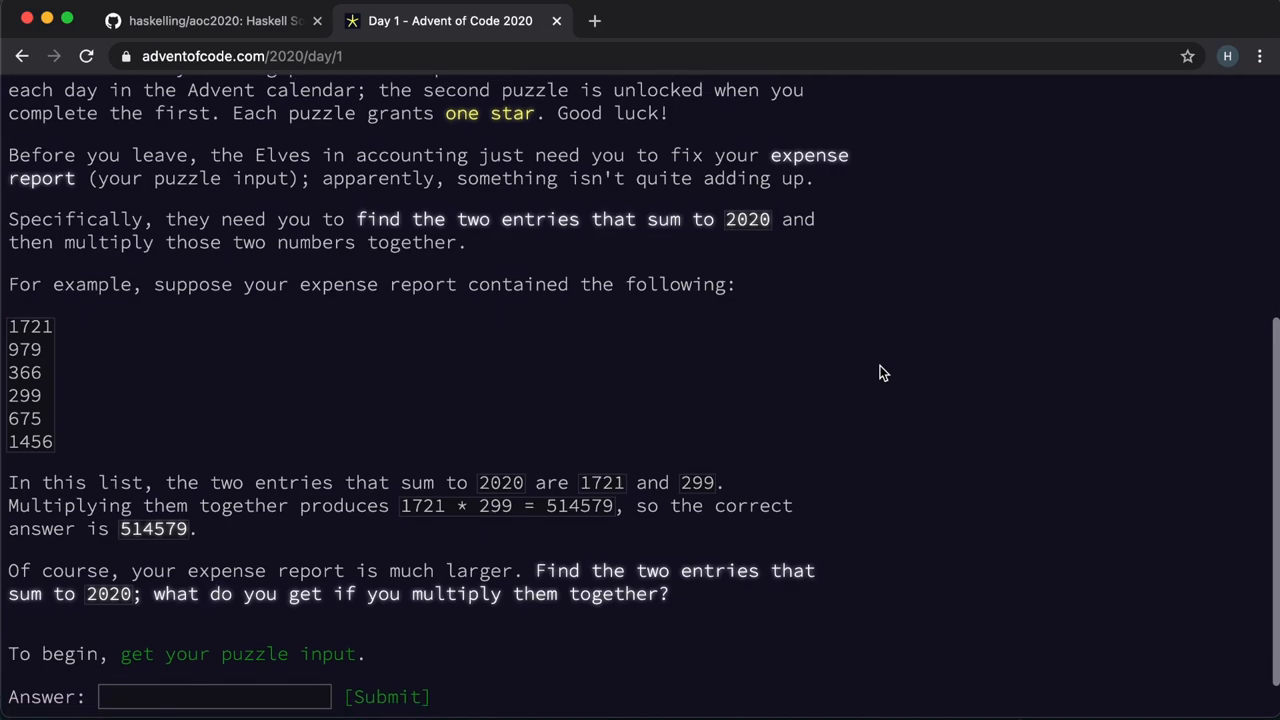
pyautogui.scroll(-3)
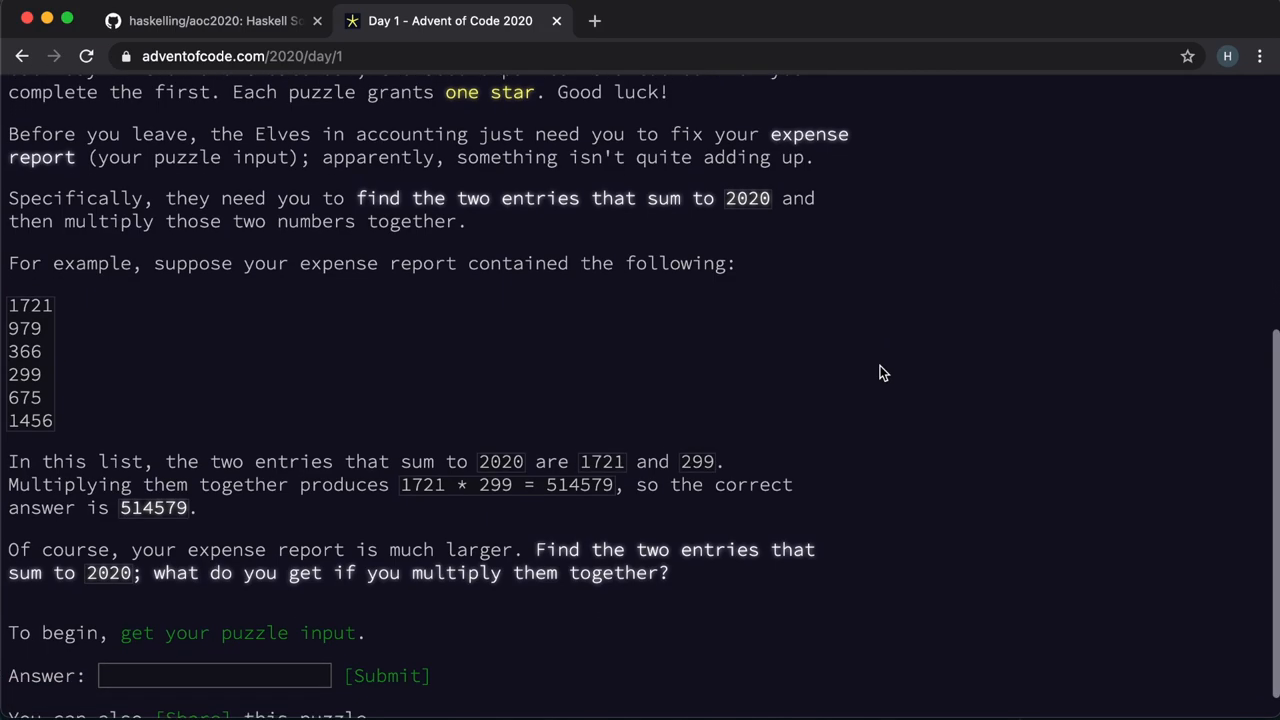
pyautogui.scroll(-3)
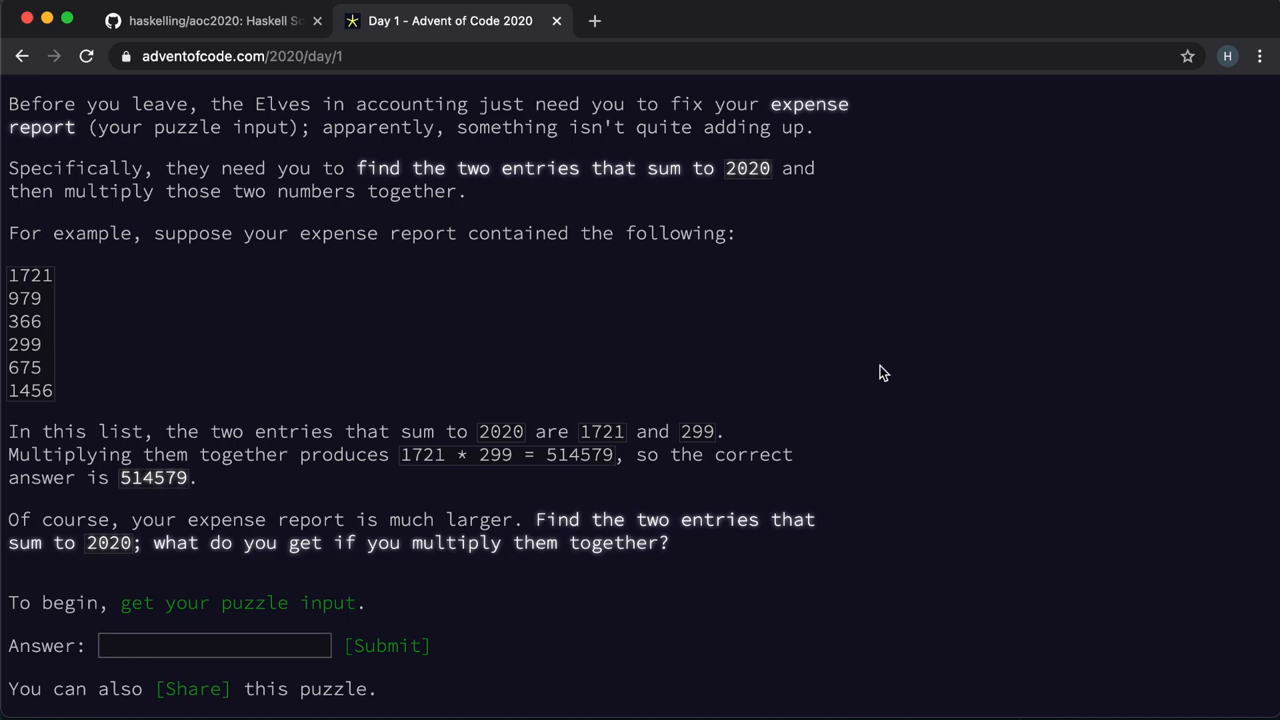
pyautogui.moveTo(812, 344)
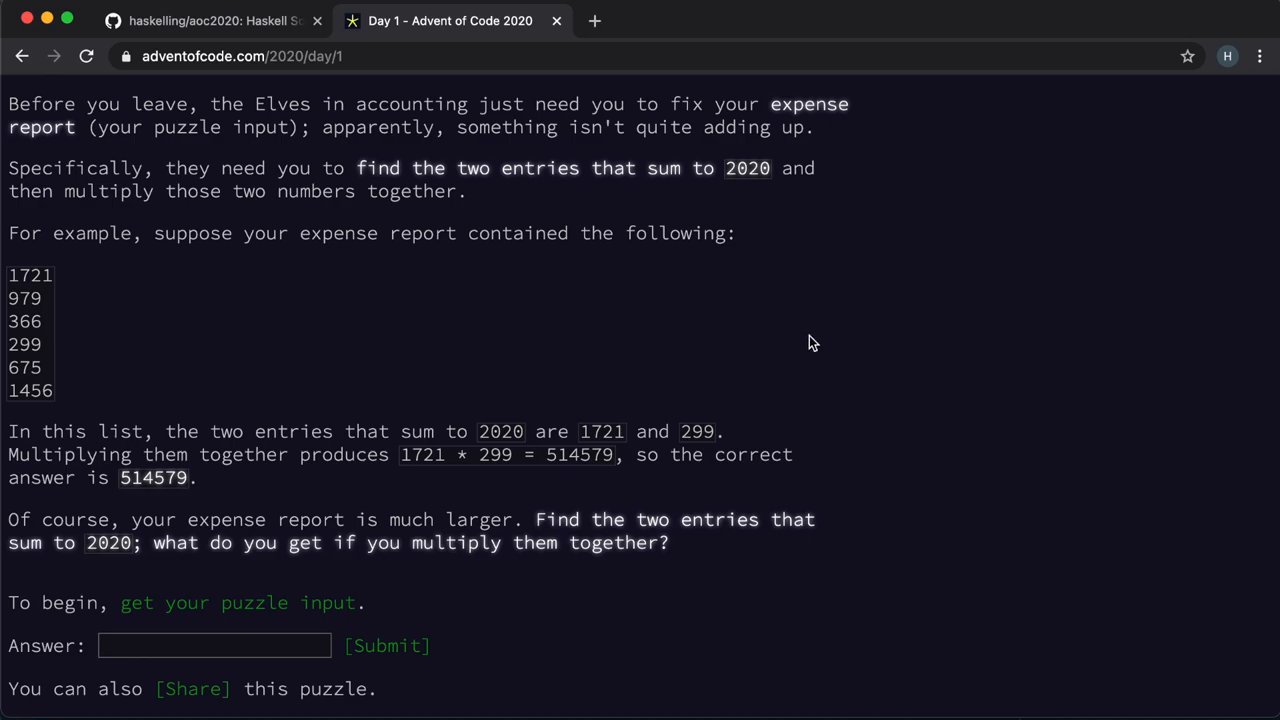
pyautogui.moveTo(730, 322)
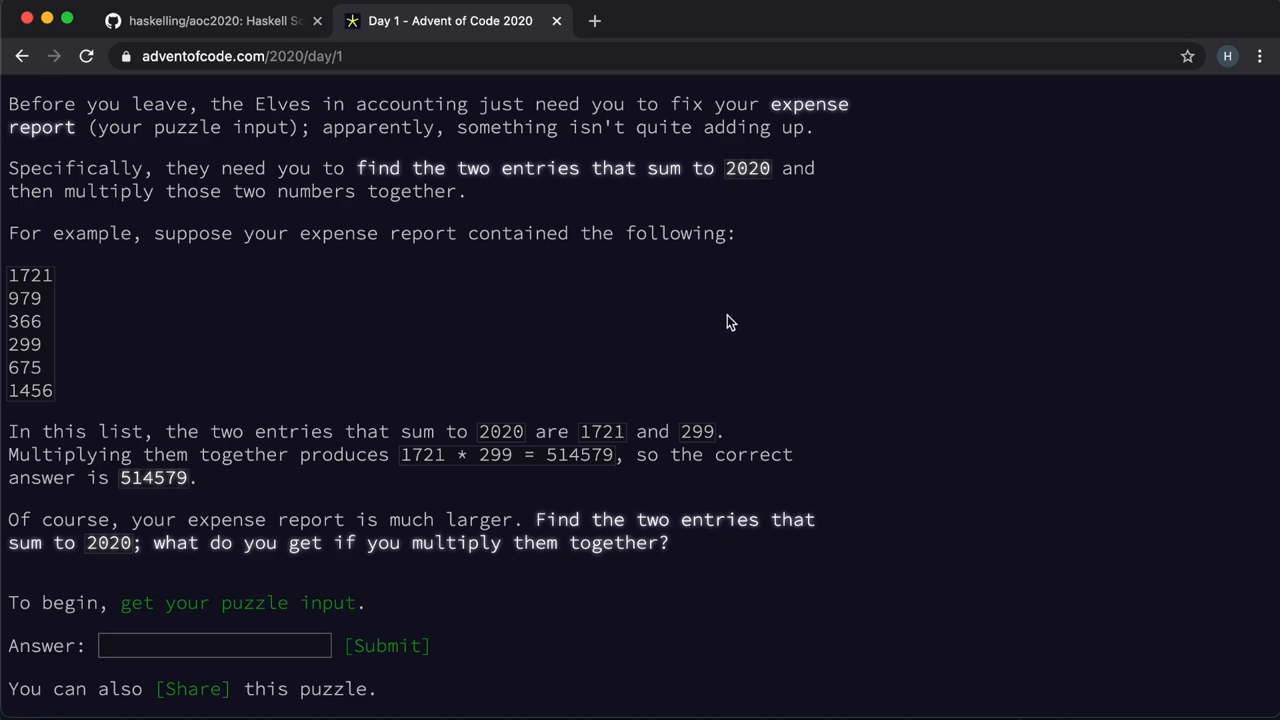
pyautogui.moveTo(708, 320)
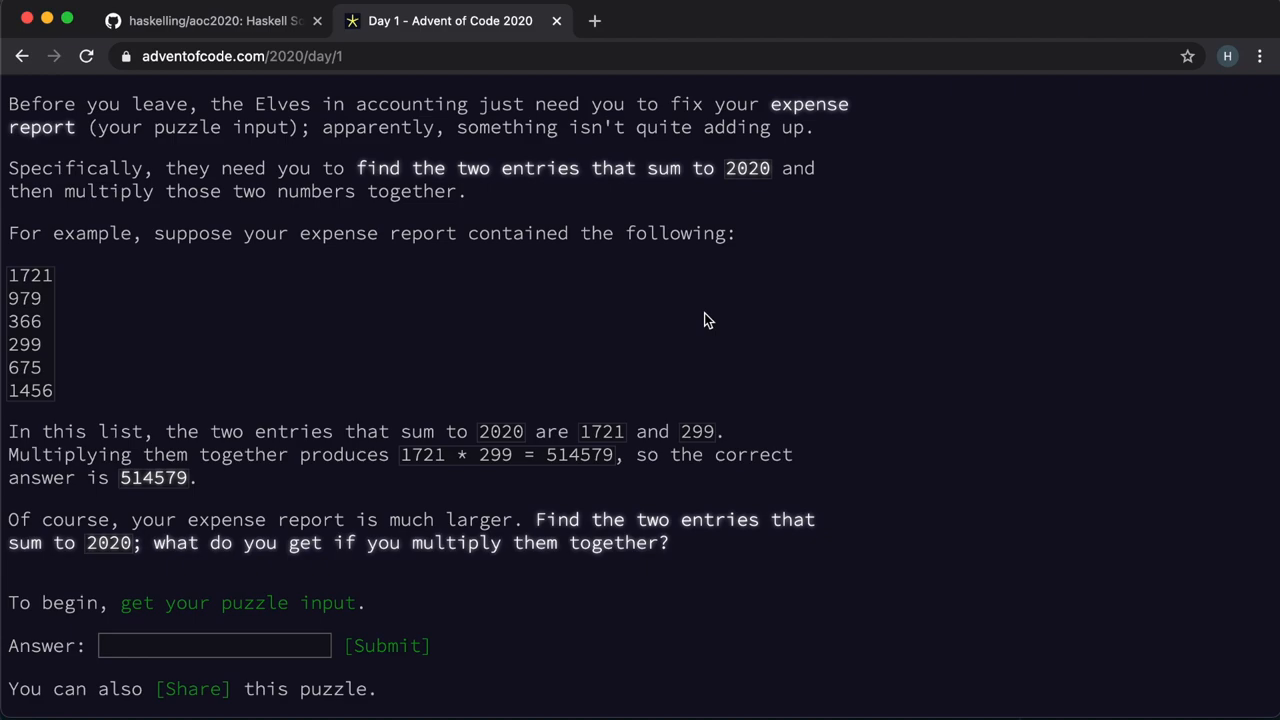
pyautogui.moveTo(530, 432)
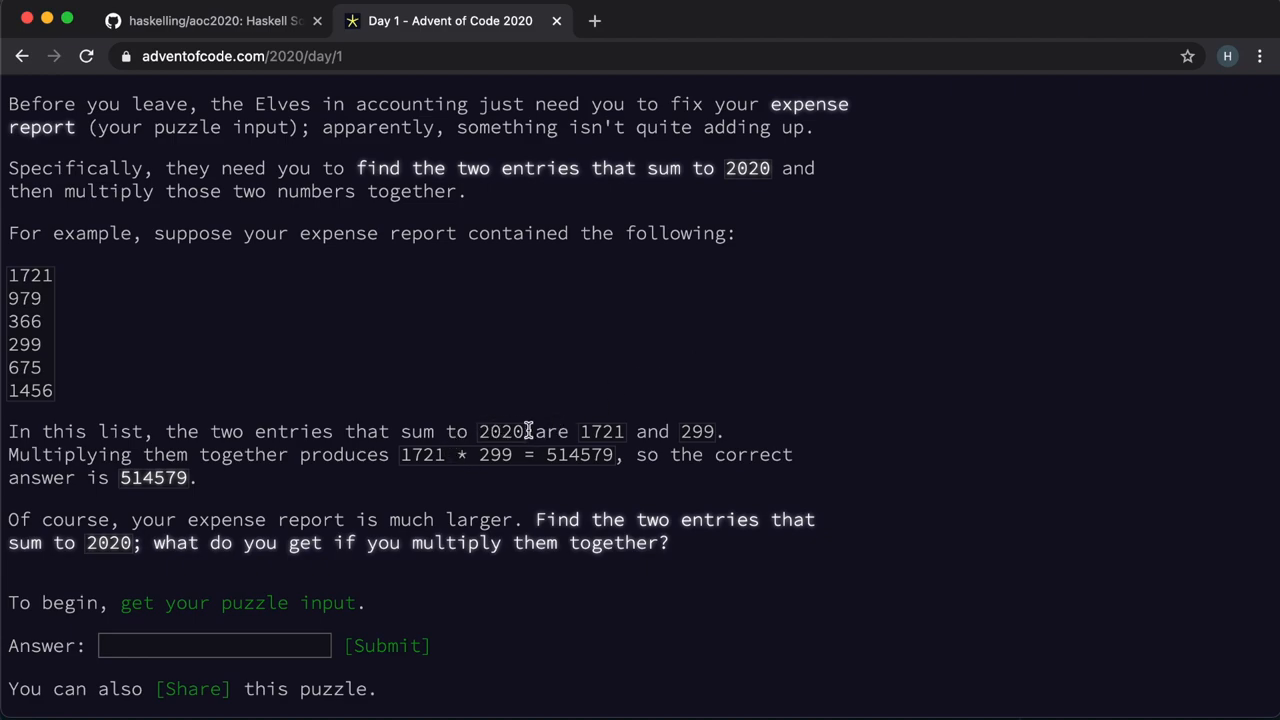
pyautogui.doubleClick(28, 276)
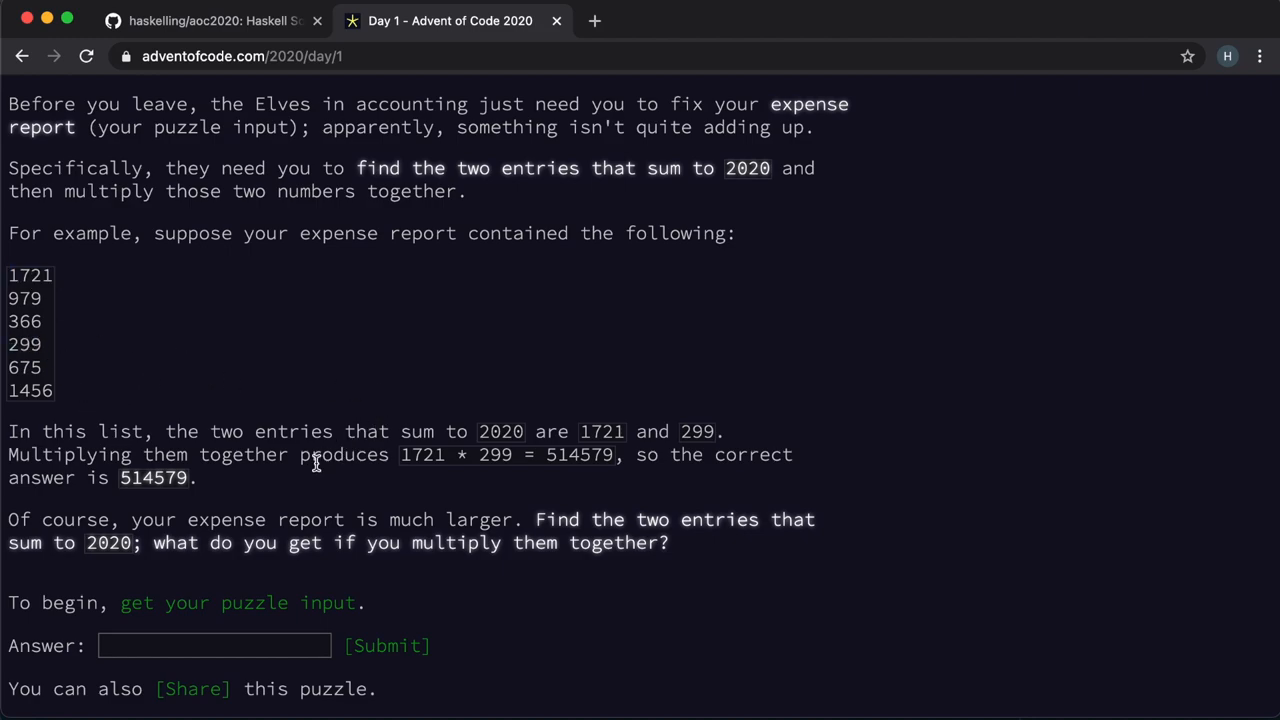
pyautogui.moveTo(550, 472)
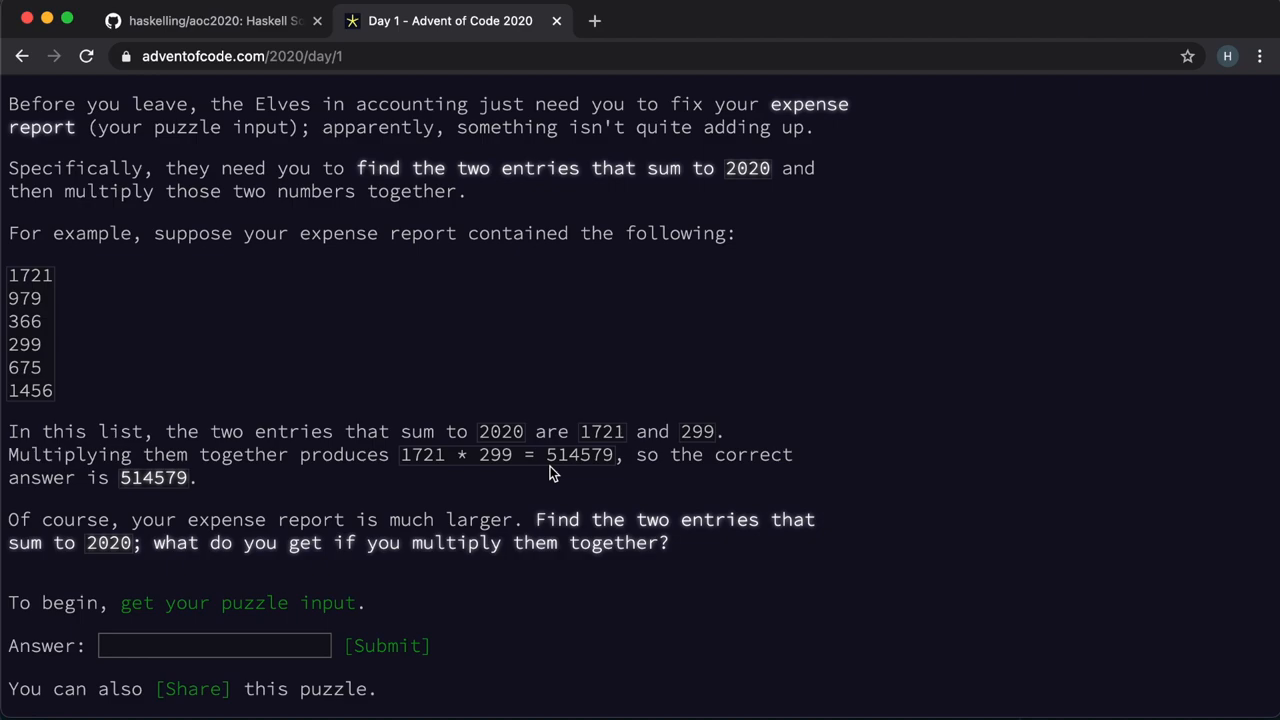
pyautogui.moveTo(520, 510)
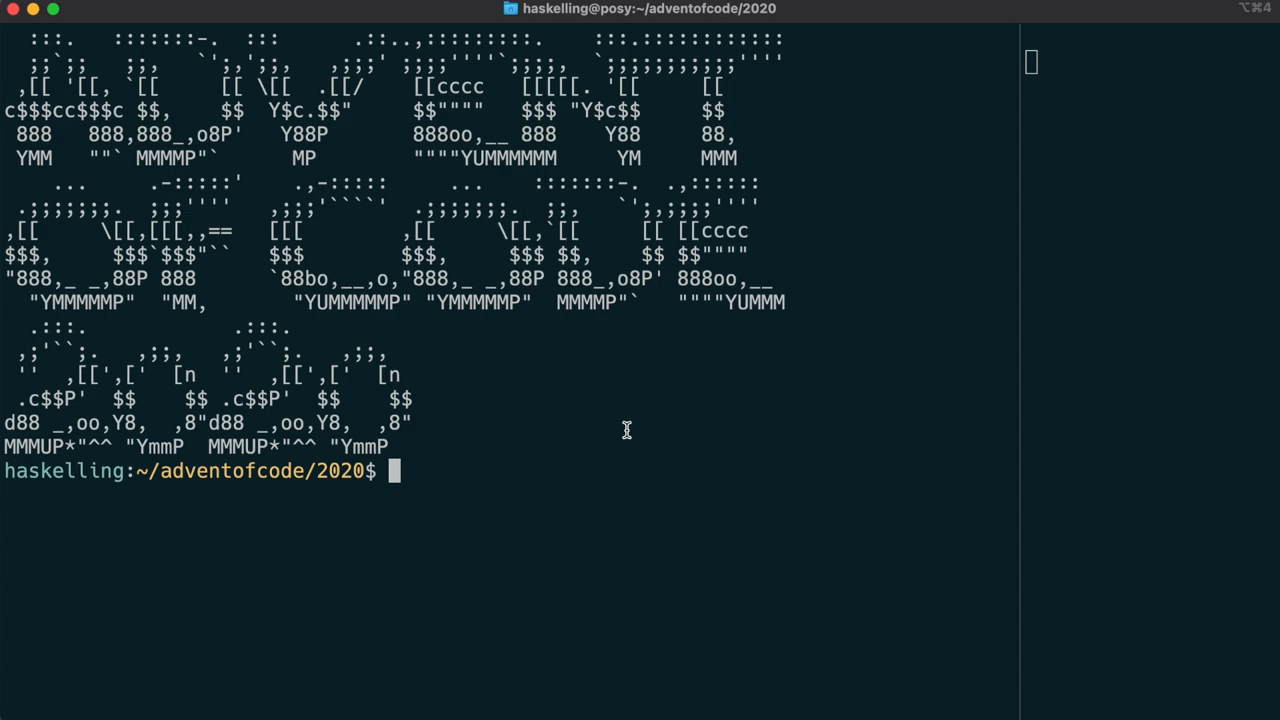
# Step: Run ./get to download 1.input, list the files, and type the vi 1a.hs command
pyautogui.write('./get')
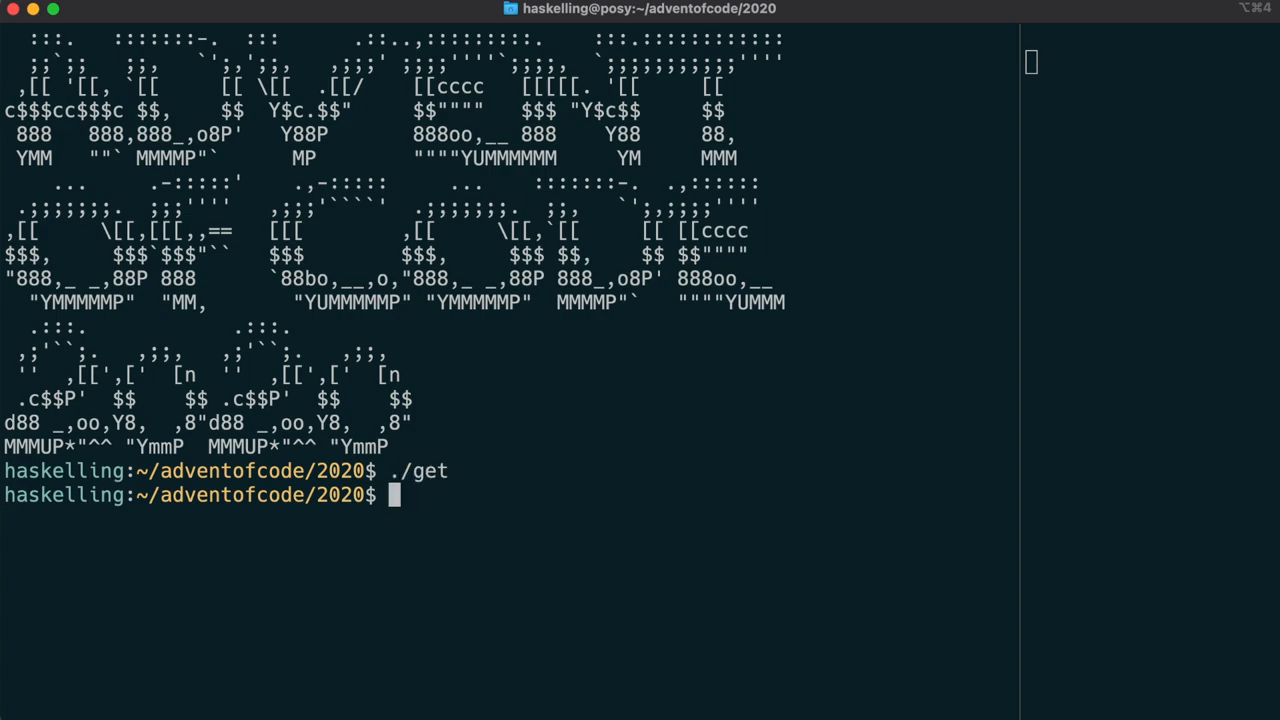
pyautogui.write('ls')
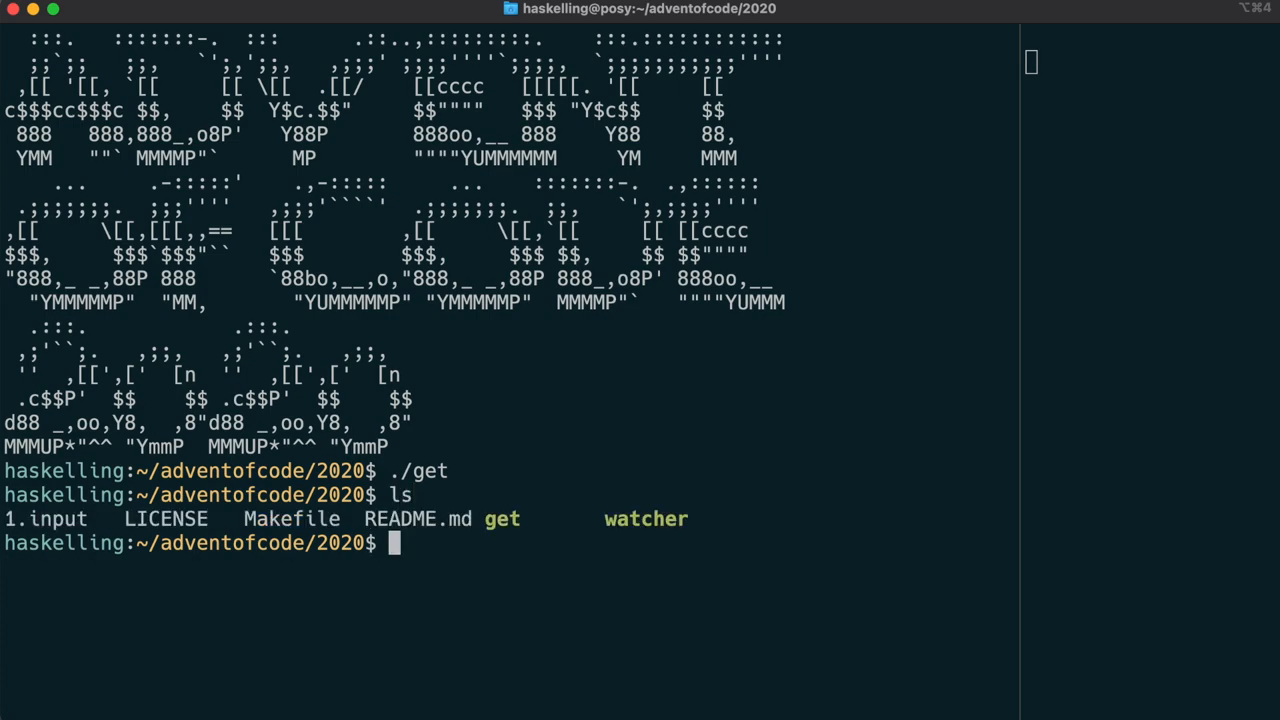
pyautogui.write('vi 1a.')
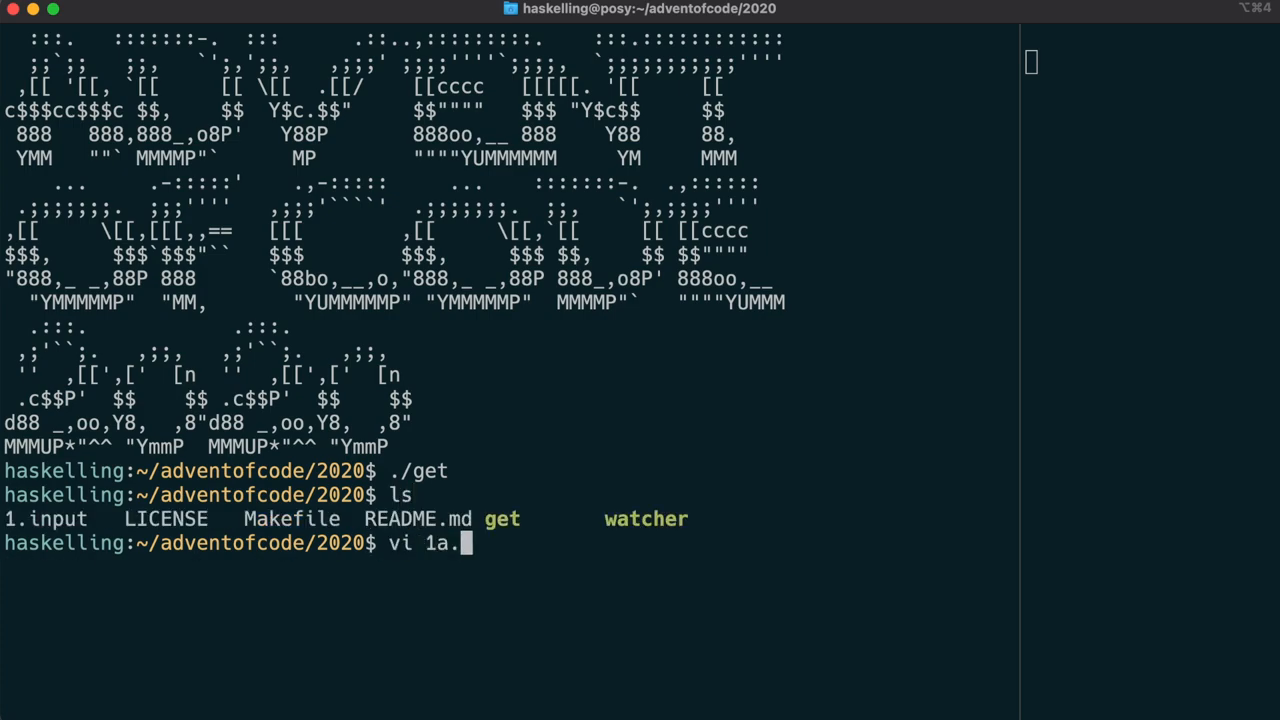
pyautogui.write('hs')
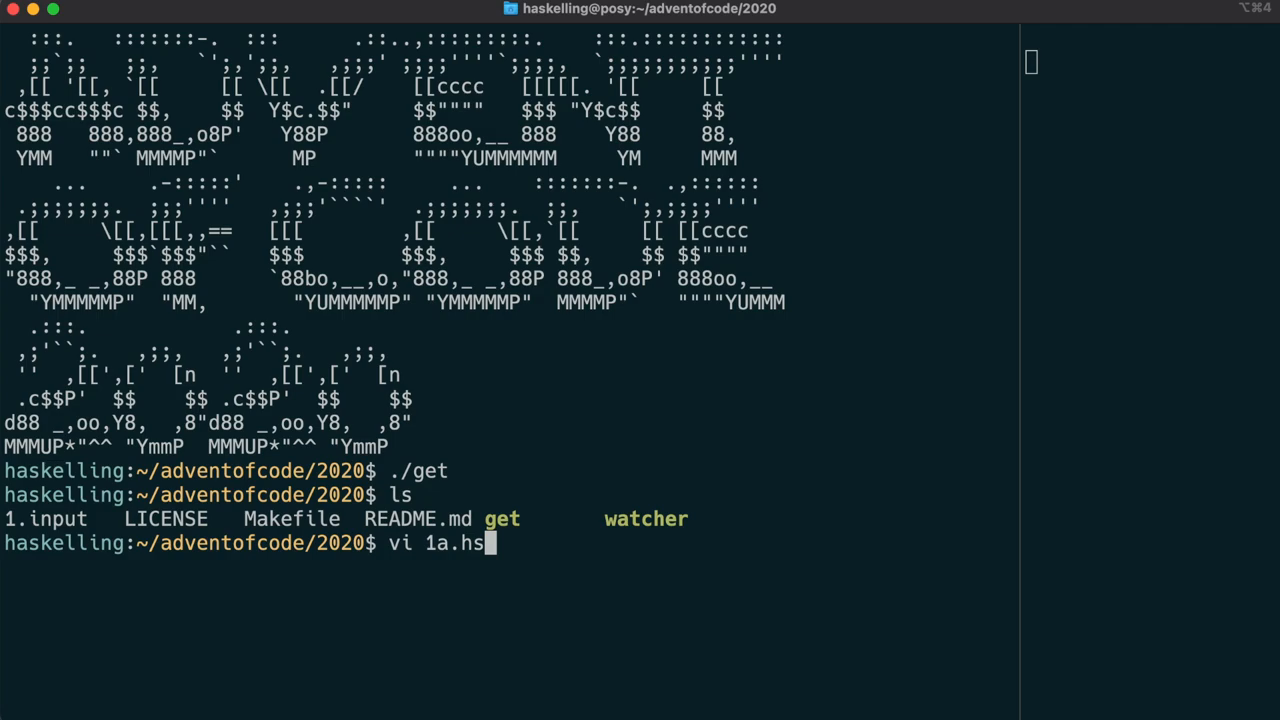
# Step: Open 1a.hs in Vim and add an import Prelude line
pyautogui.press('enter')
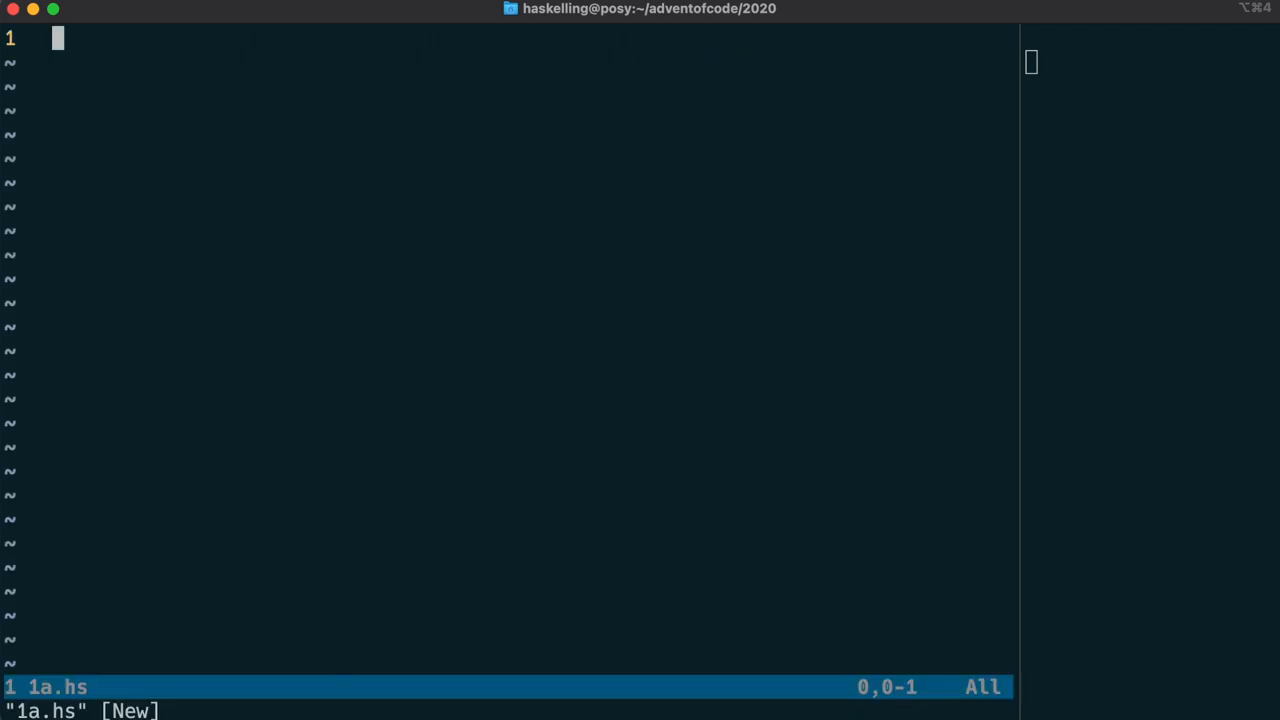
pyautogui.write('in')
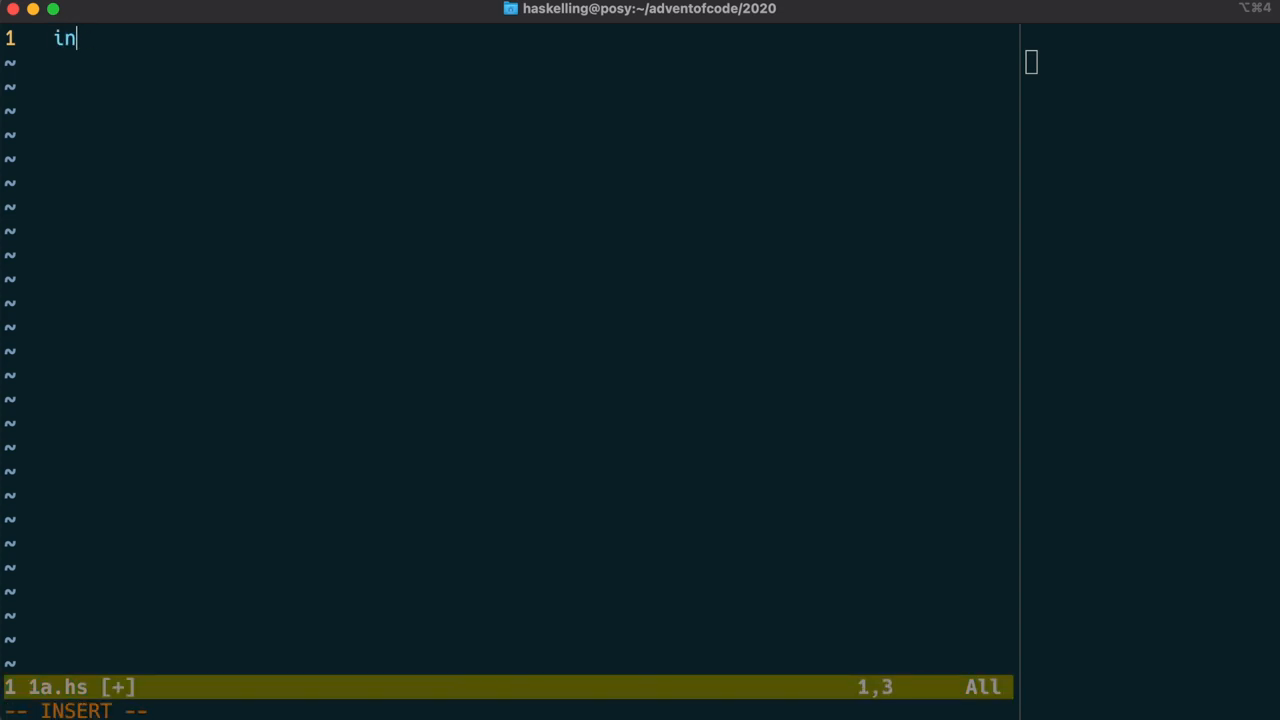
pyautogui.write('port Prelude')
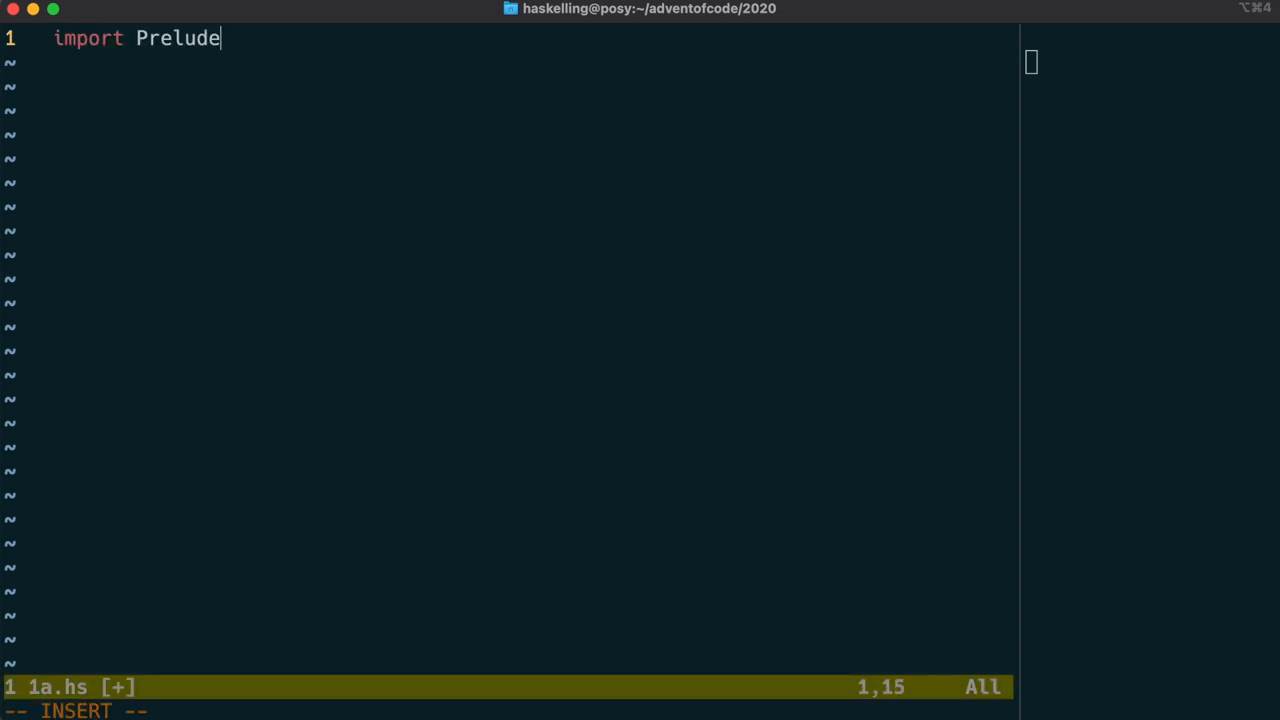
pyautogui.press('Return')
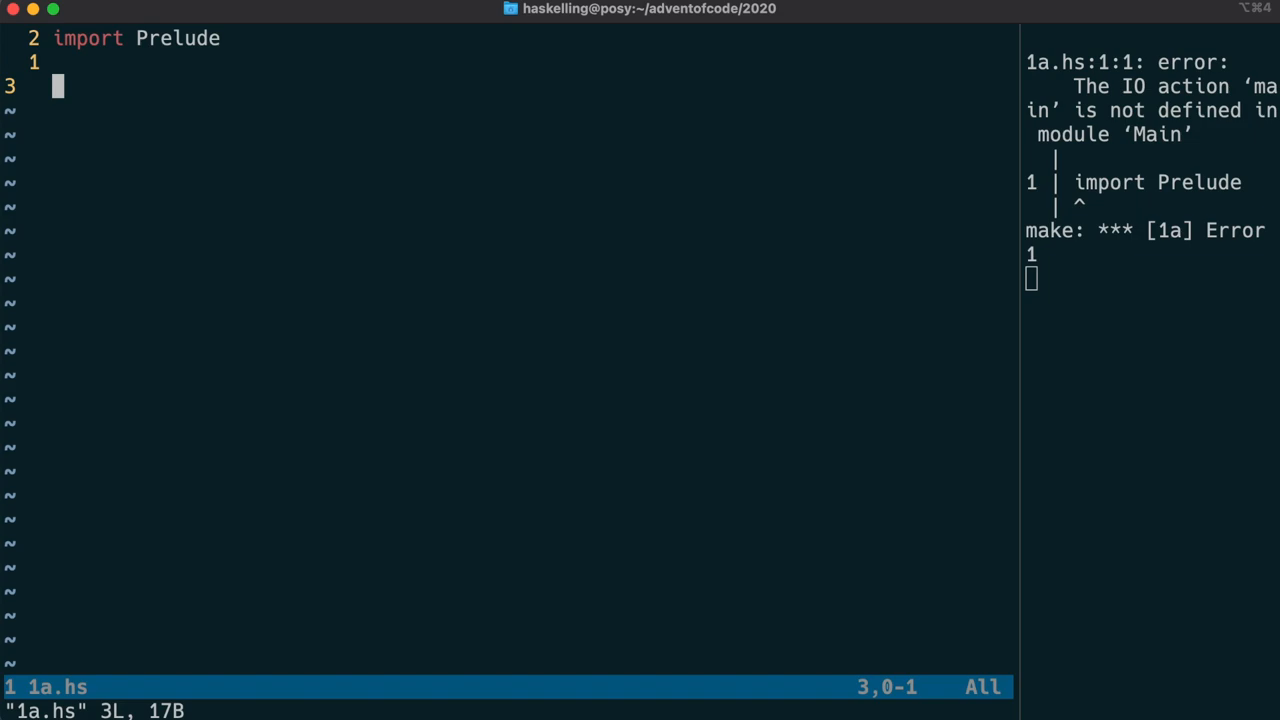
# Step: Define main = interact $ f . (read :: String -> Int) . lines
pyautogui.write('main-')
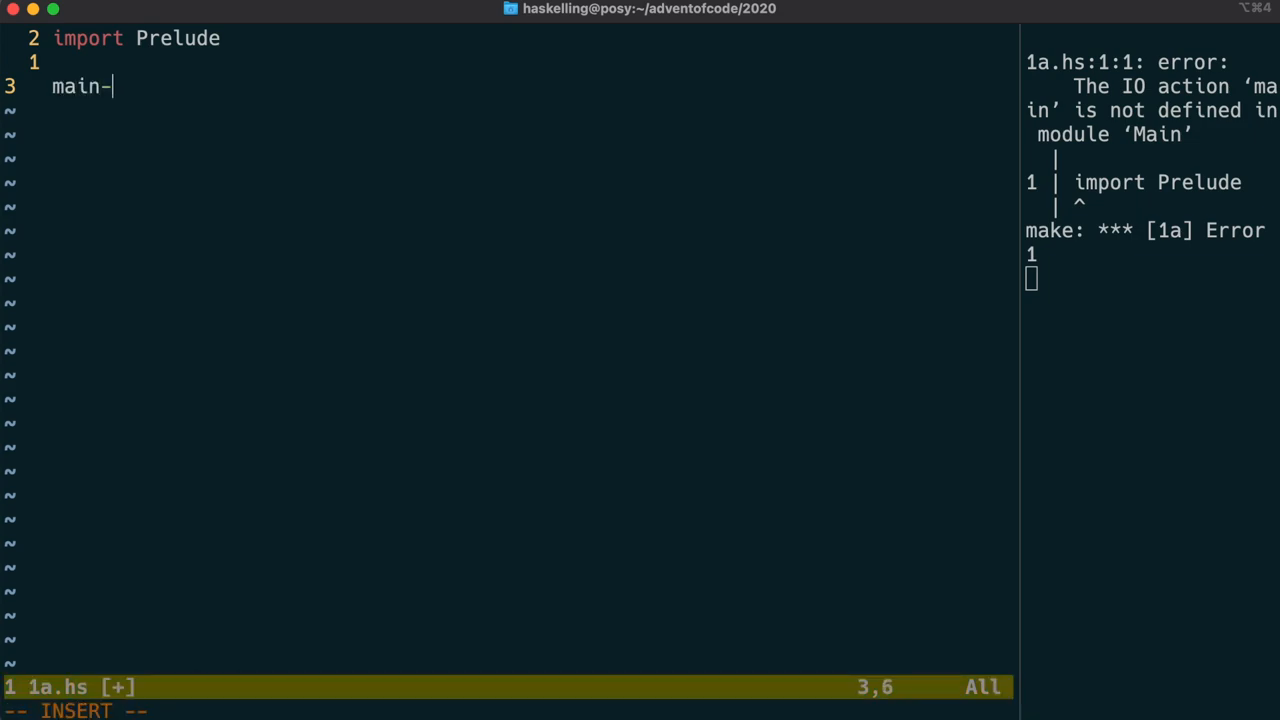
pyautogui.write('= intera')
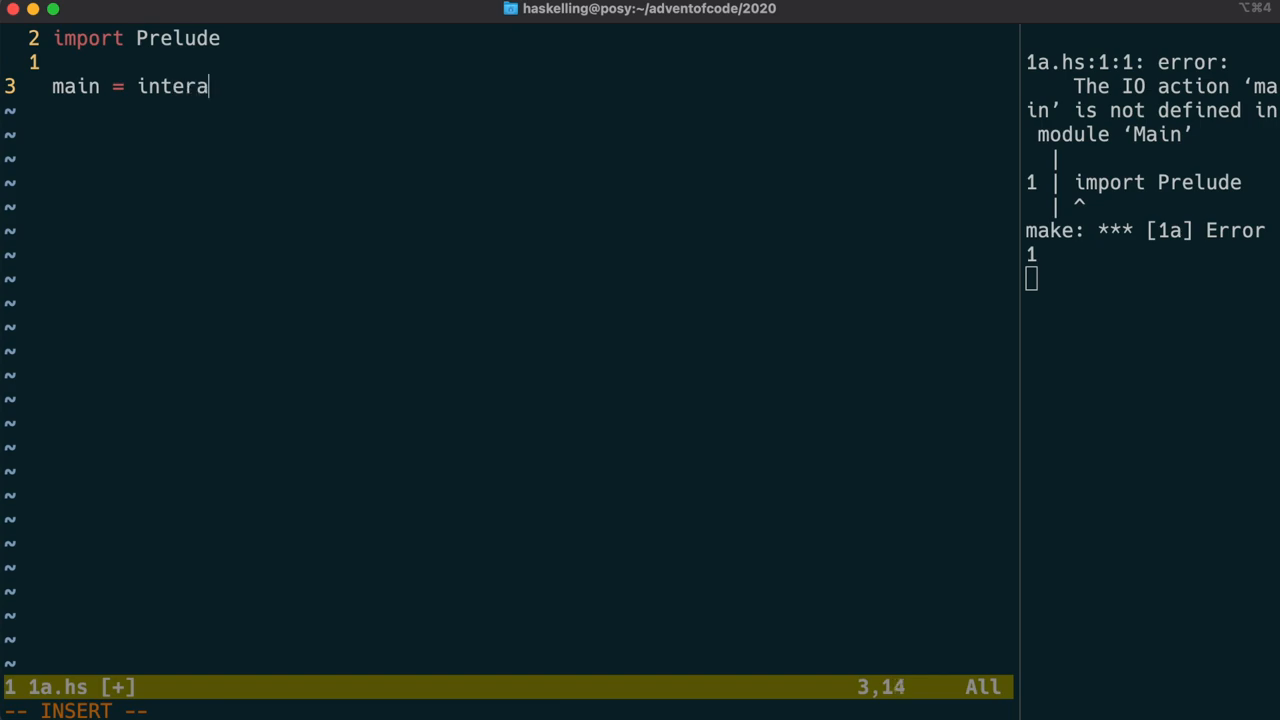
pyautogui.write('ct-')
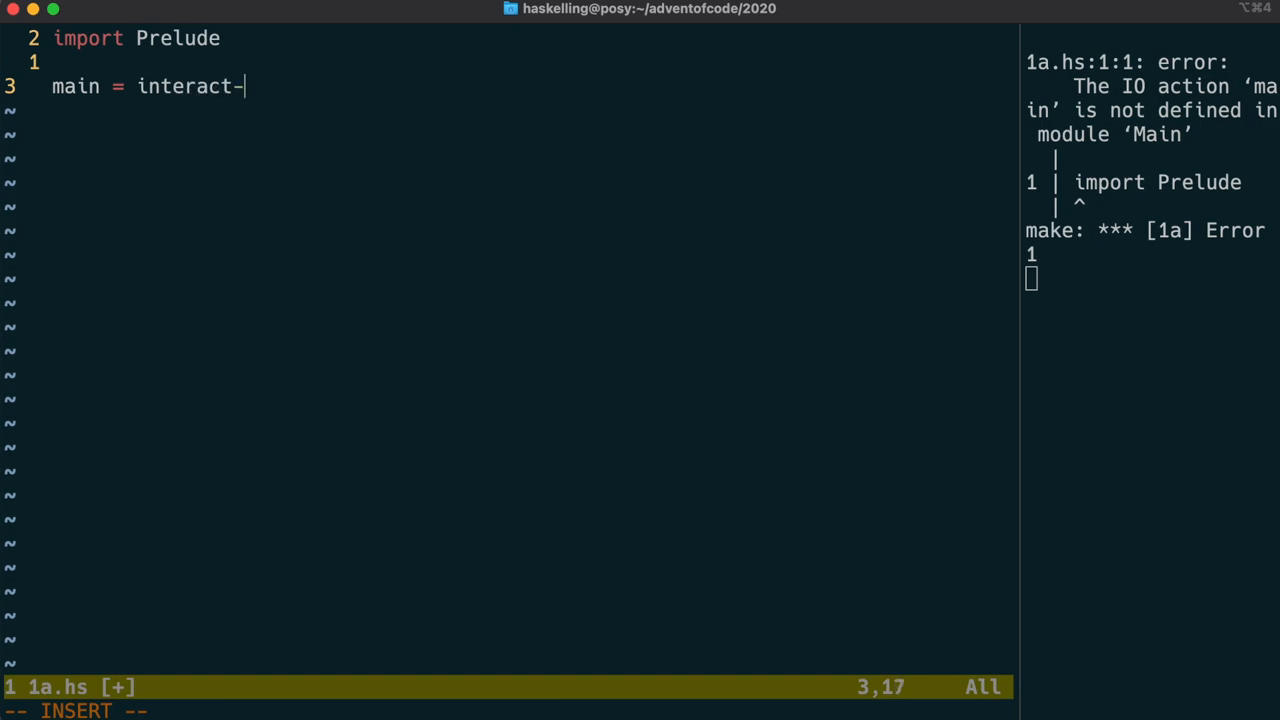
pyautogui.write('$')
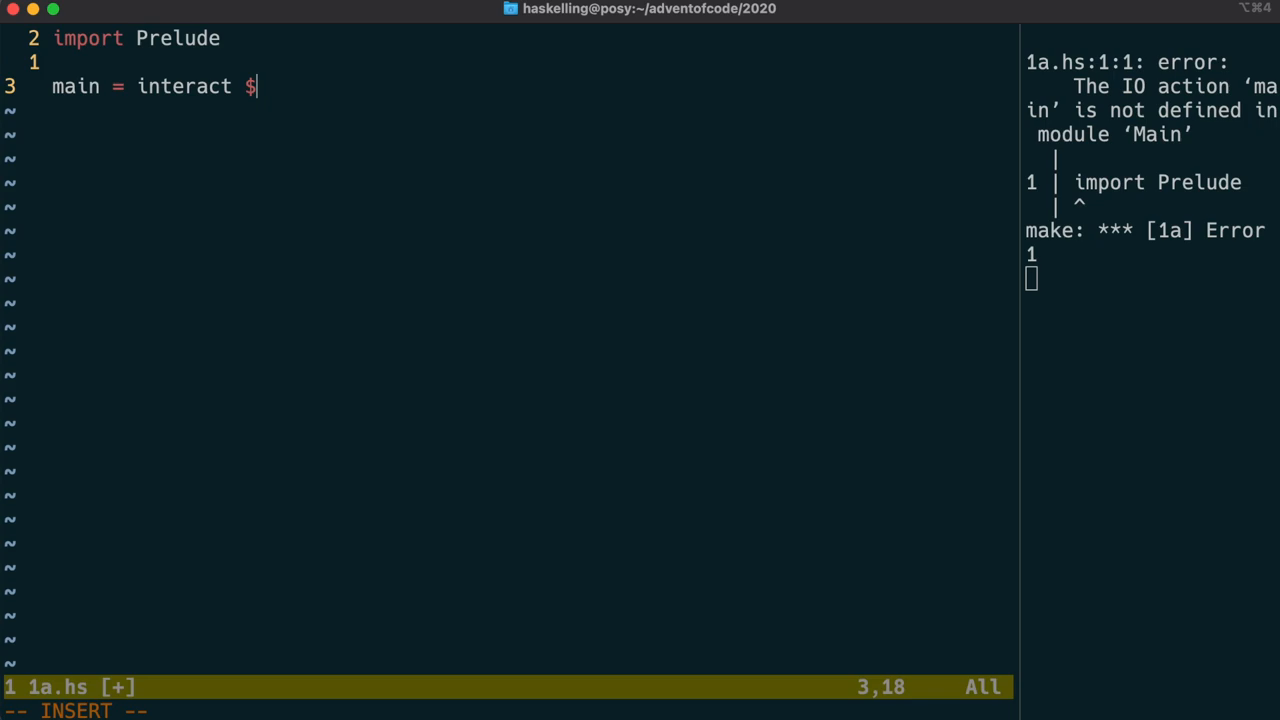
pyautogui.write('-')
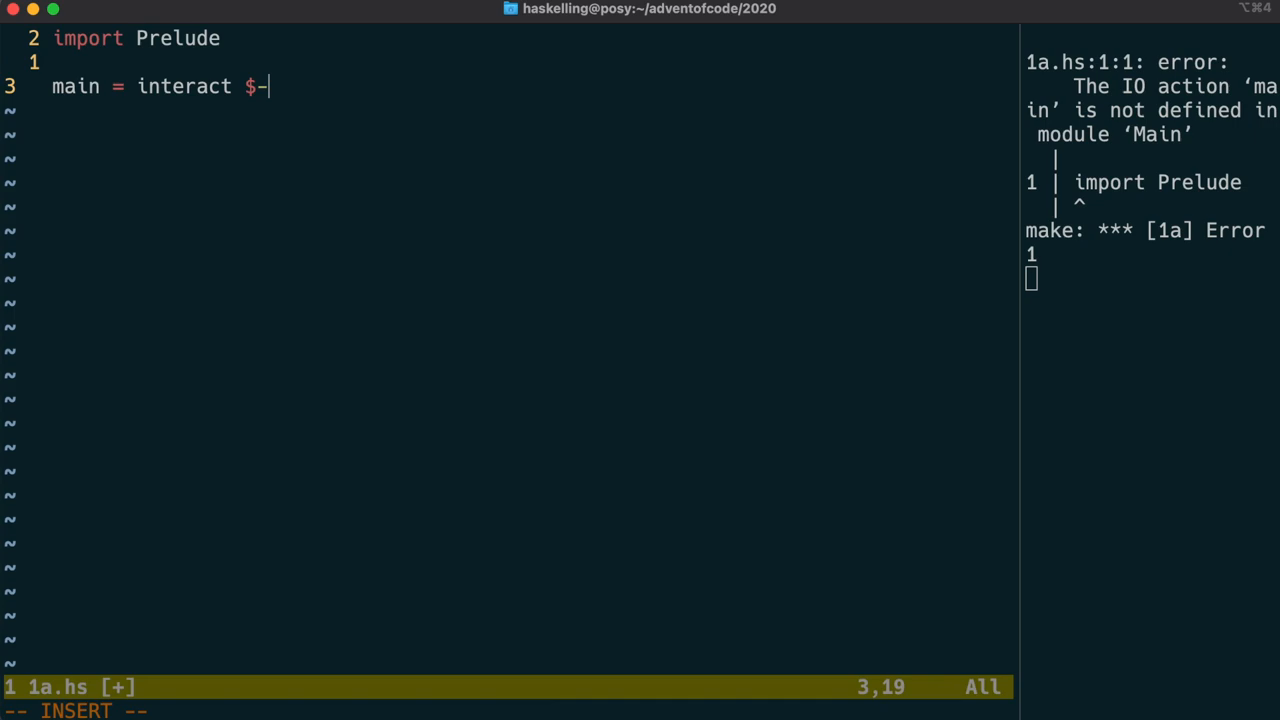
pyautogui.write('f . (')
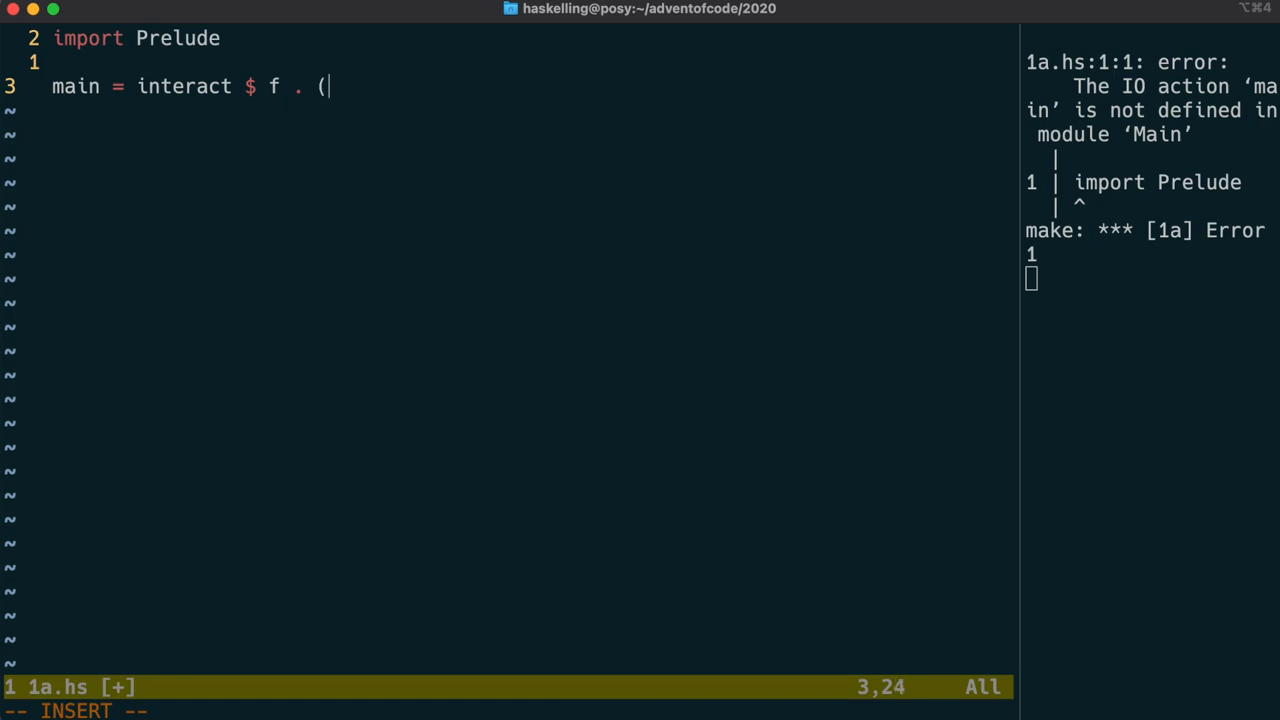
pyautogui.write('rea')
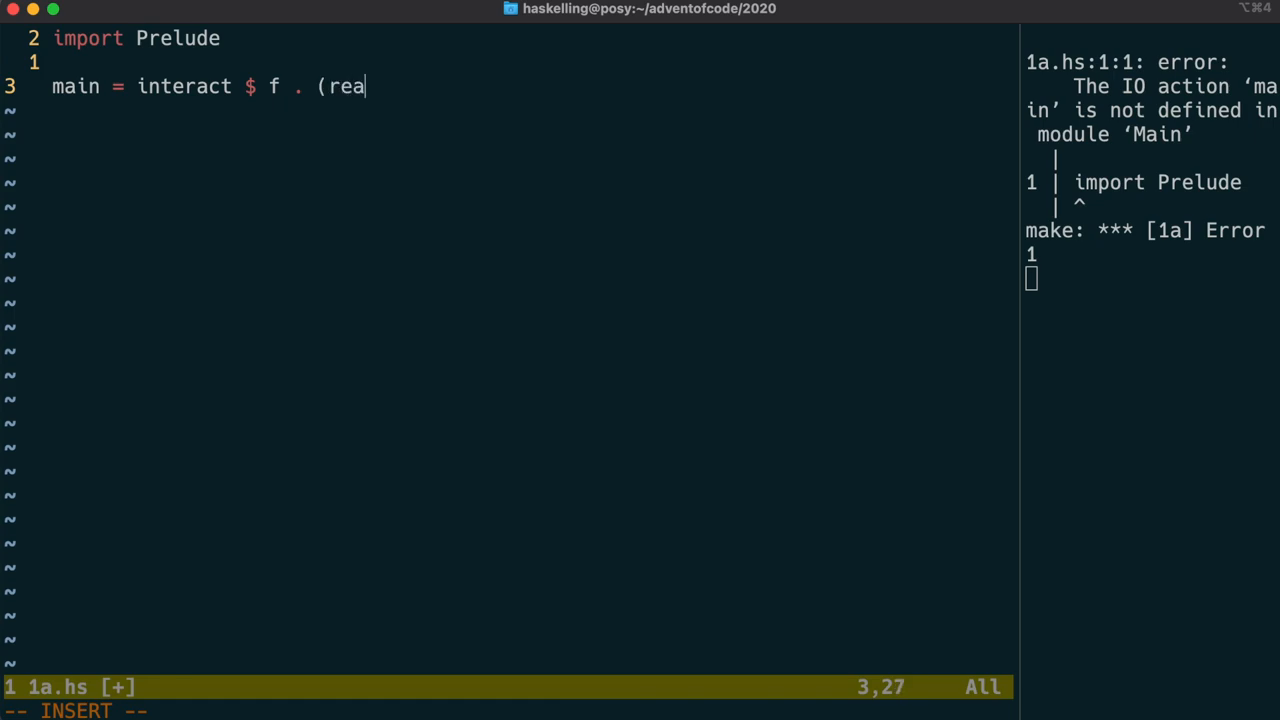
pyautogui.write('d')
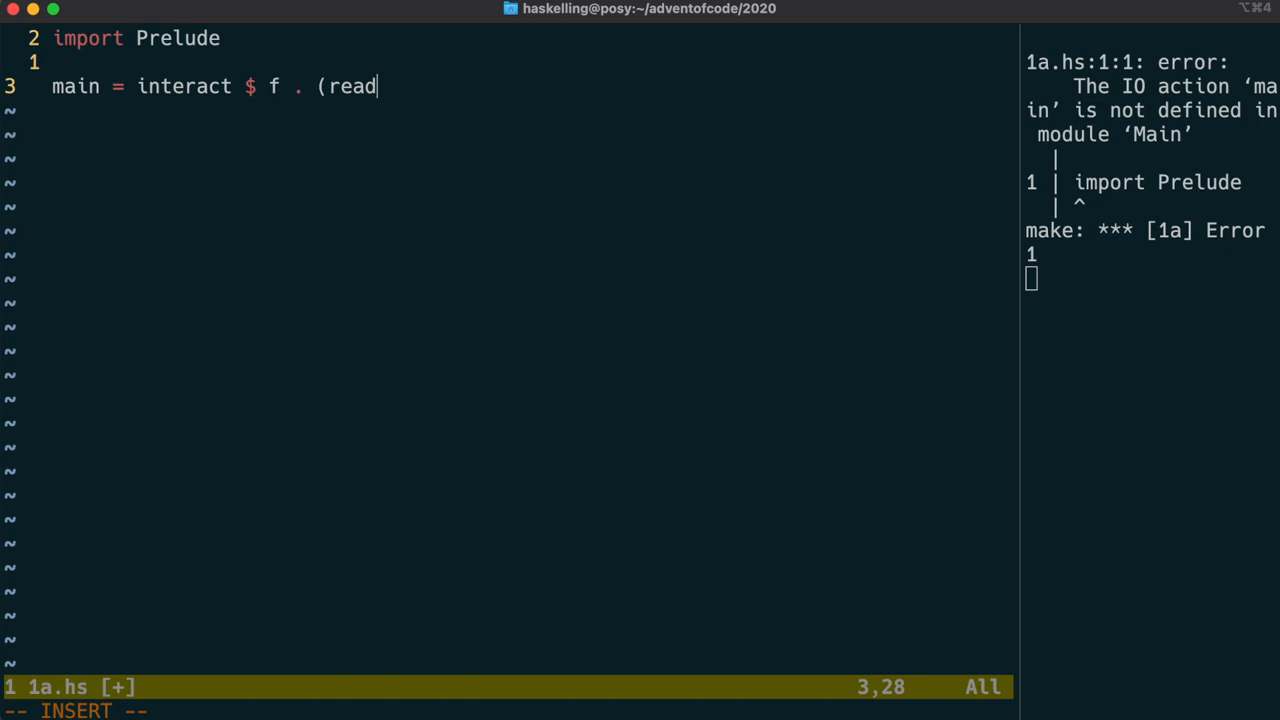
pyautogui.write(':: String -')
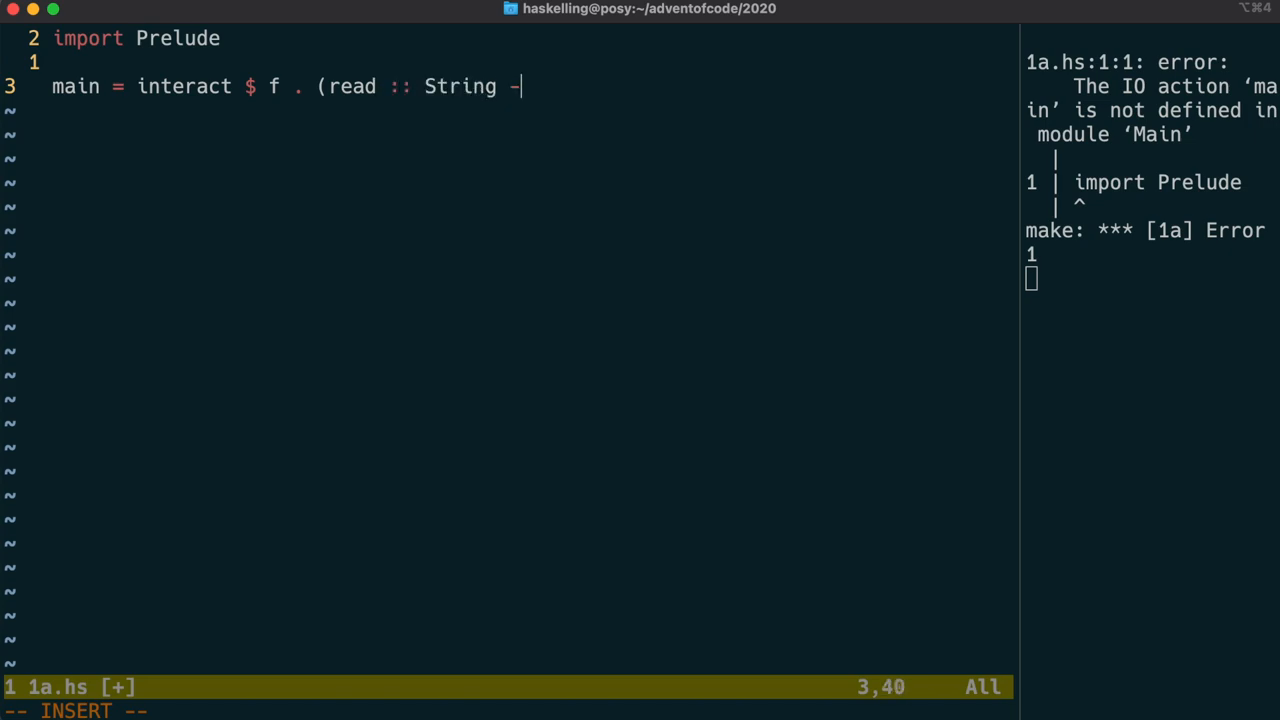
pyautogui.write('> Int) .-')
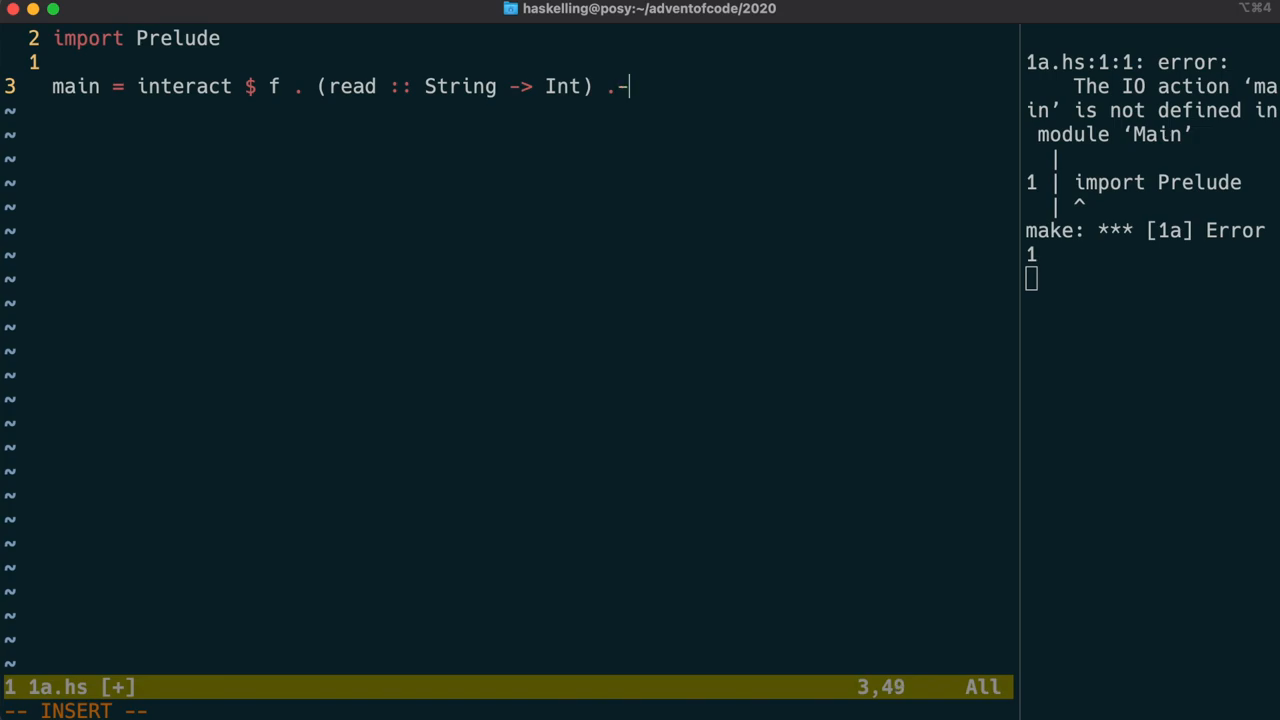
pyautogui.write('lines')
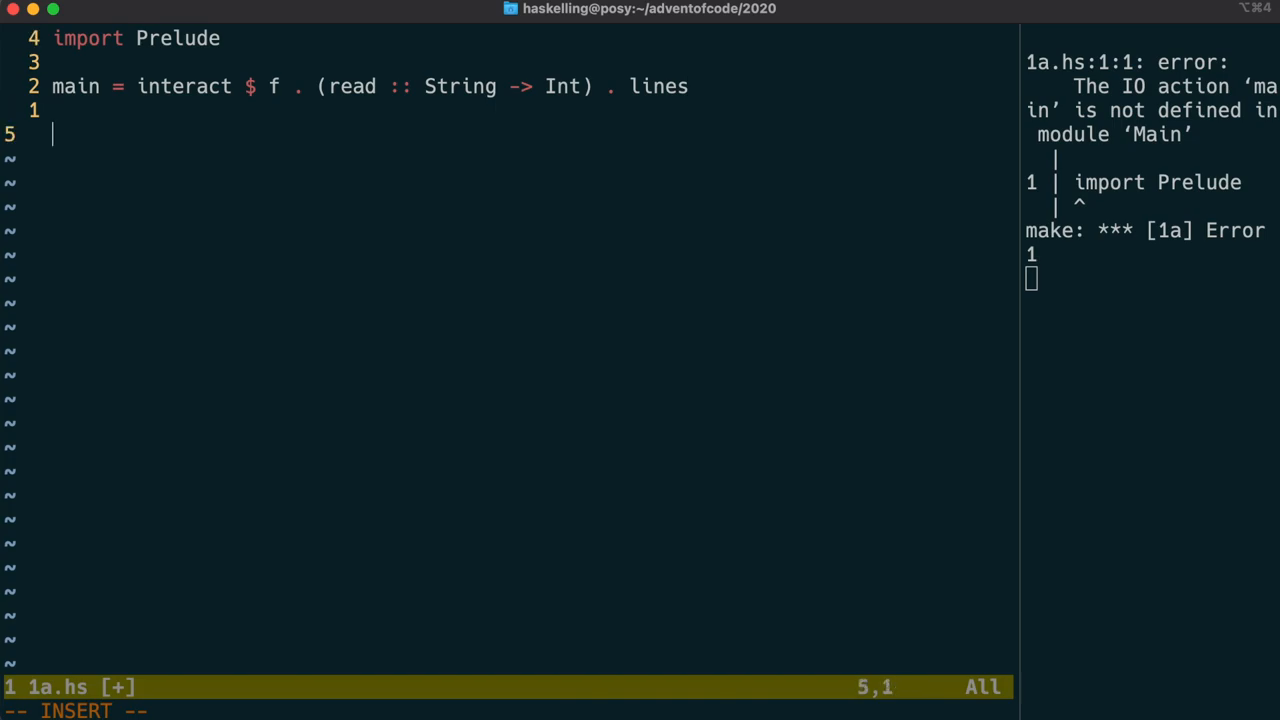
# Step: Define f = show and map read over the lines so the parsed numbers print
pyautogui.write('f =-')
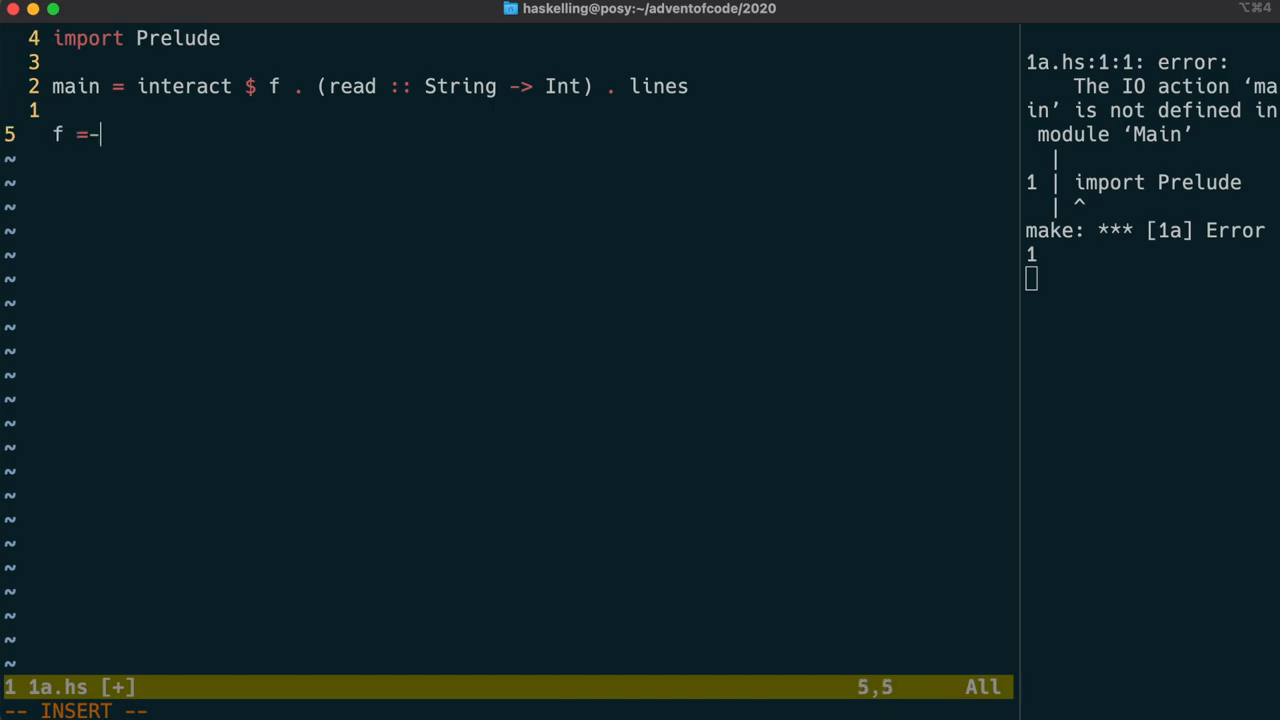
pyautogui.write('show')
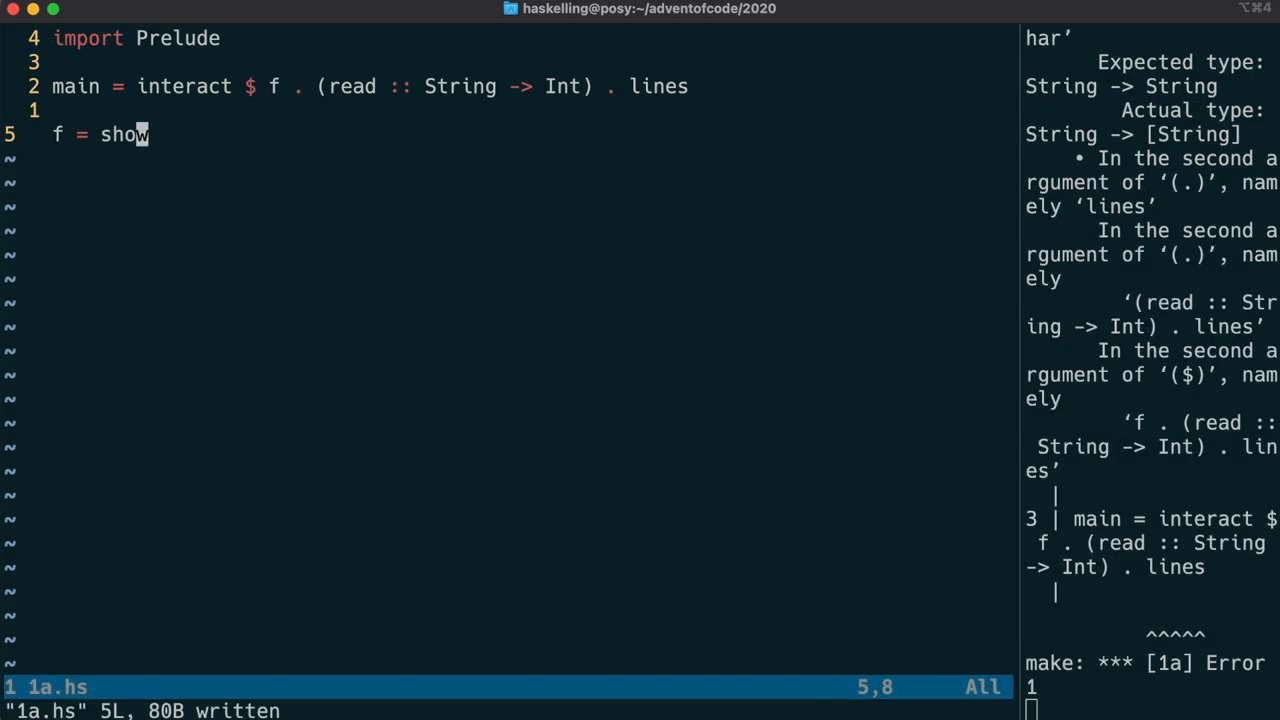
pyautogui.moveTo(624, 430)
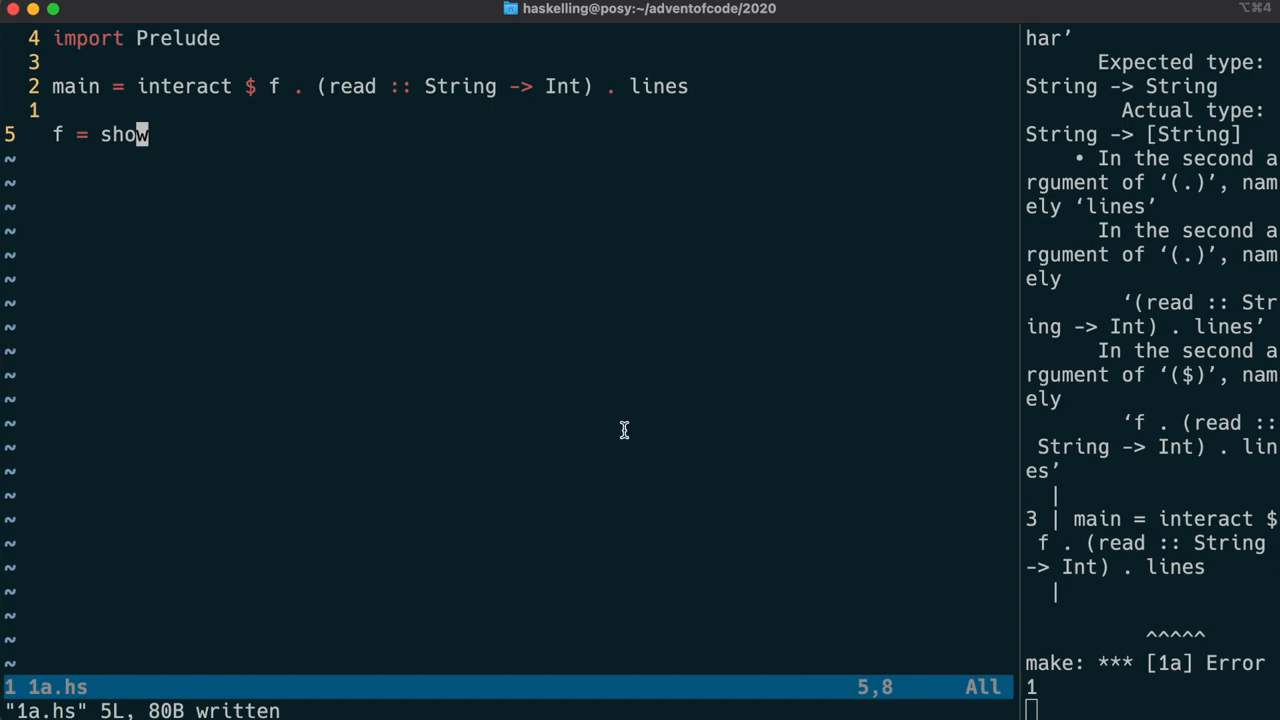
pyautogui.moveTo(562, 388)
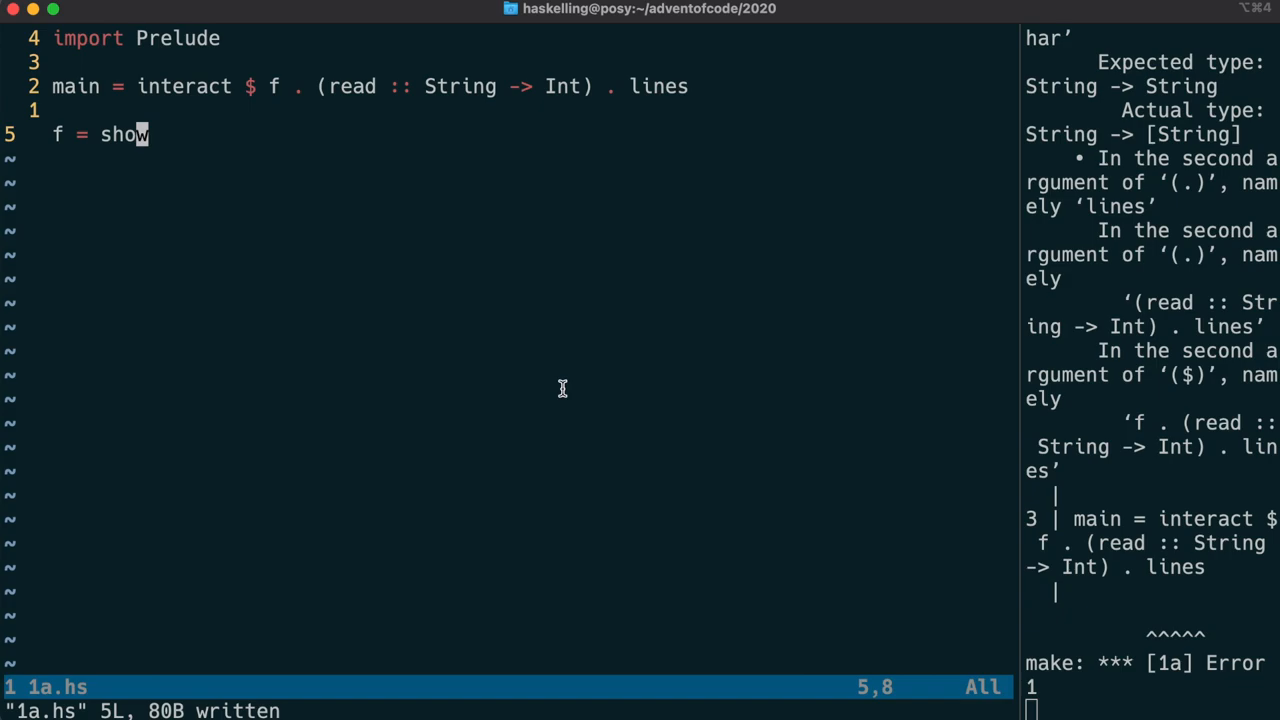
pyautogui.write('map')
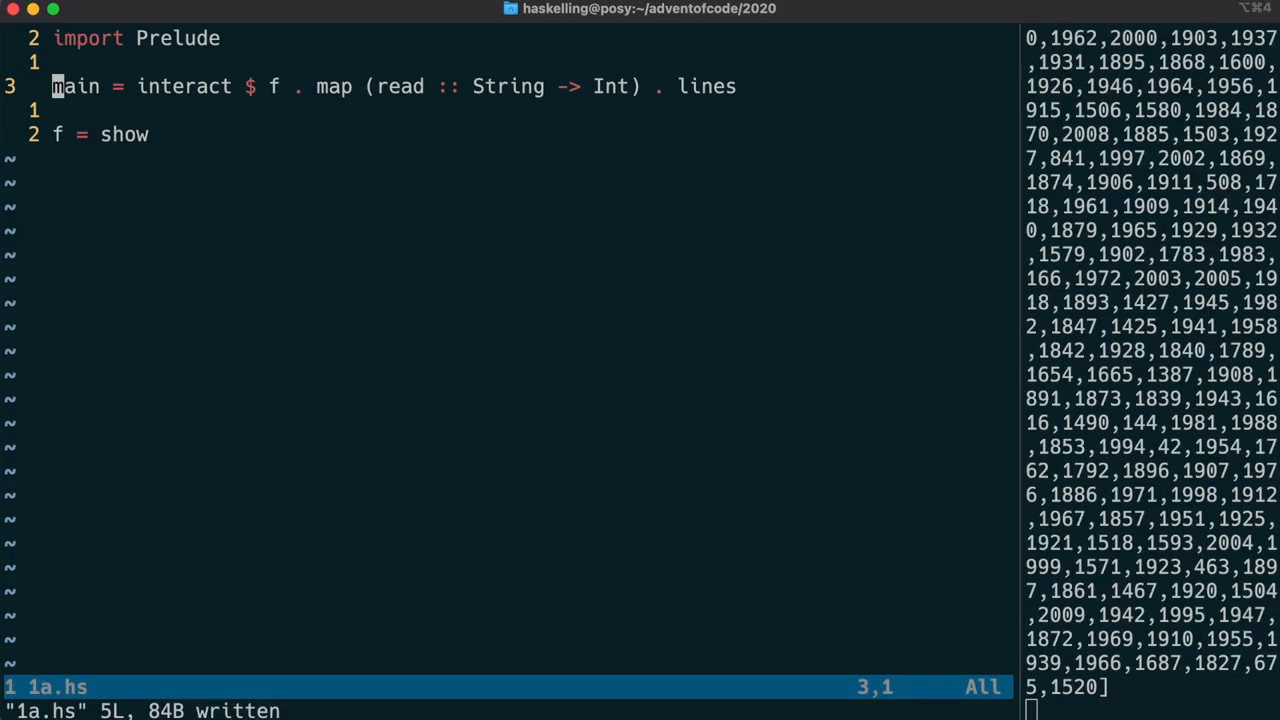
pyautogui.moveTo(1022, 82)
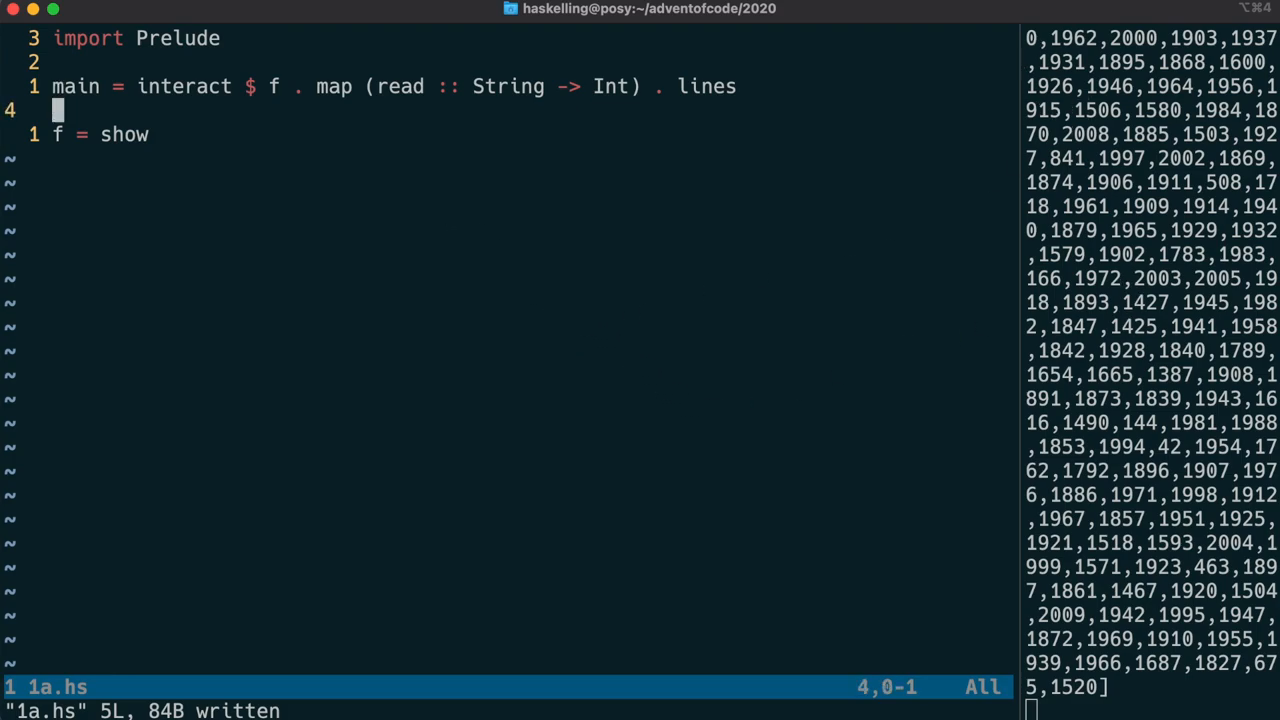
# Step: Start f (x:xs) with an [Int] signature and add show back into main
pyautogui.write('(x:')
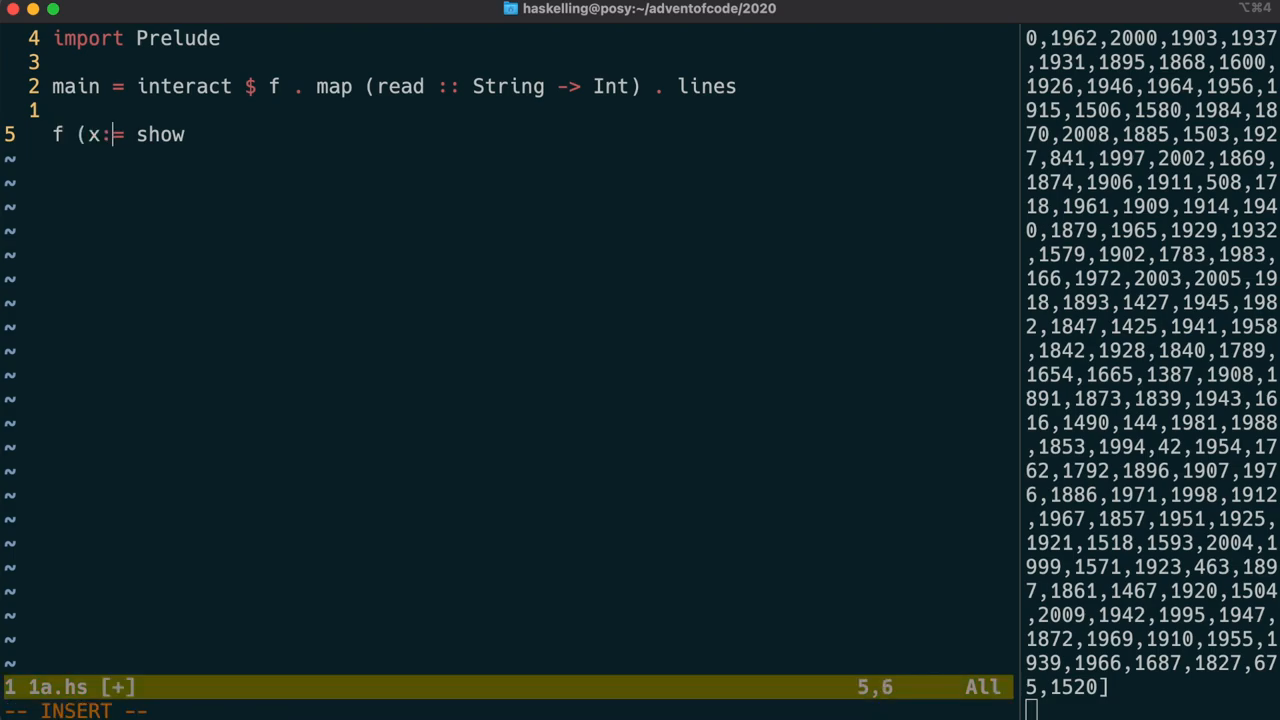
pyautogui.write('xs)')
pyautogui.write('f ::')
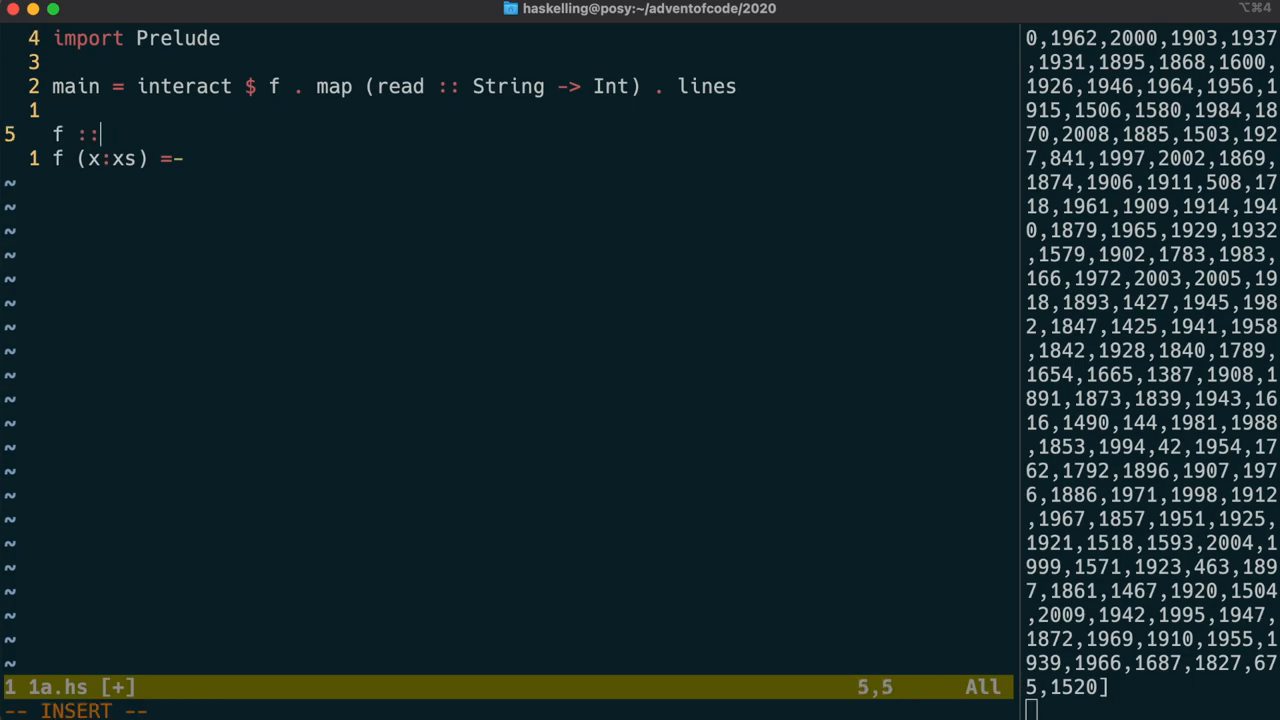
pyautogui.write('[In')
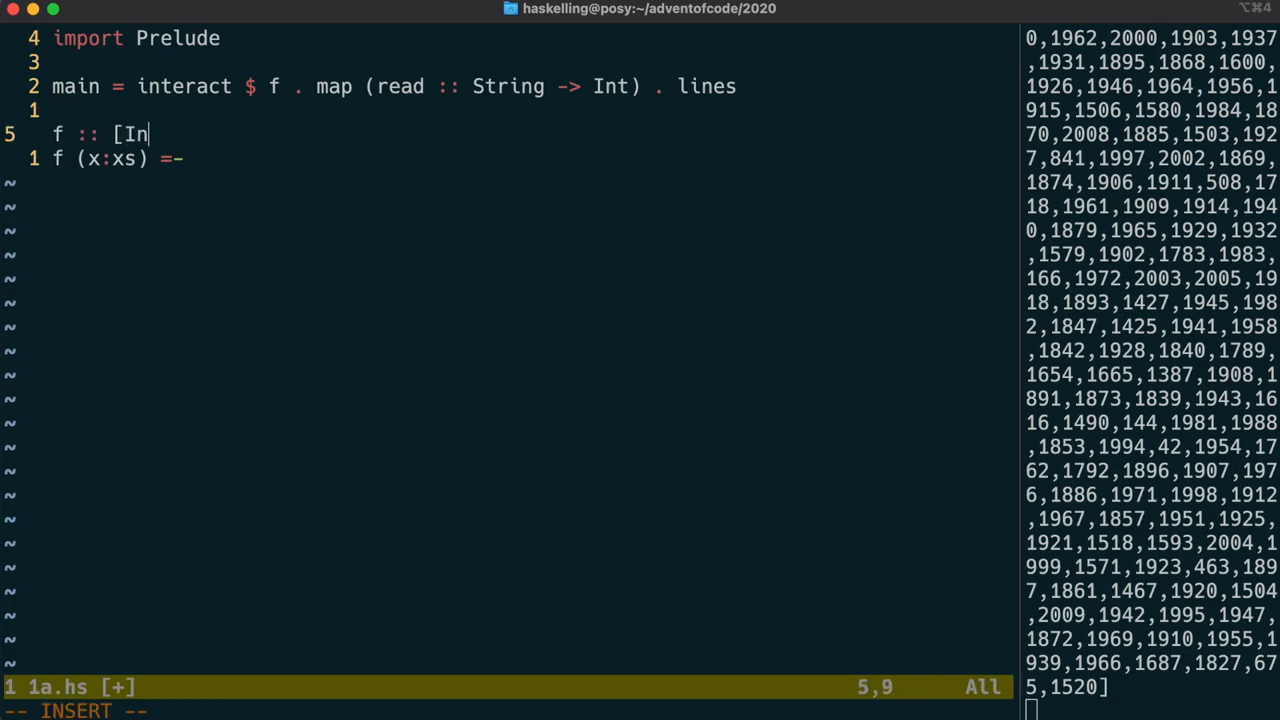
pyautogui.write('t] ->')
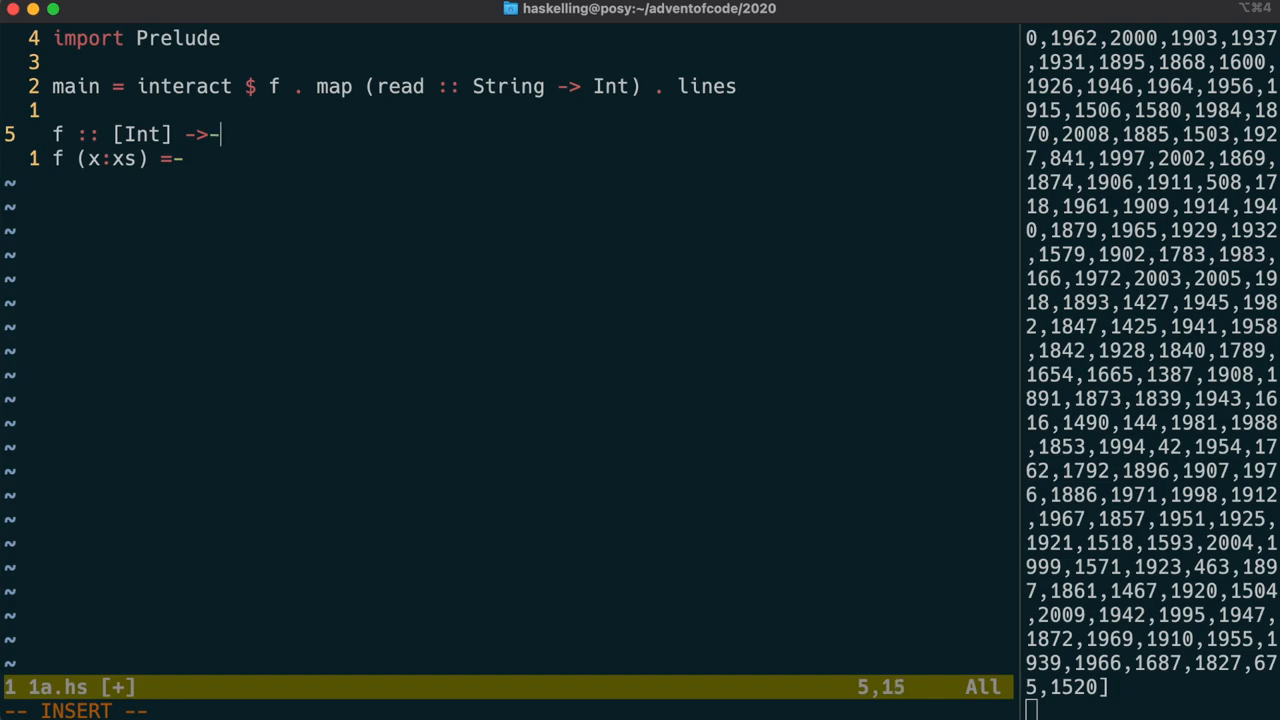
pyautogui.write('String')
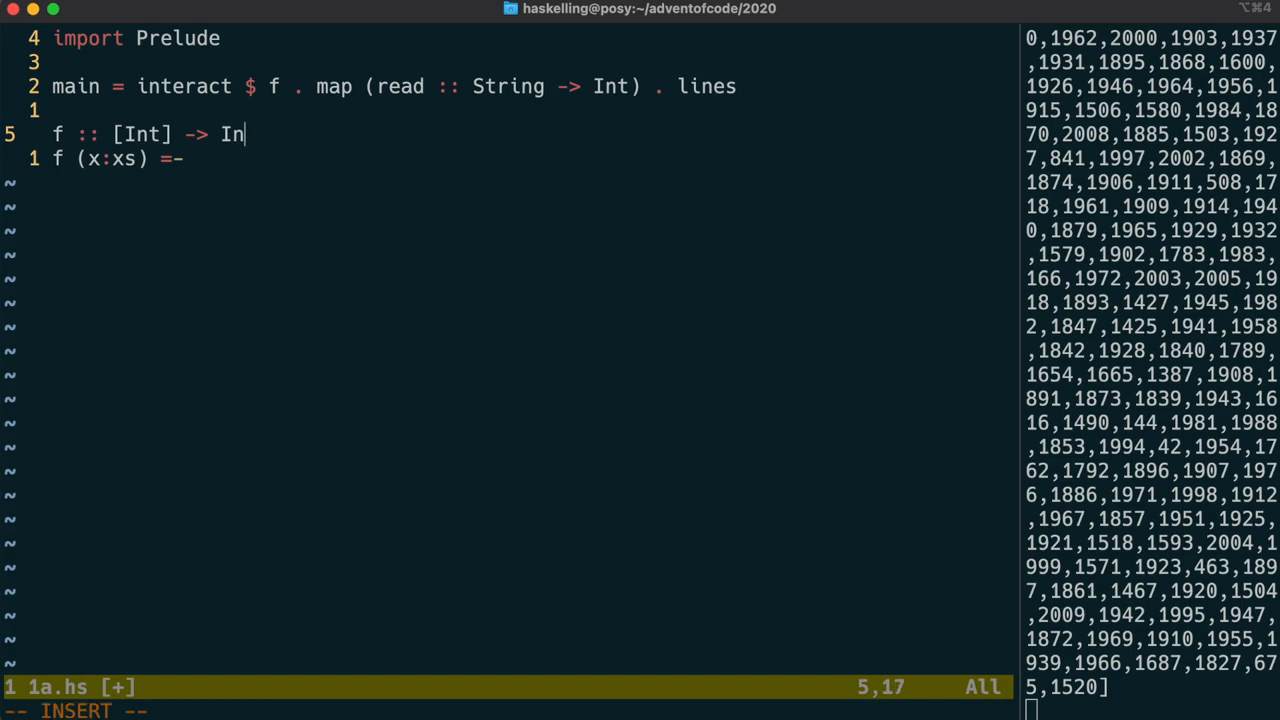
pyautogui.write('show .')
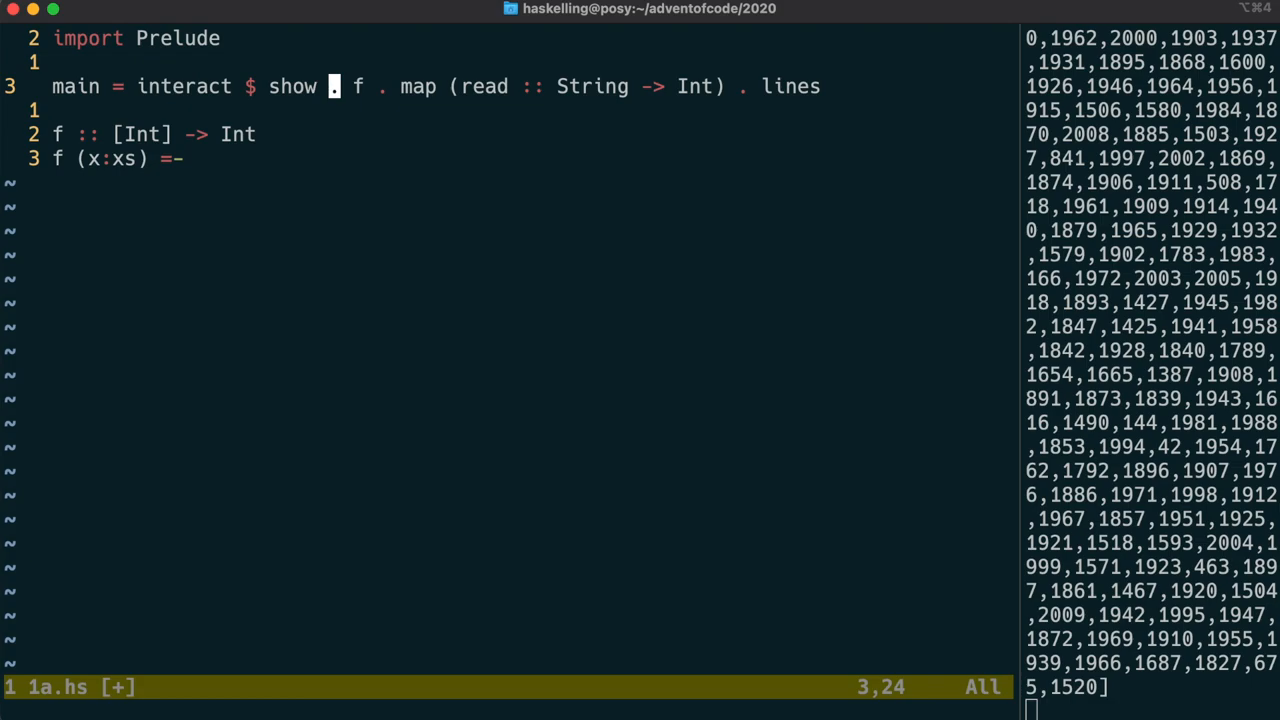
# Step: Append (++"\n") before show in main and give f a placeholder 2020 body
pyautogui.write('(++')
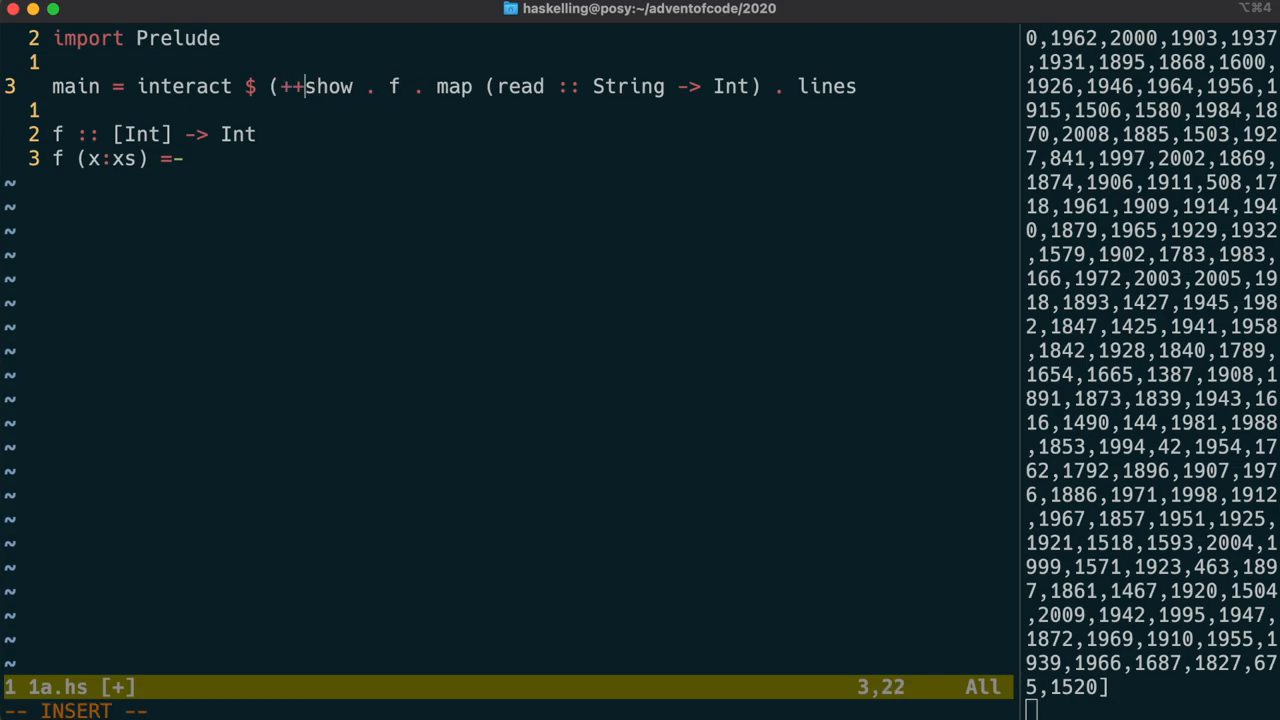
pyautogui.write('"\\n") .')
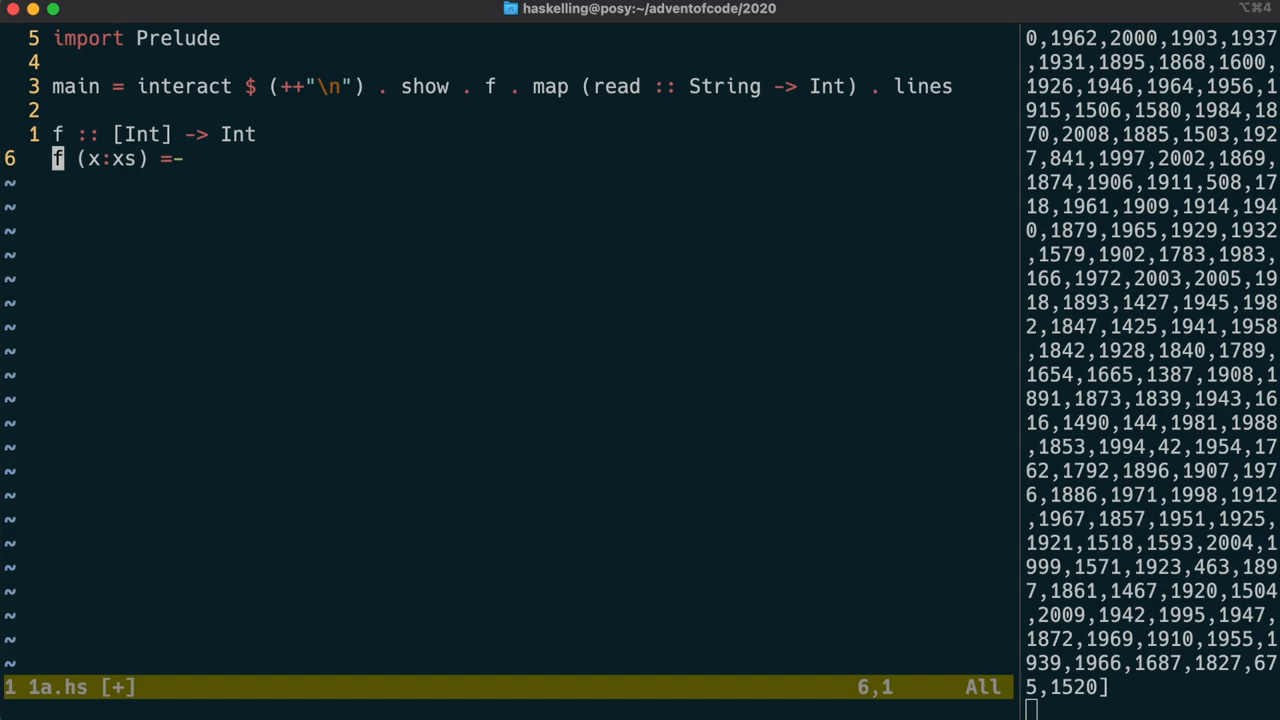
pyautogui.write('2020')
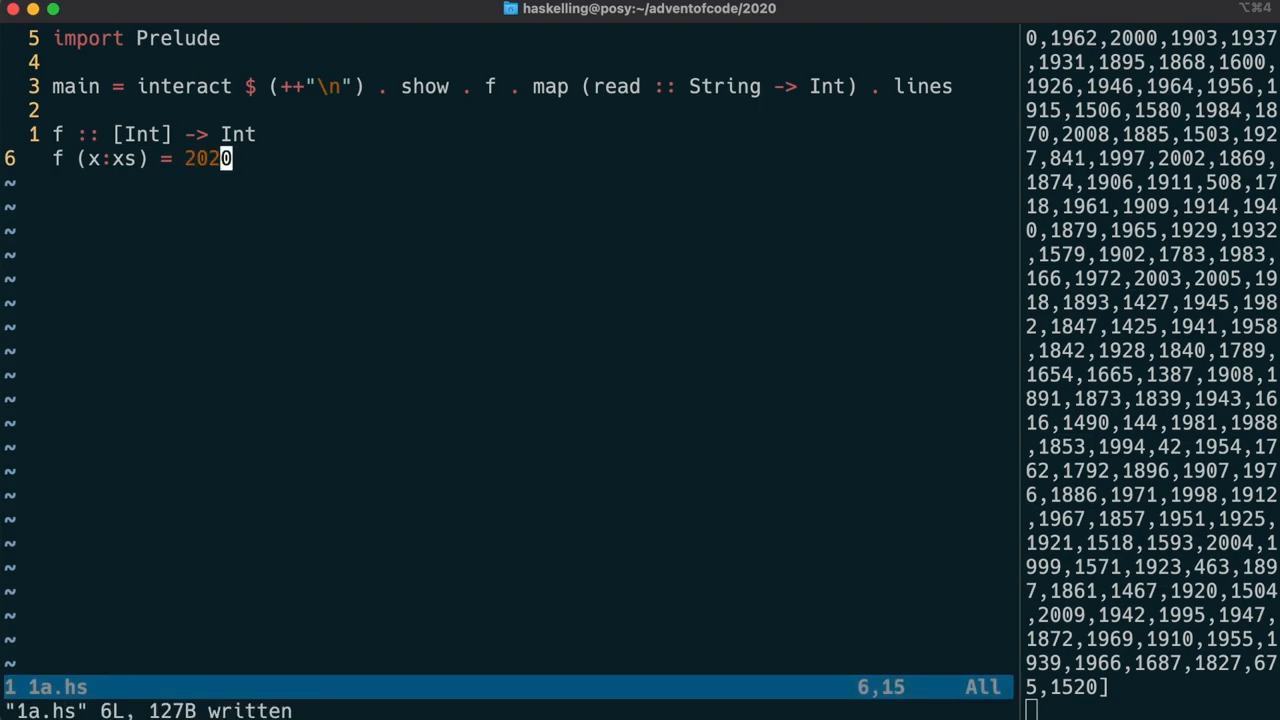
pyautogui.press('Return')
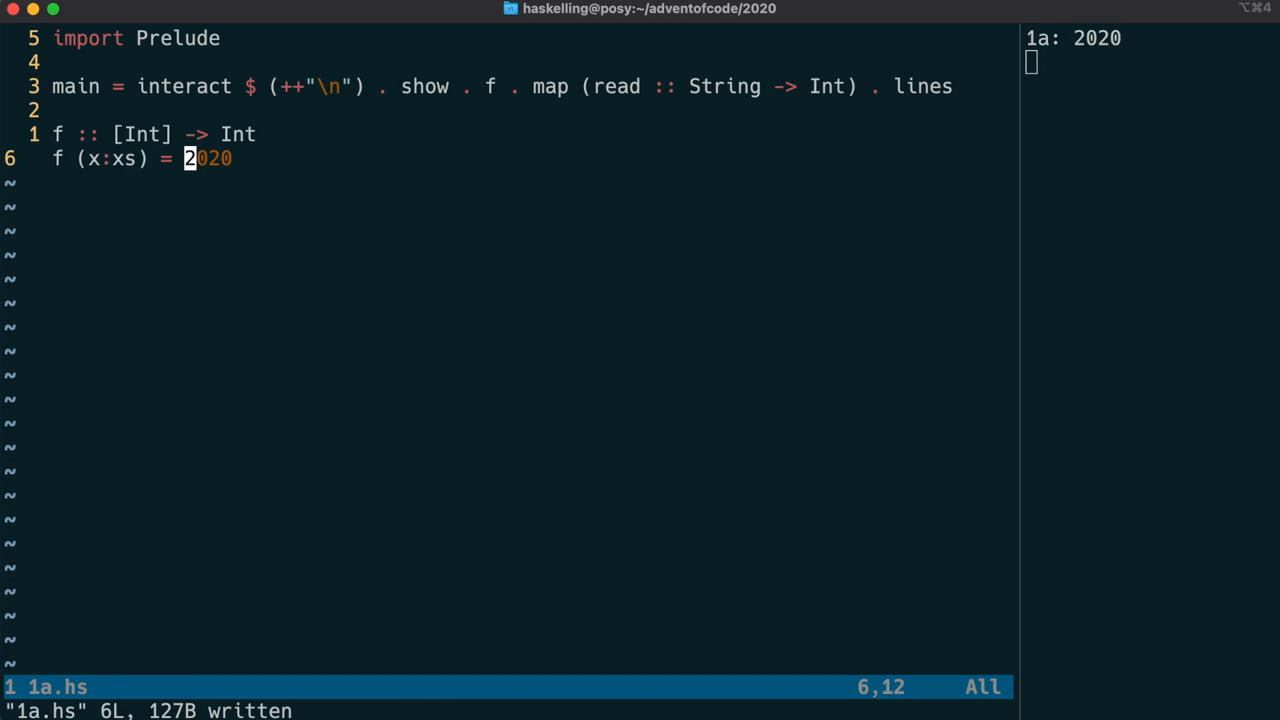
pyautogui.press('i')
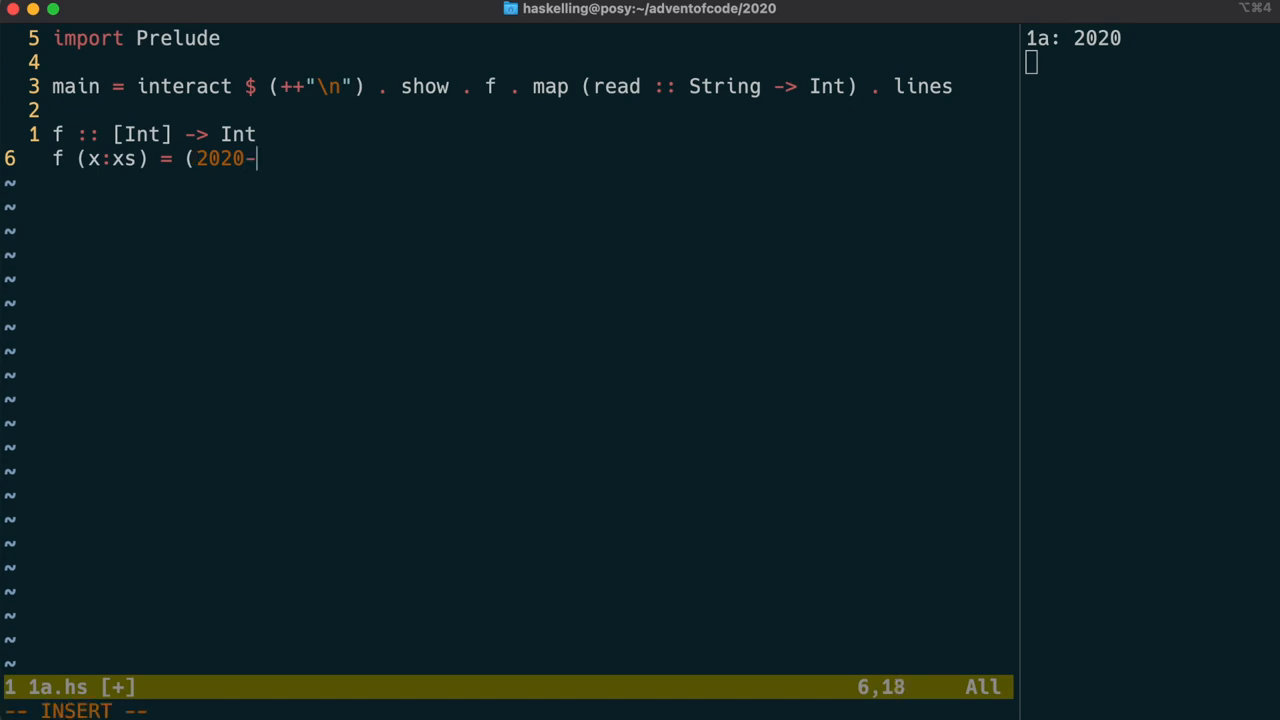
# Step: Write f as if (2020 - x) `elem` xs then x * (2020 - x) else f xs, yielding 605364
pyautogui.write('x)')
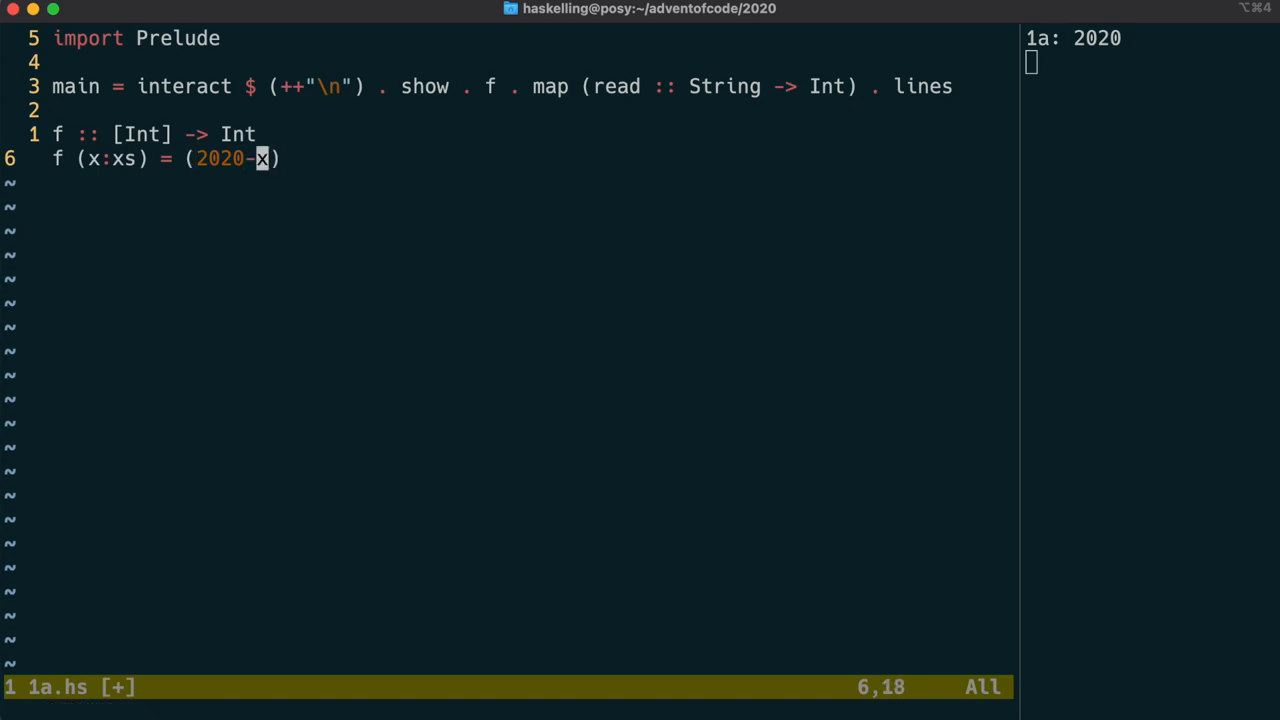
pyautogui.write('" "')
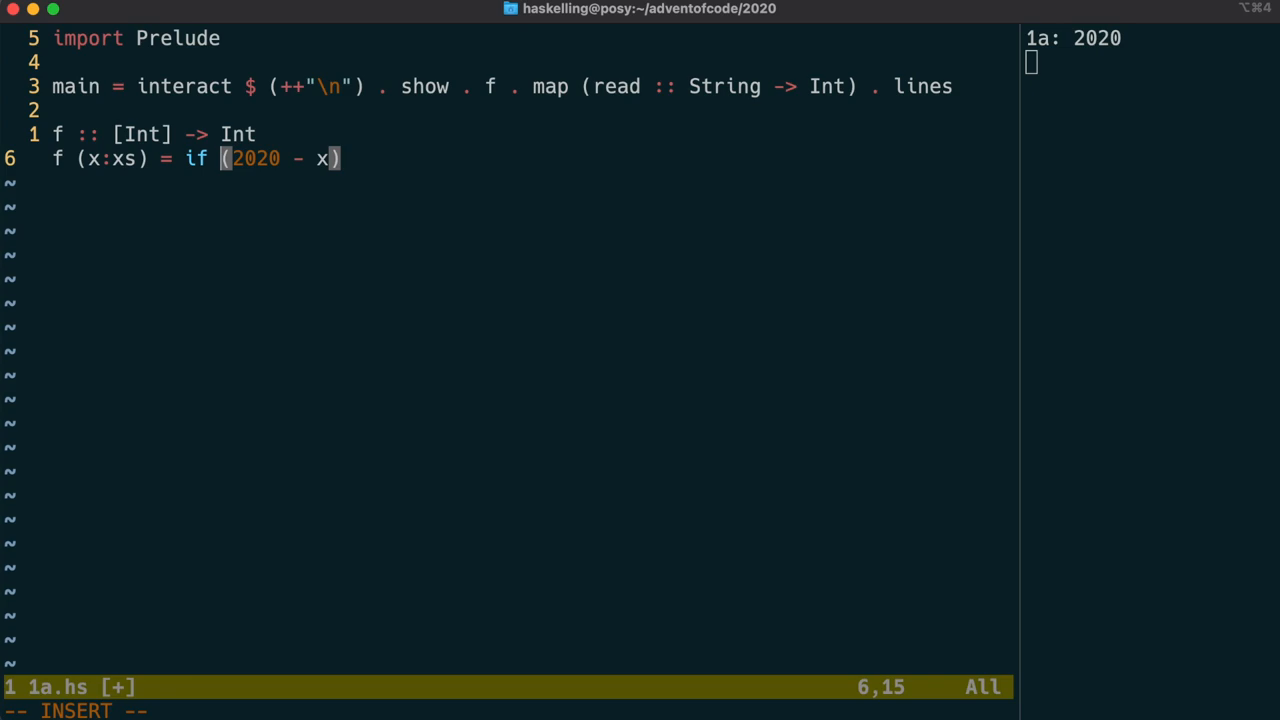
pyautogui.write('`')
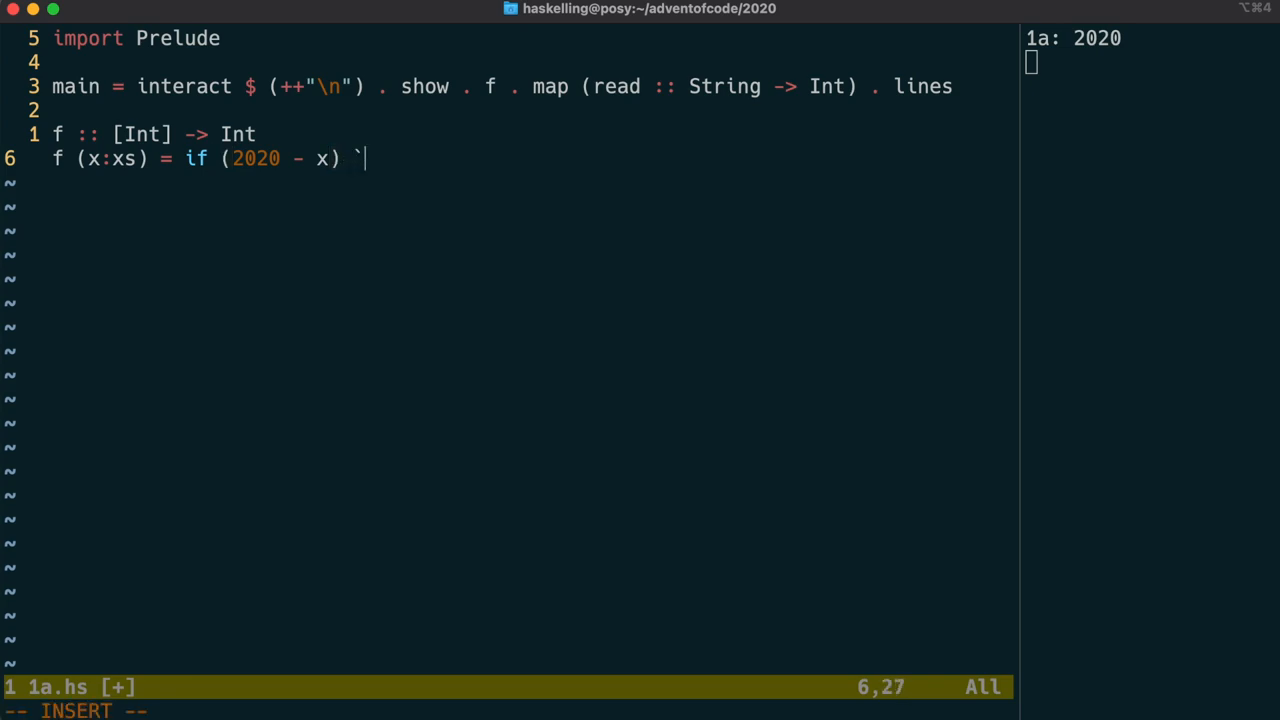
pyautogui.write('elem`')
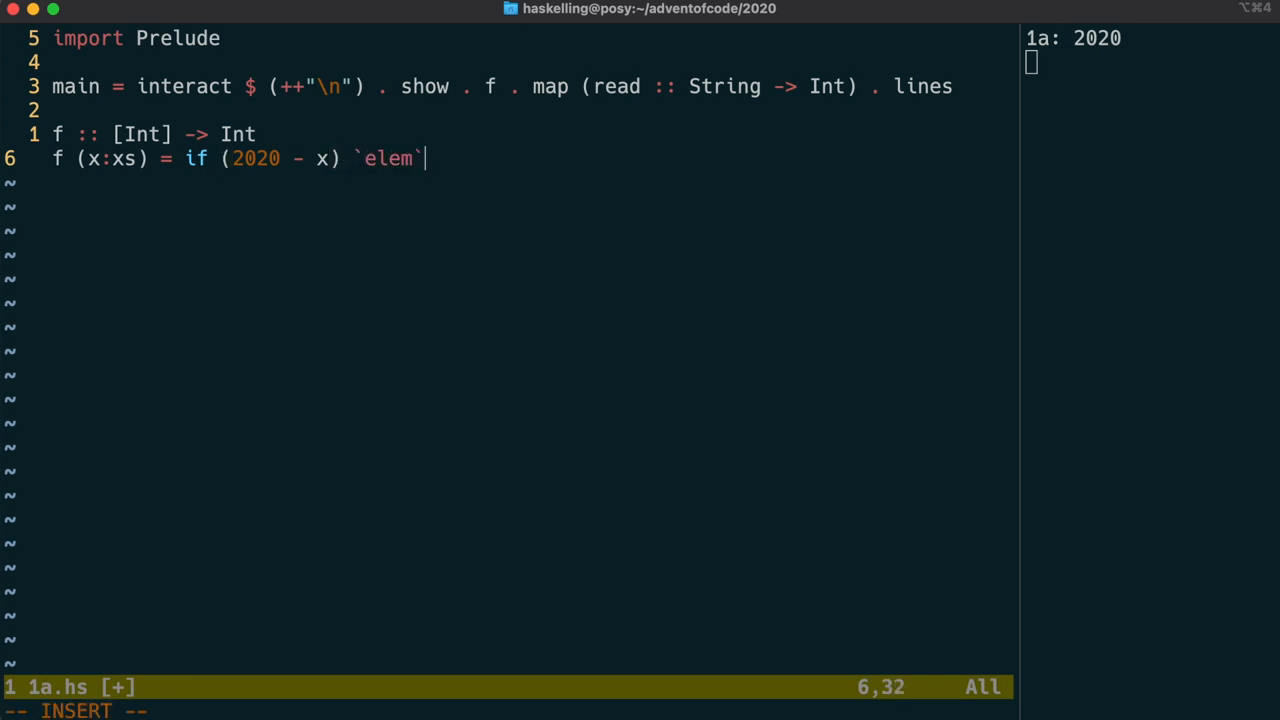
pyautogui.write('xs then')
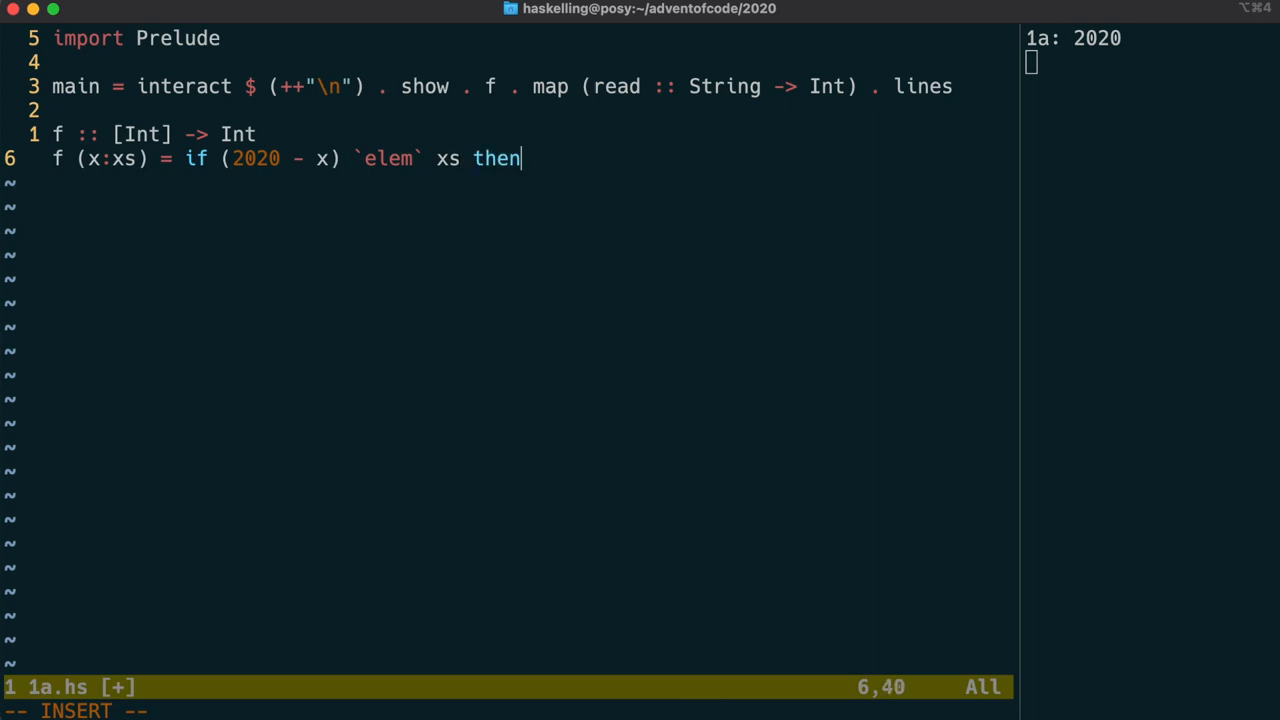
pyautogui.write('-')
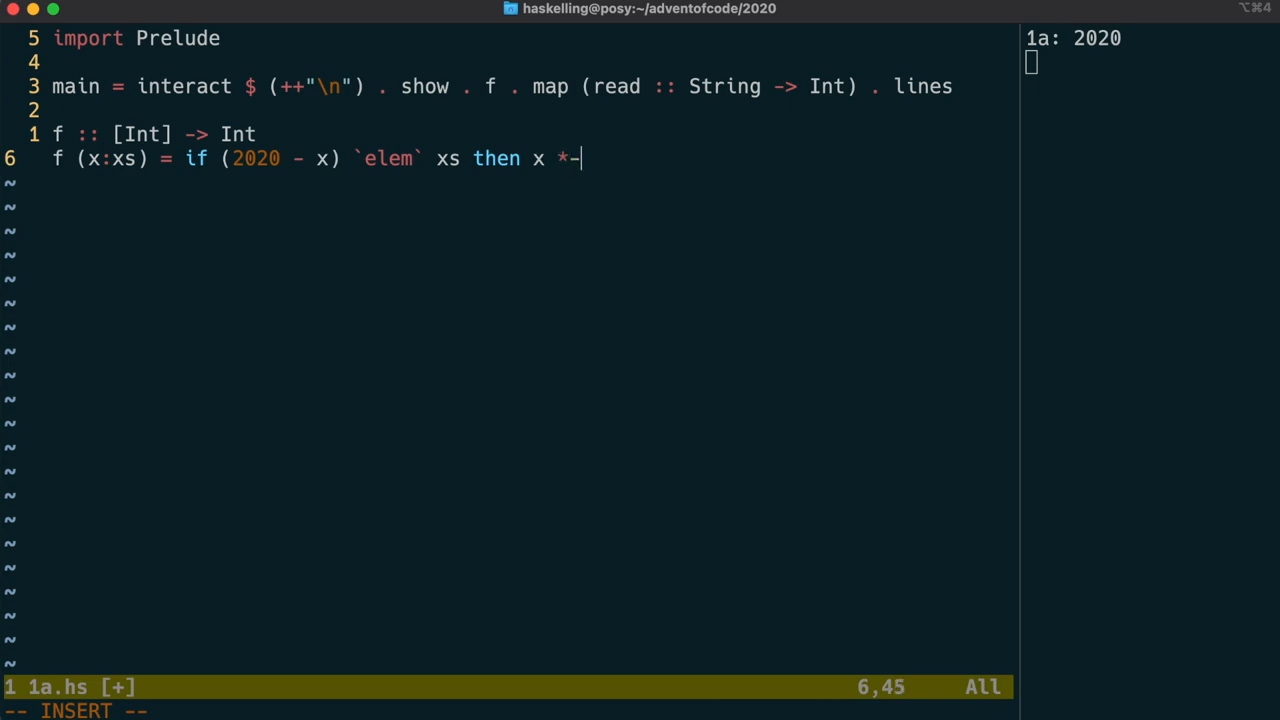
pyautogui.write('(2020 --')
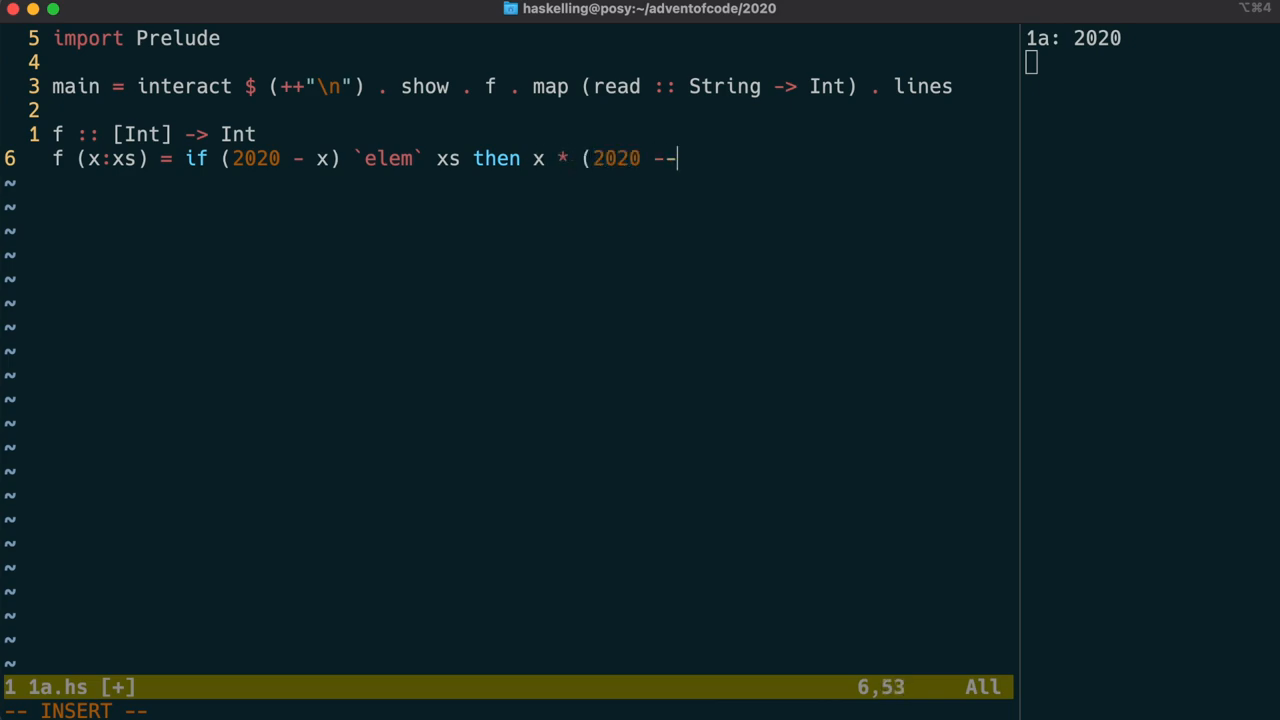
pyautogui.write('x) els')
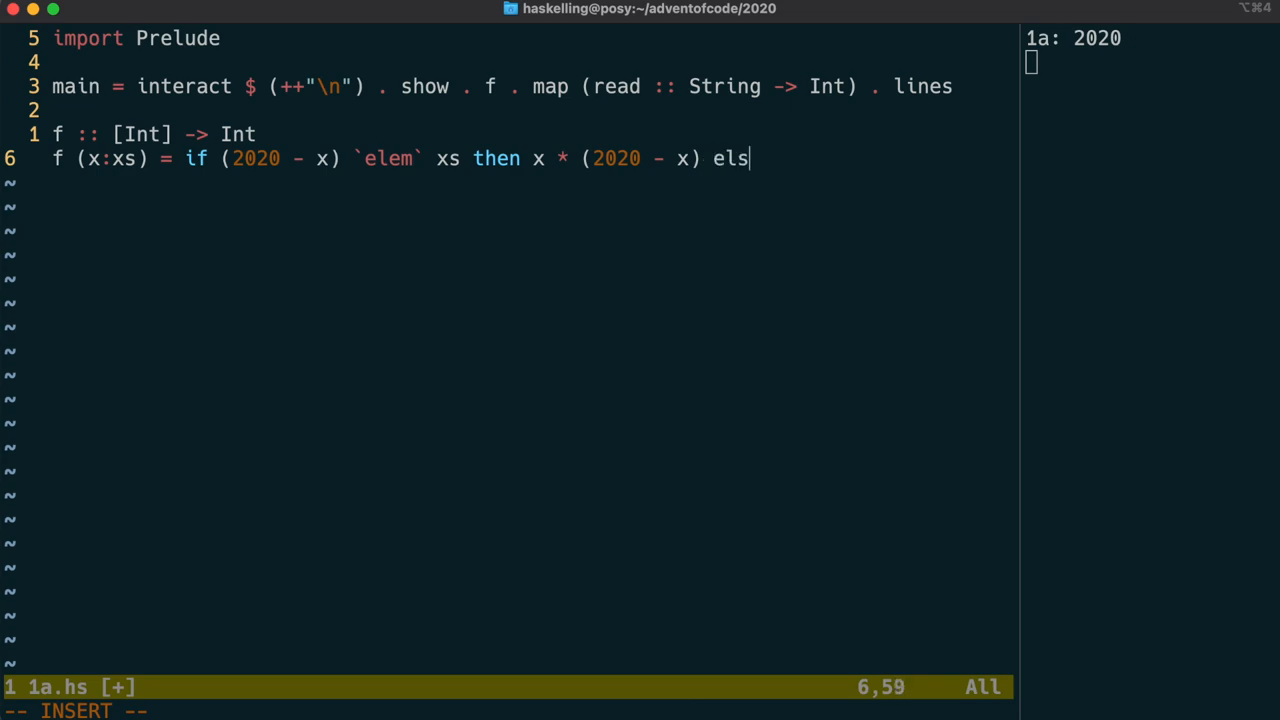
pyautogui.write('e f-')
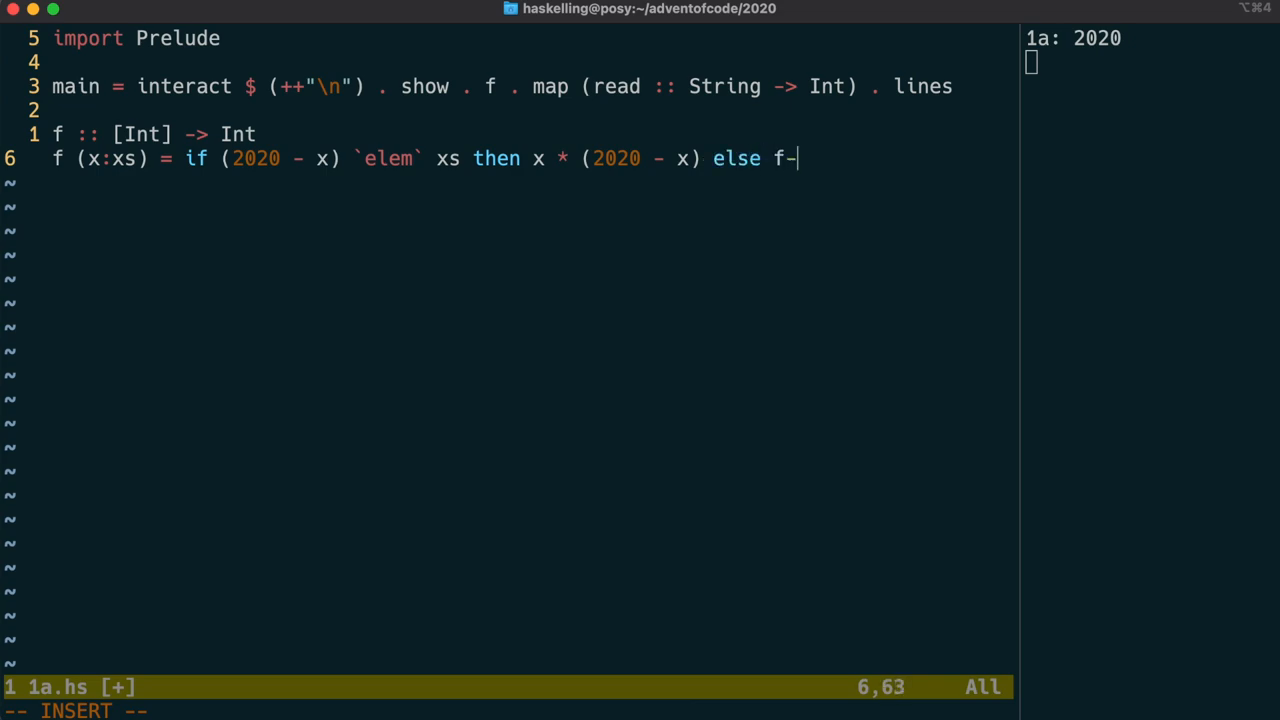
pyautogui.write('xs')
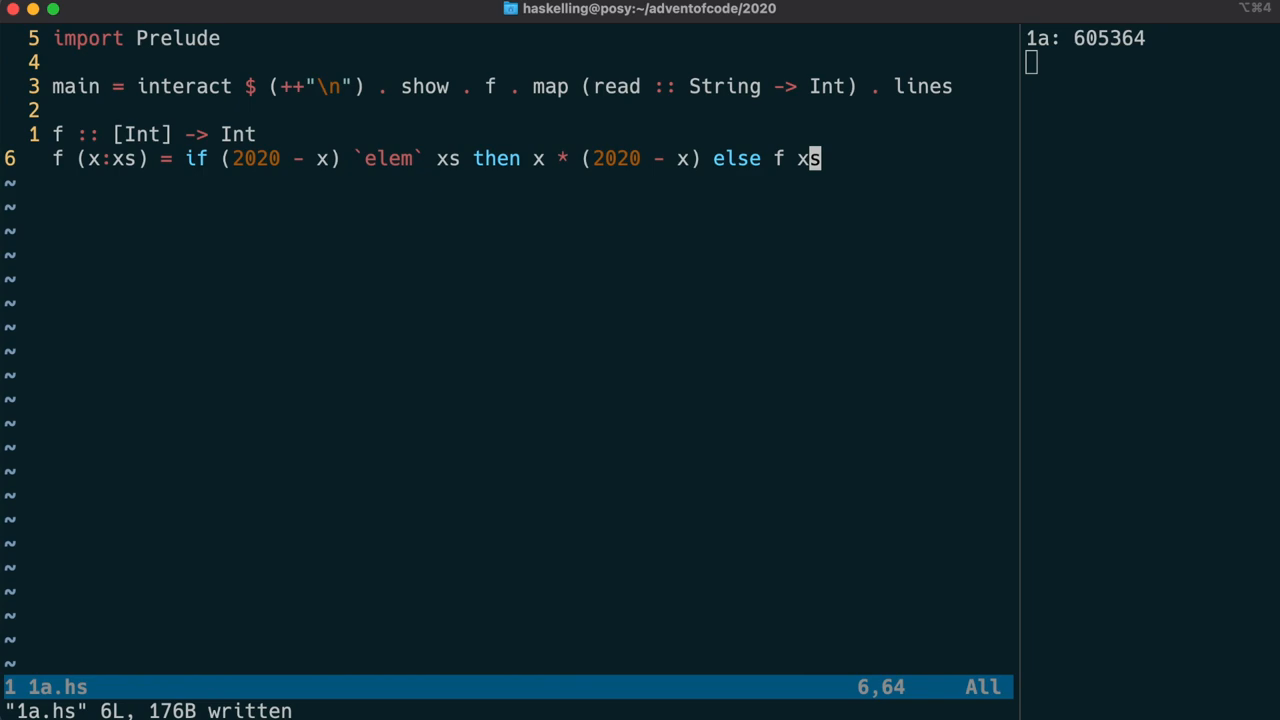
pyautogui.moveTo(702, 194)
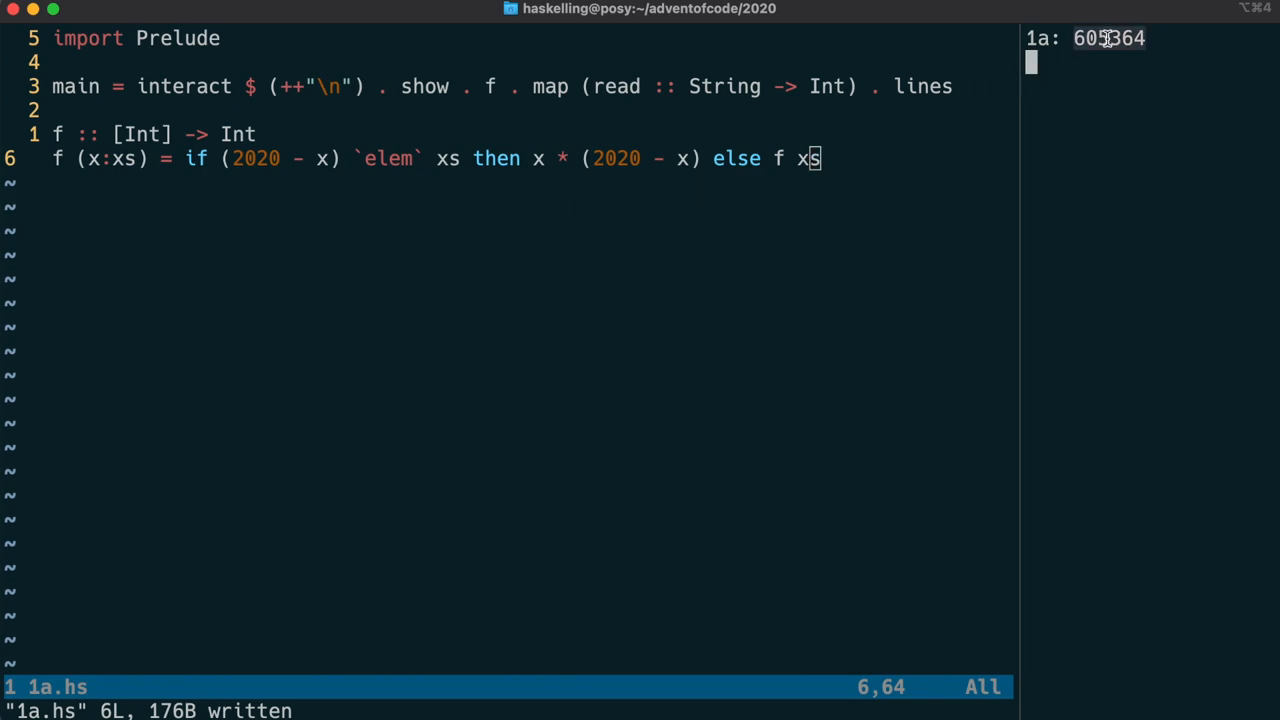
pyautogui.moveTo(1044, 76)
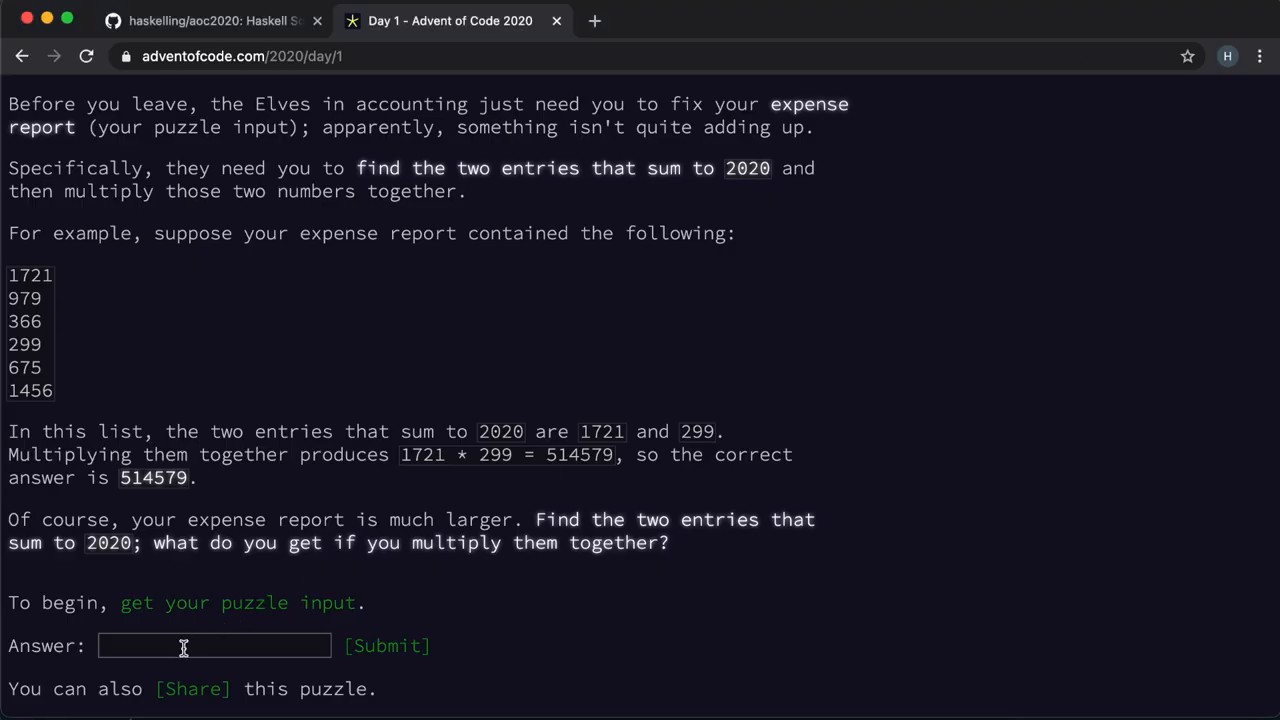
# Step: Submit 605364 as the part one answer and continue to the Part Two puzzle
pyautogui.write('605364')
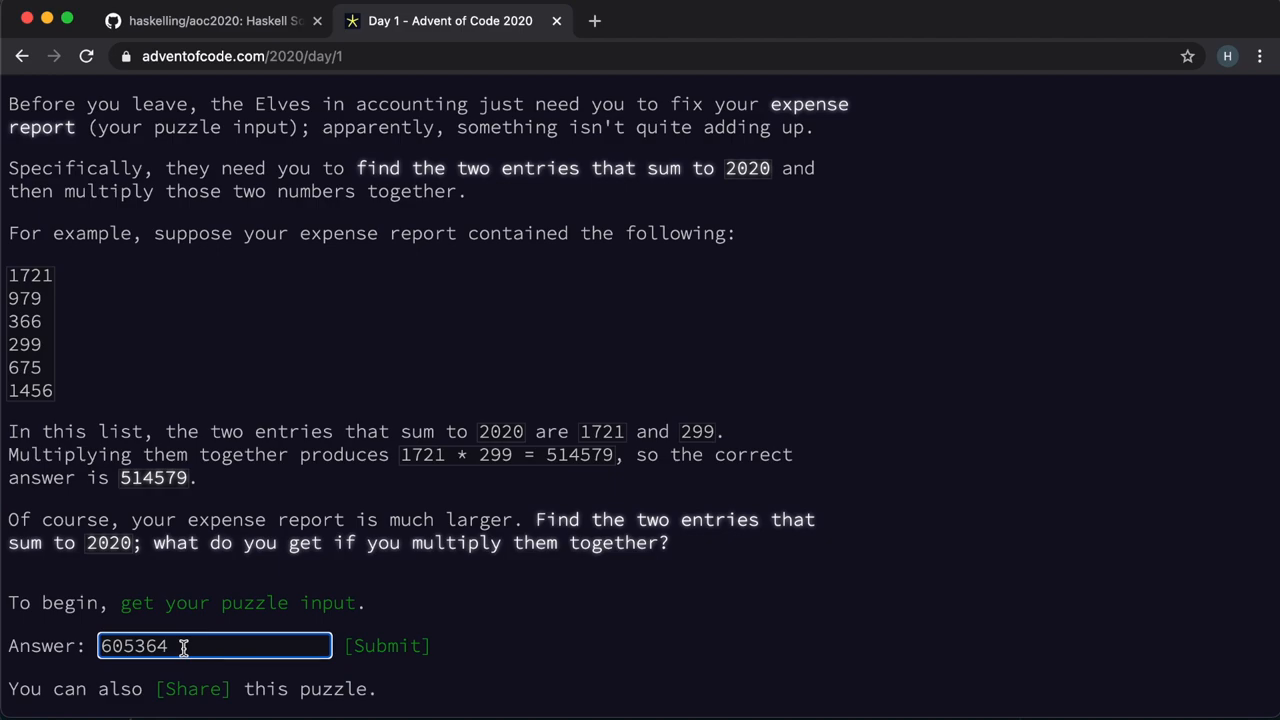
pyautogui.click(386, 644)
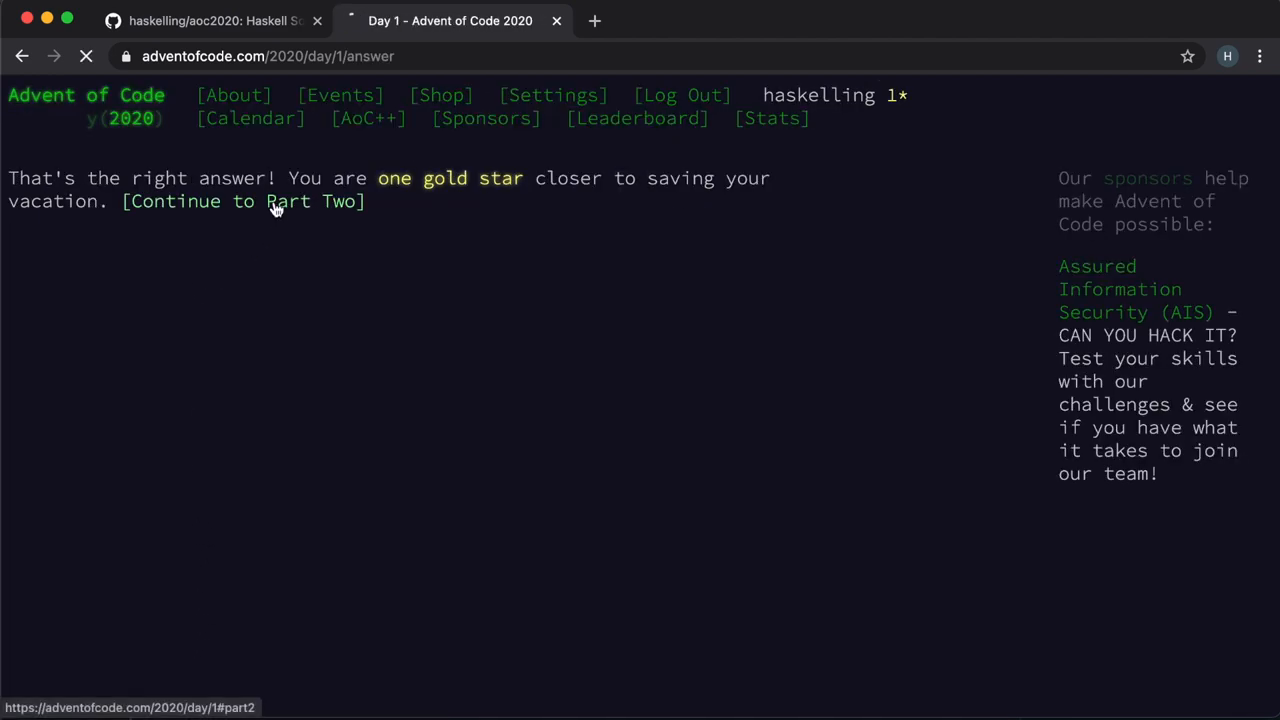
pyautogui.click(232, 200)
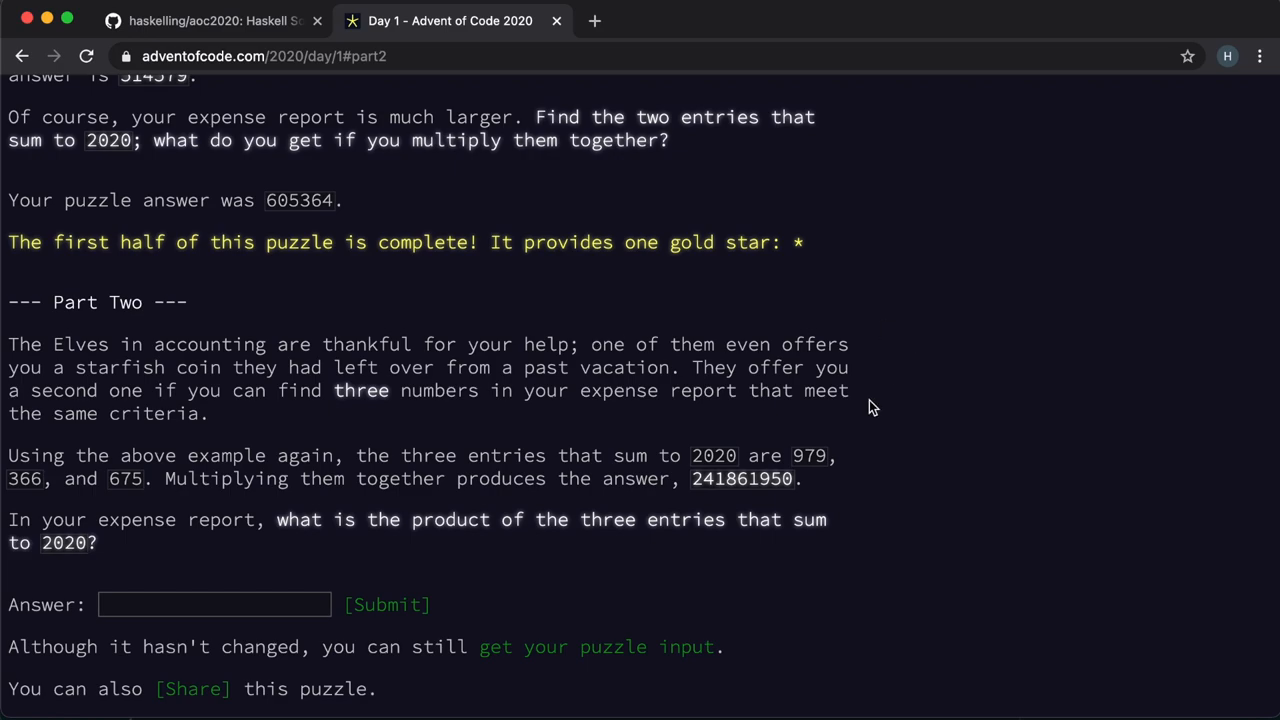
pyautogui.moveTo(664, 376)
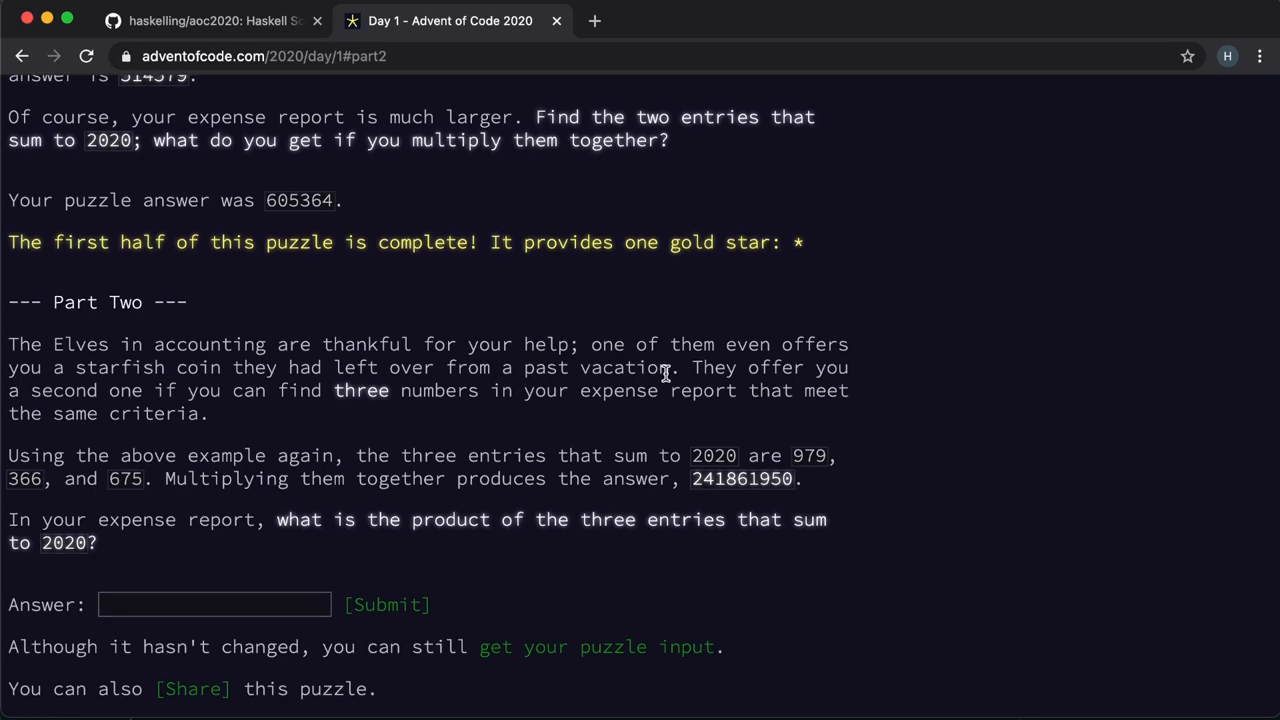
pyautogui.moveTo(308, 424)
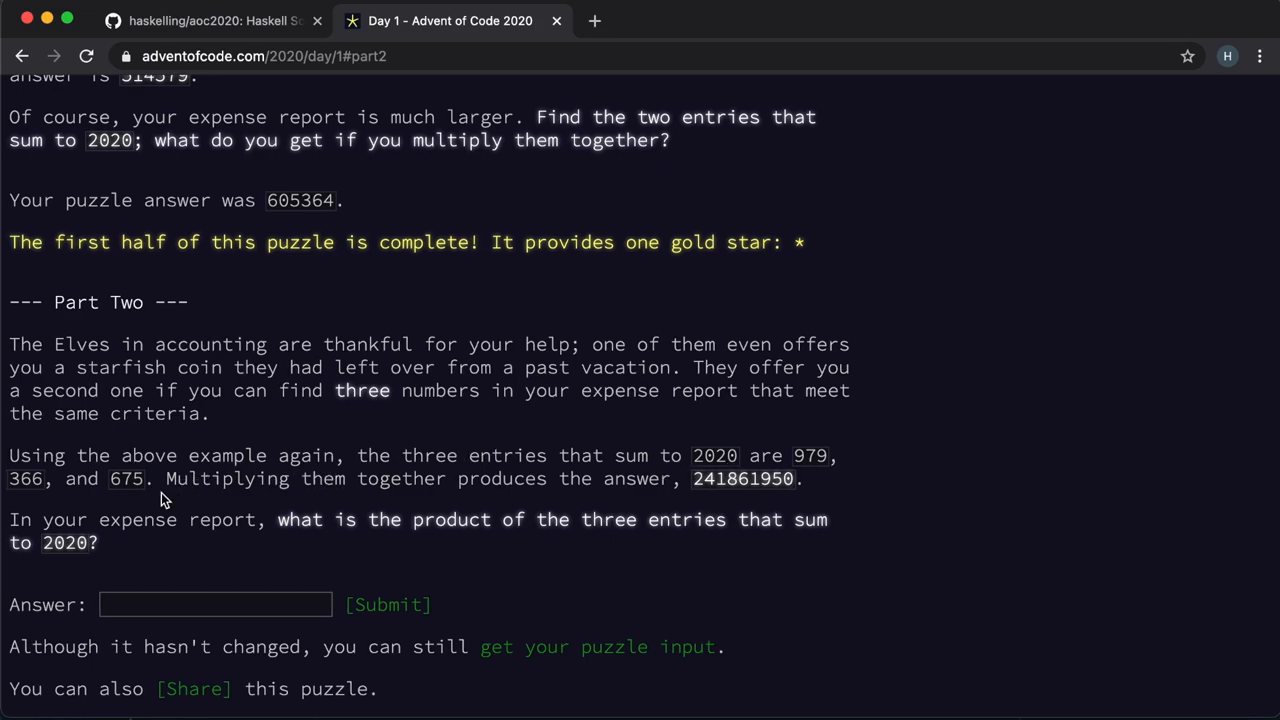
pyautogui.scroll(-3)
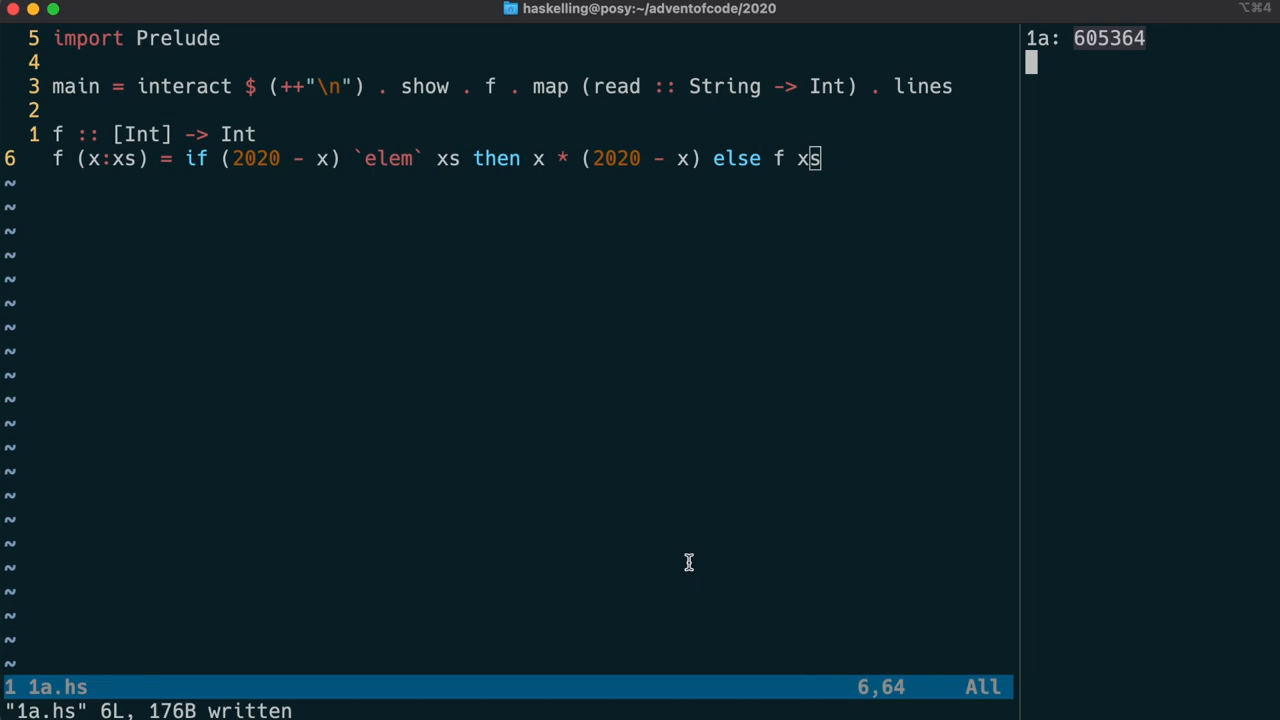
pyautogui.moveTo(676, 504)
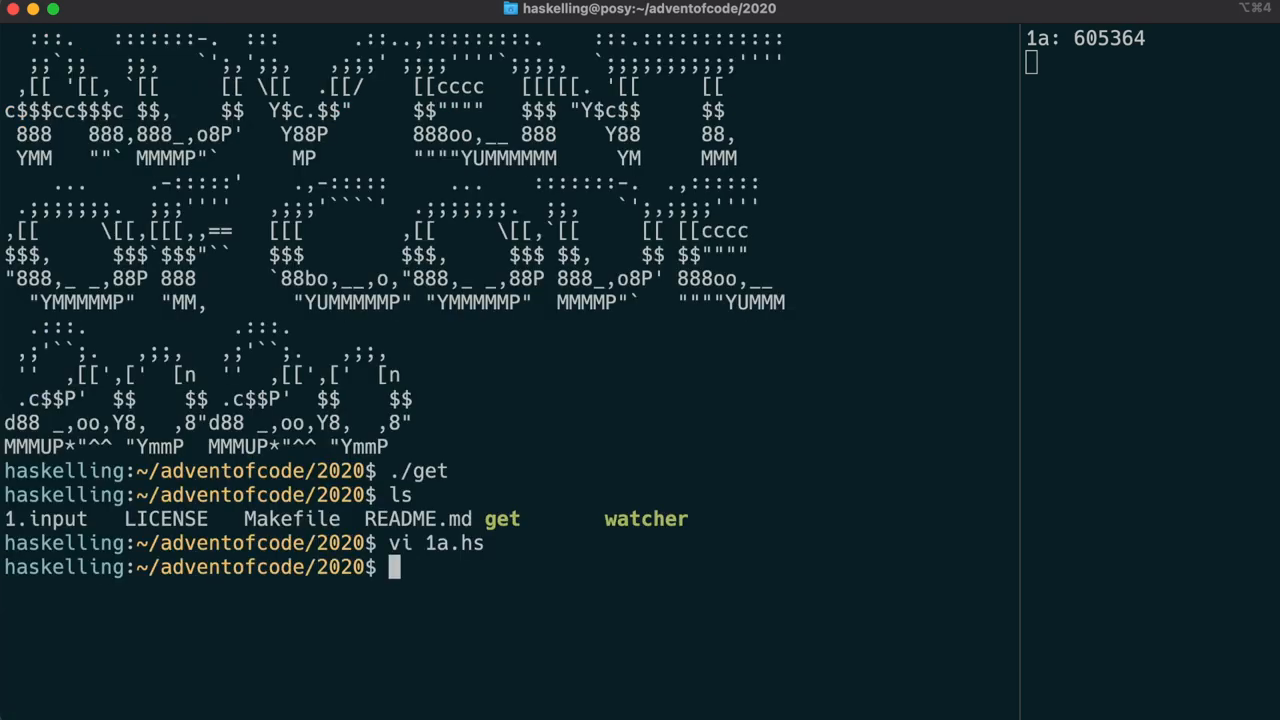
# Step: Copy 1a.hs to 1b.hs with cp in the shell
pyautogui.write('cp 1a.hs')
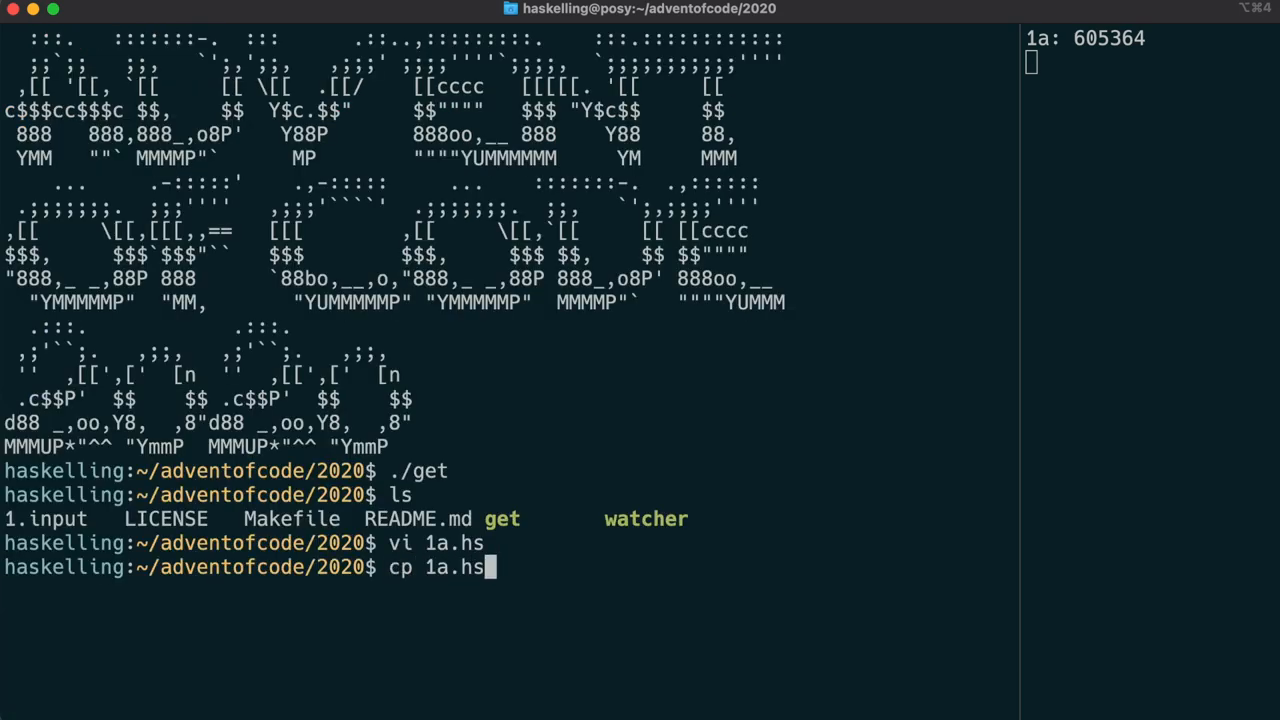
pyautogui.write('1b.hs')
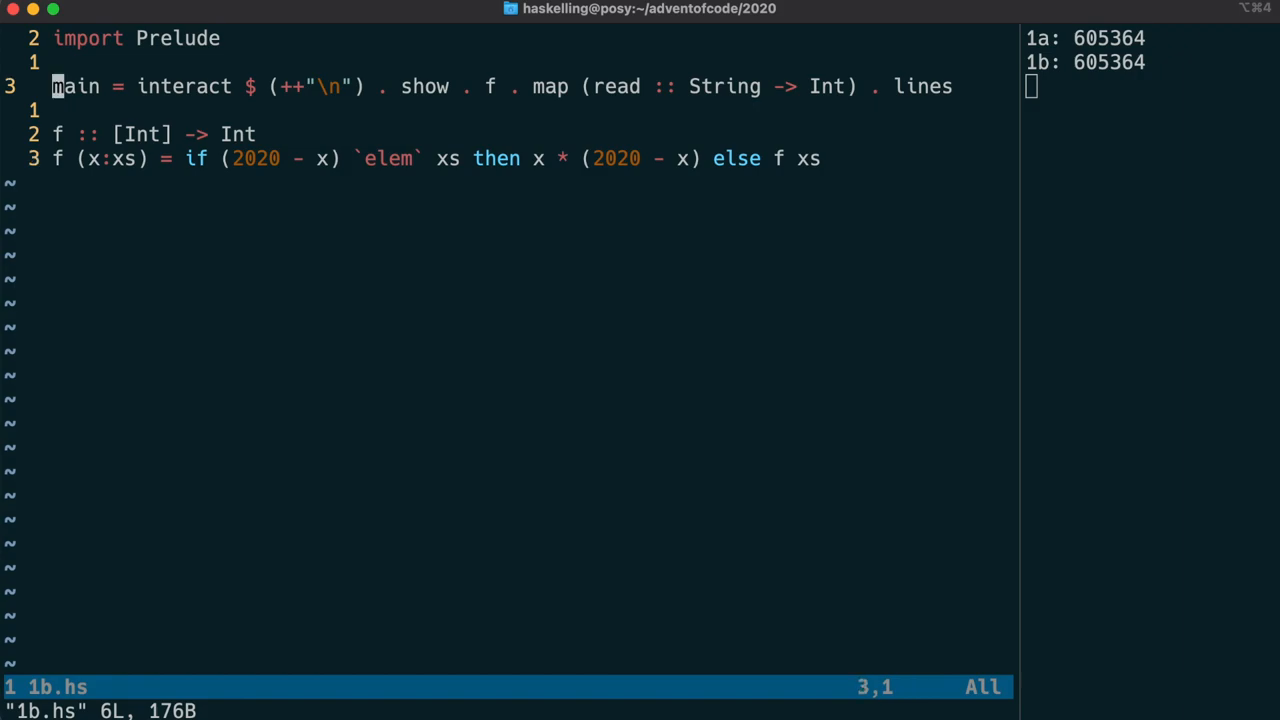
# Step: Make main call f', add an f' signature, and start the f' (x:xs) equation
pyautogui.write("'")
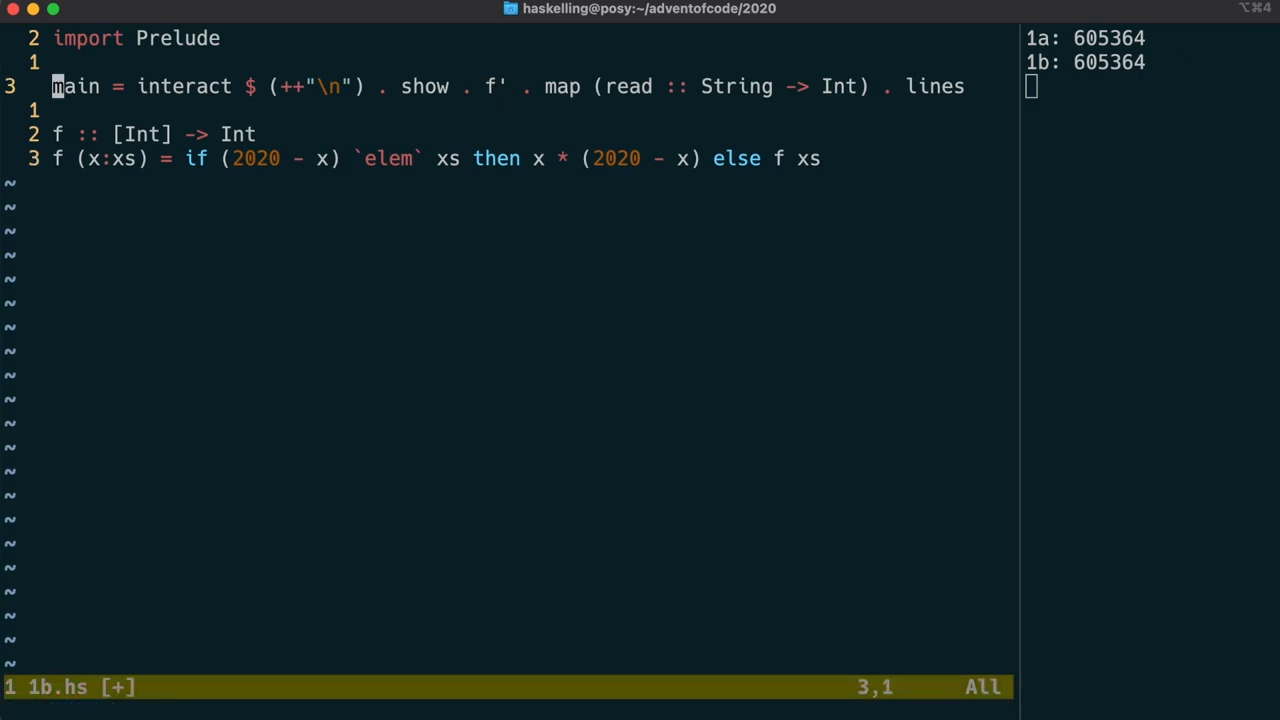
pyautogui.write("f'-")
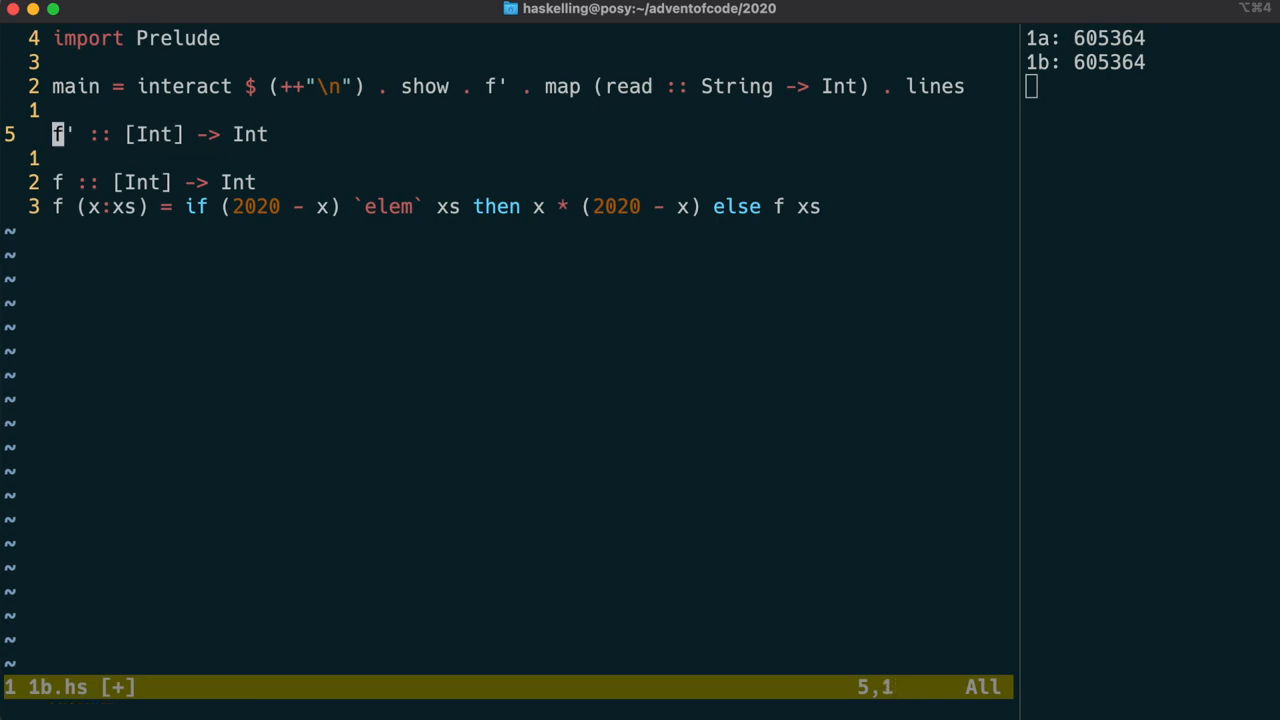
pyautogui.write("f'-")
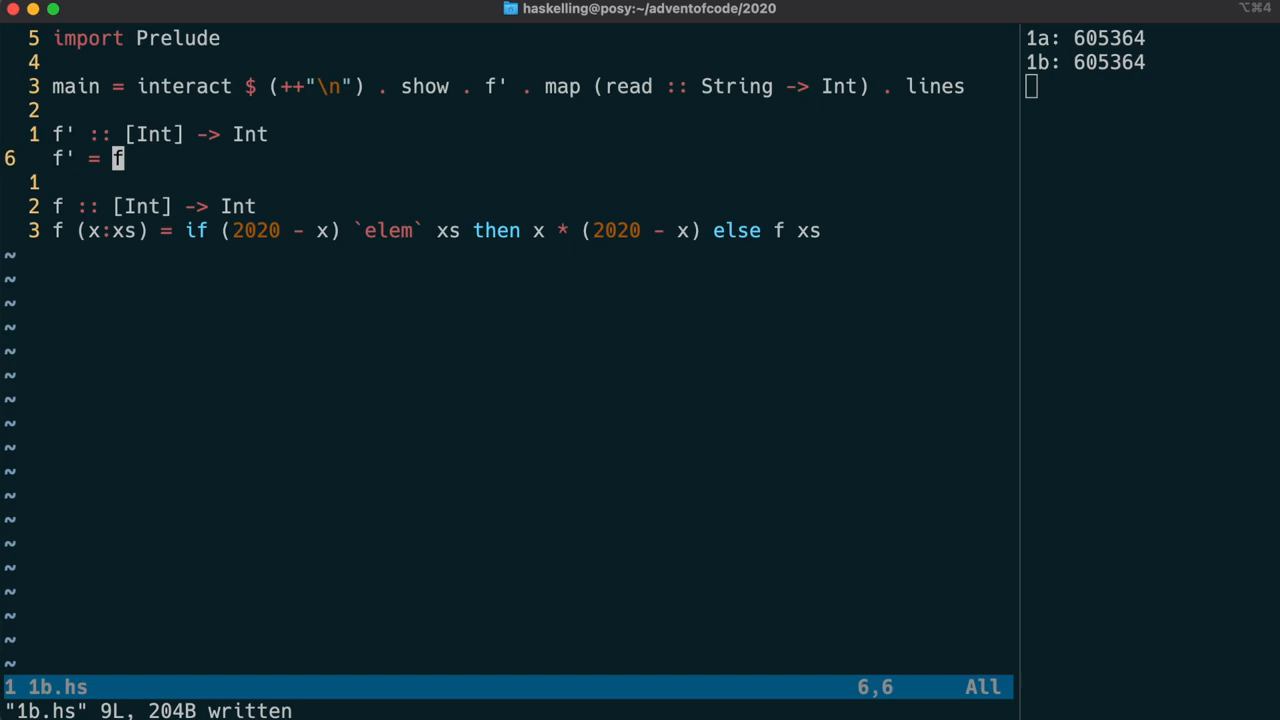
pyautogui.write('(x:')
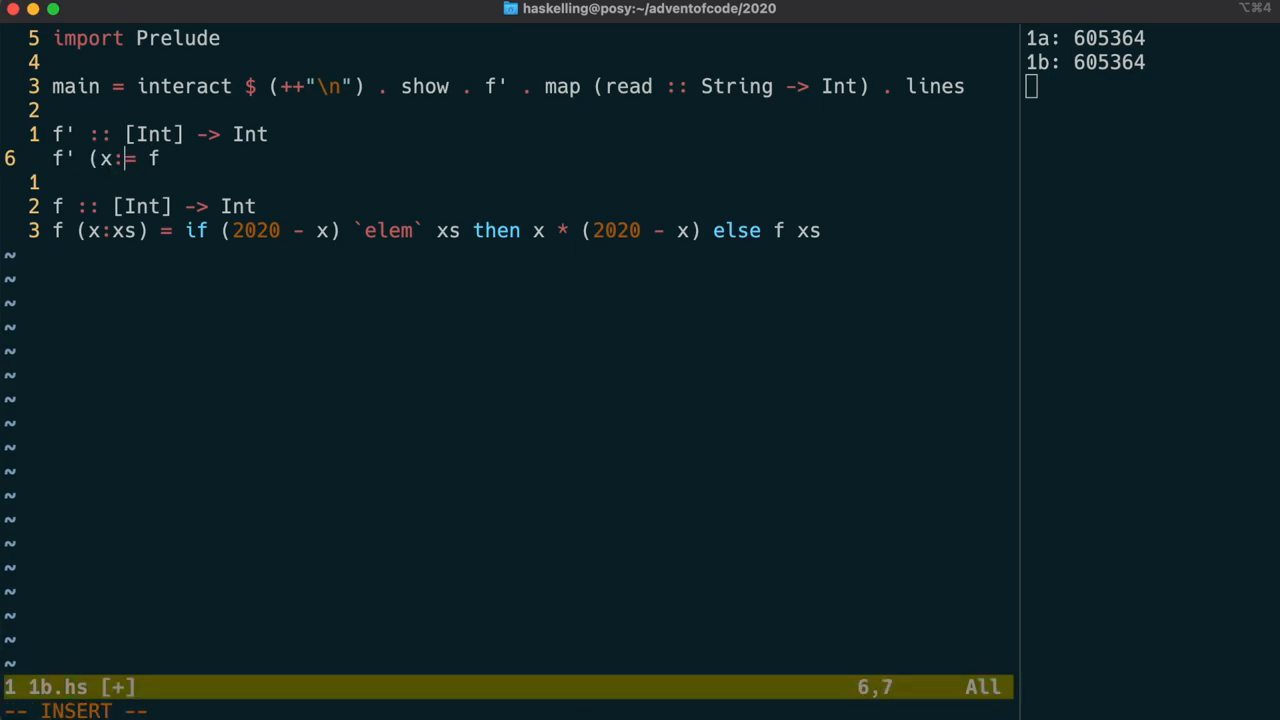
pyautogui.write('xs)')
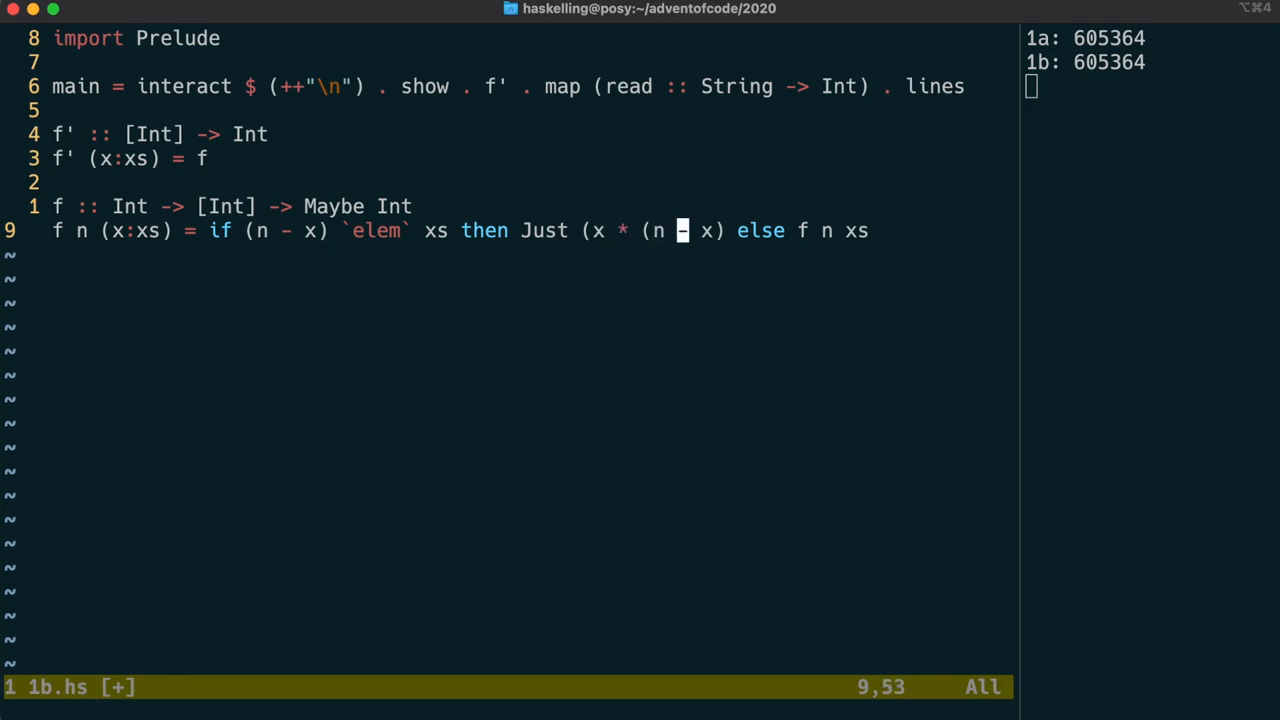
# Step: Add the f _ [] = Nothing equation and put Maybe Int in the signatures of f and f'
pyautogui.write(')')
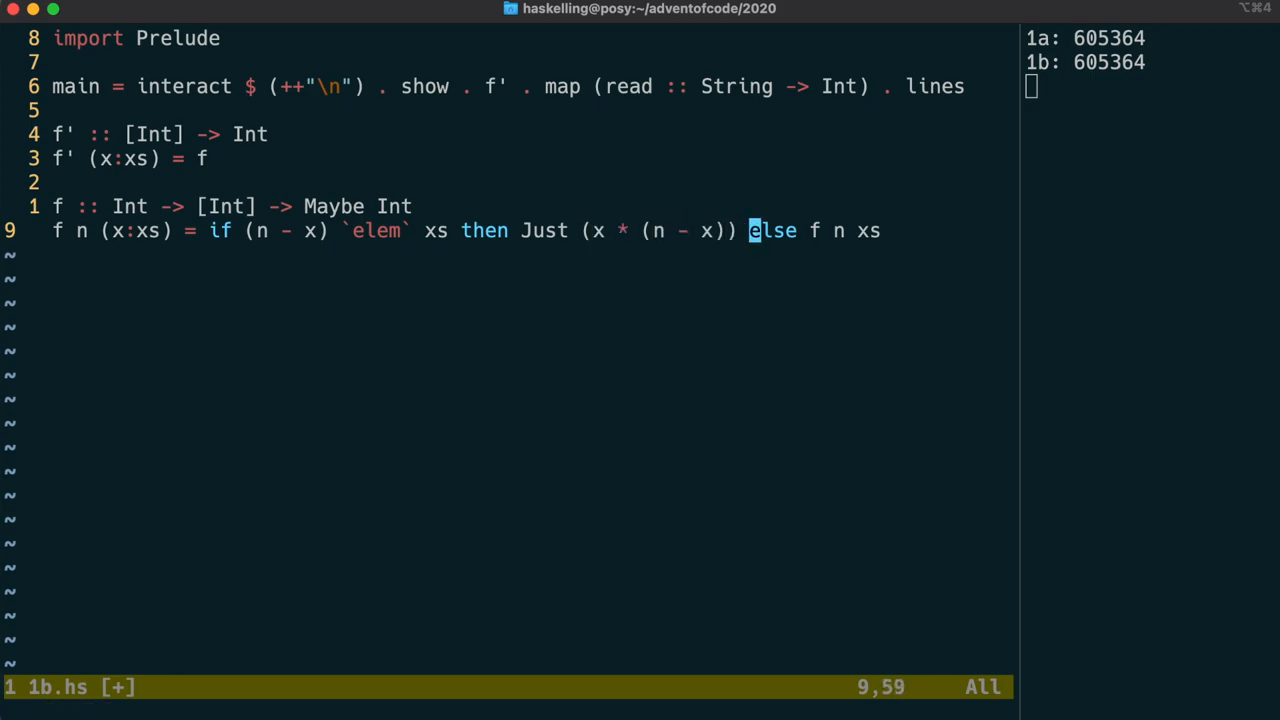
pyautogui.write('f _ [] =-')
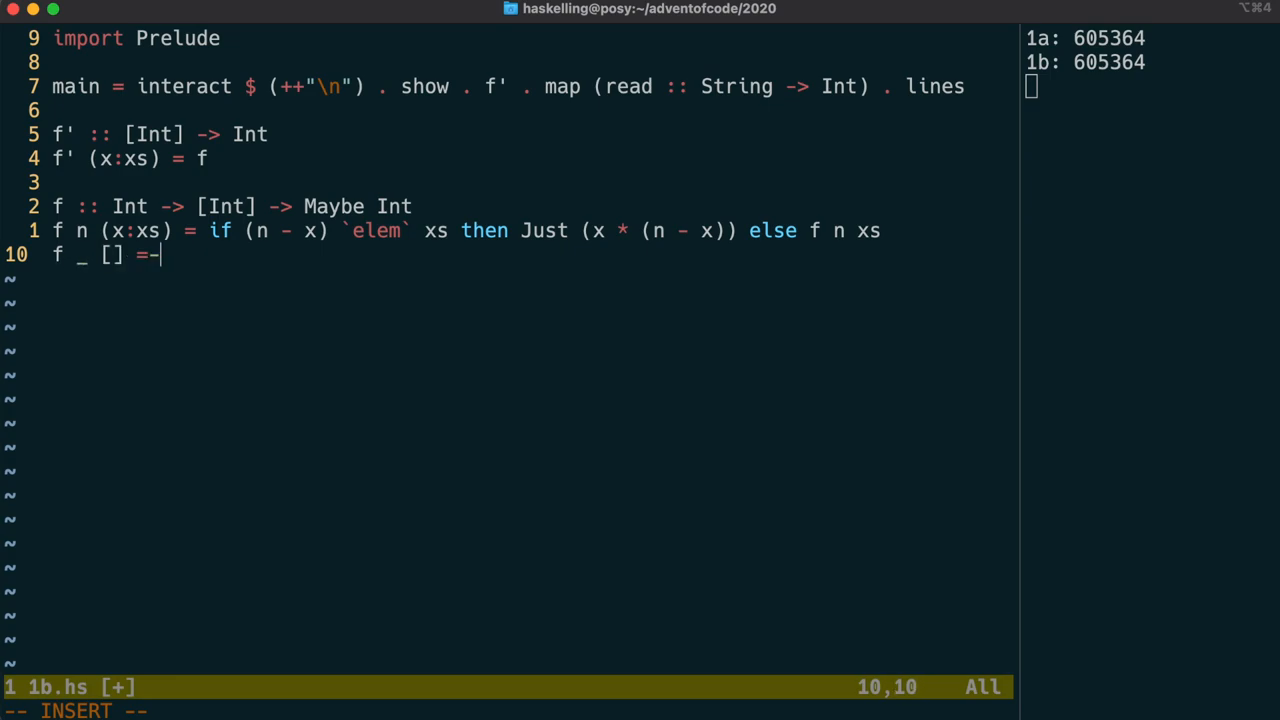
pyautogui.write('Not')
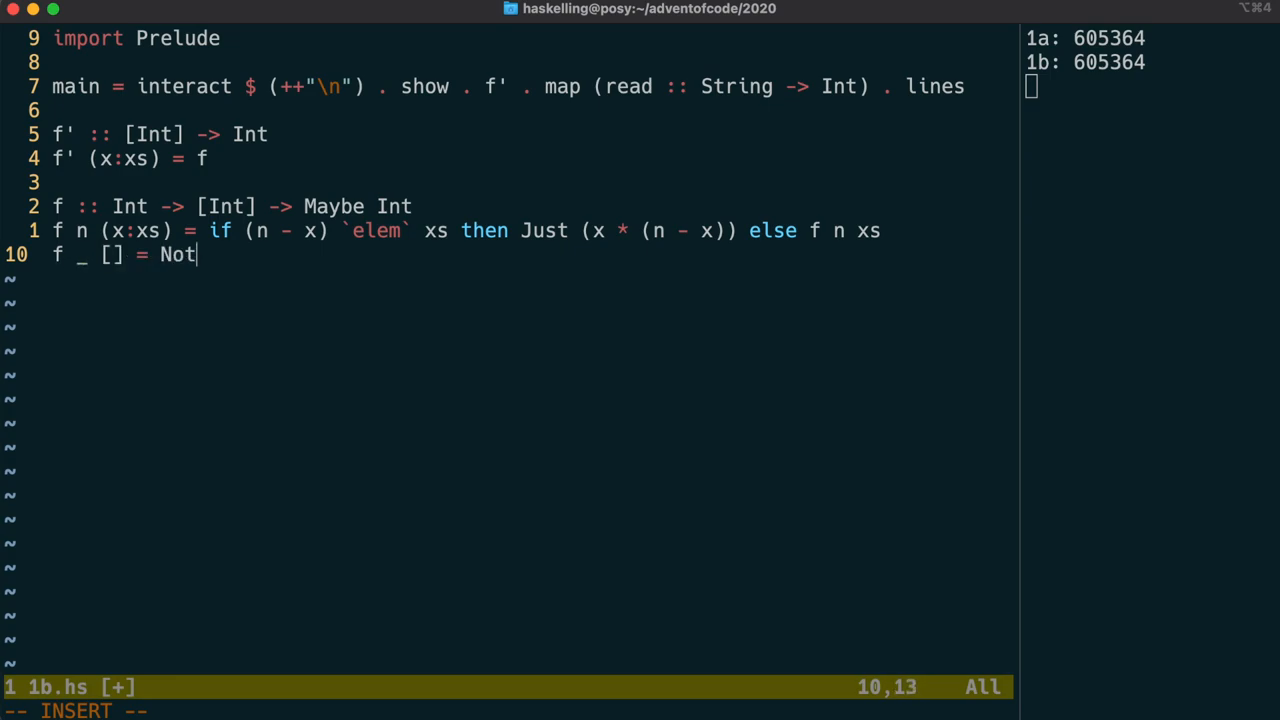
pyautogui.write('hing')
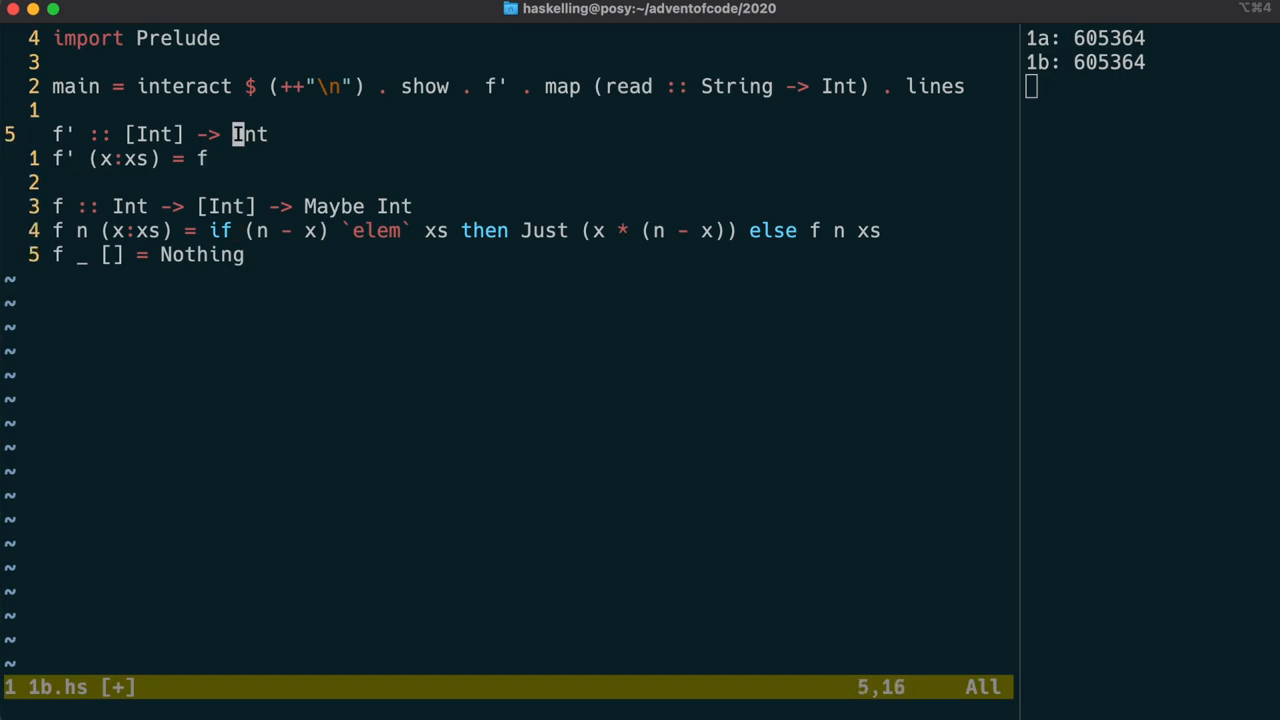
pyautogui.write('Maybe')
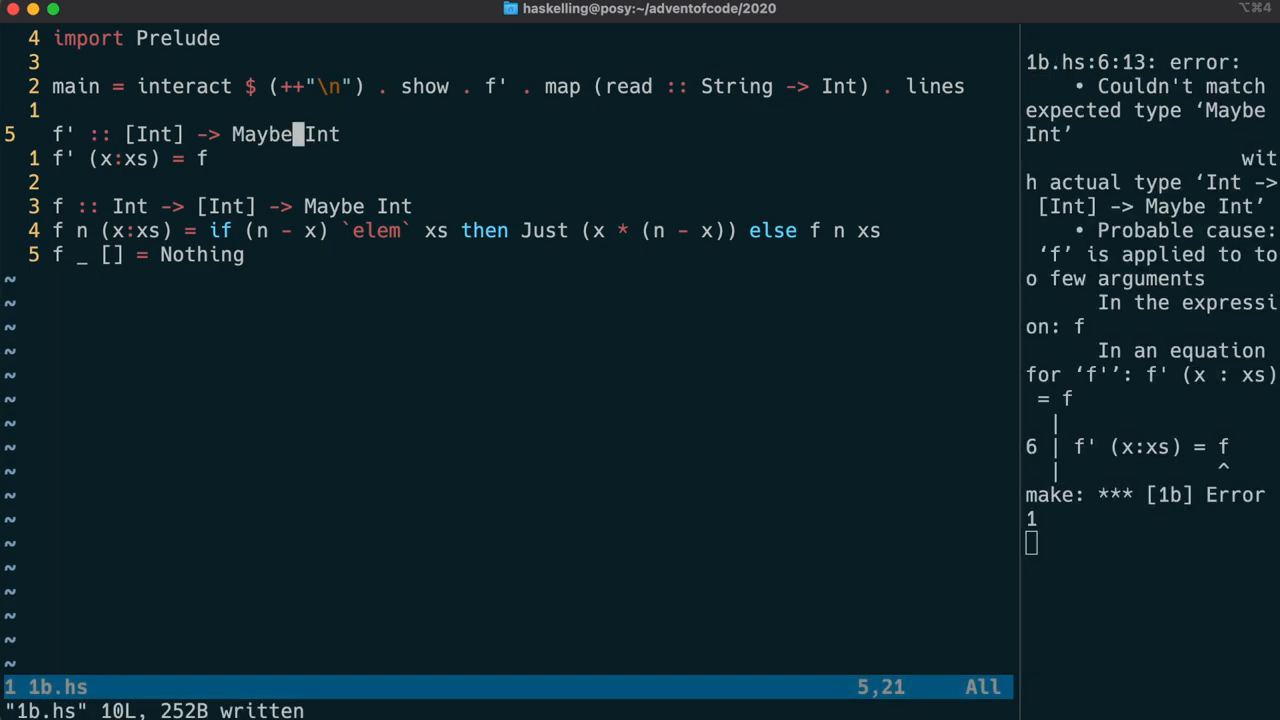
# Step: Define f' (x:xs) = f (2020 - x) xs and save to rebuild
pyautogui.write('x')
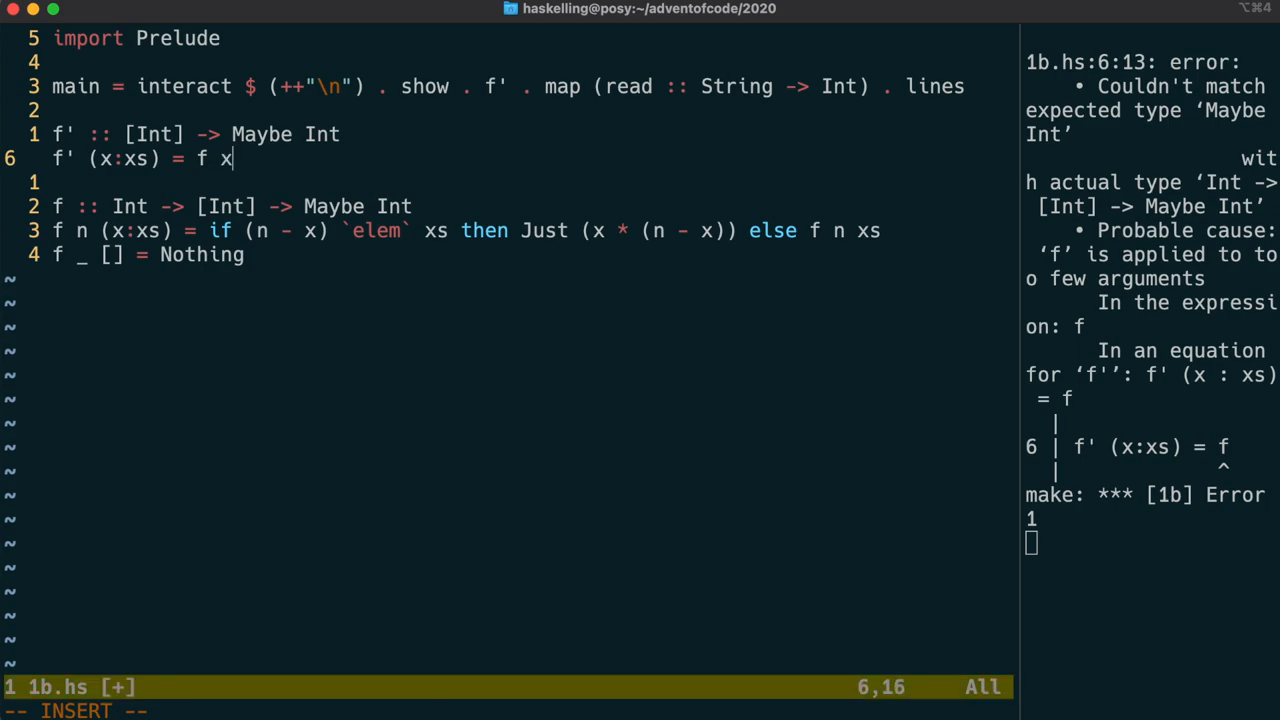
pyautogui.write('(x:xs)')
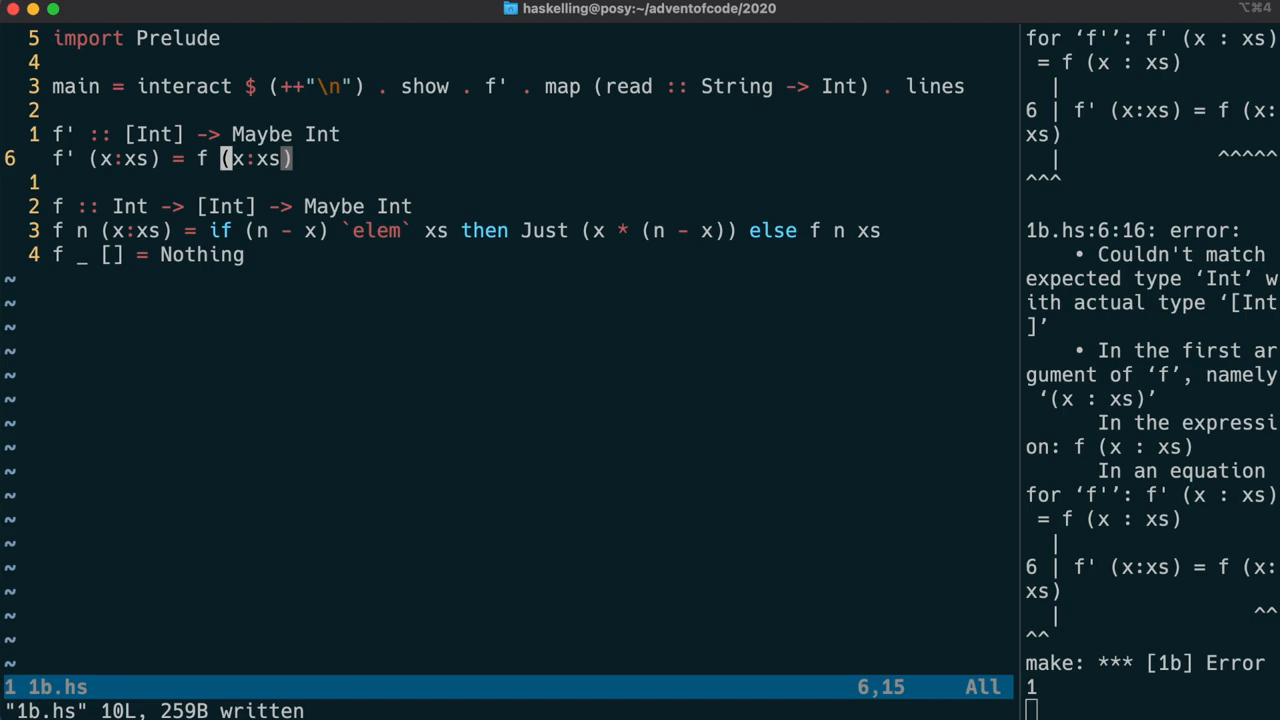
pyautogui.write('2020 - x)')
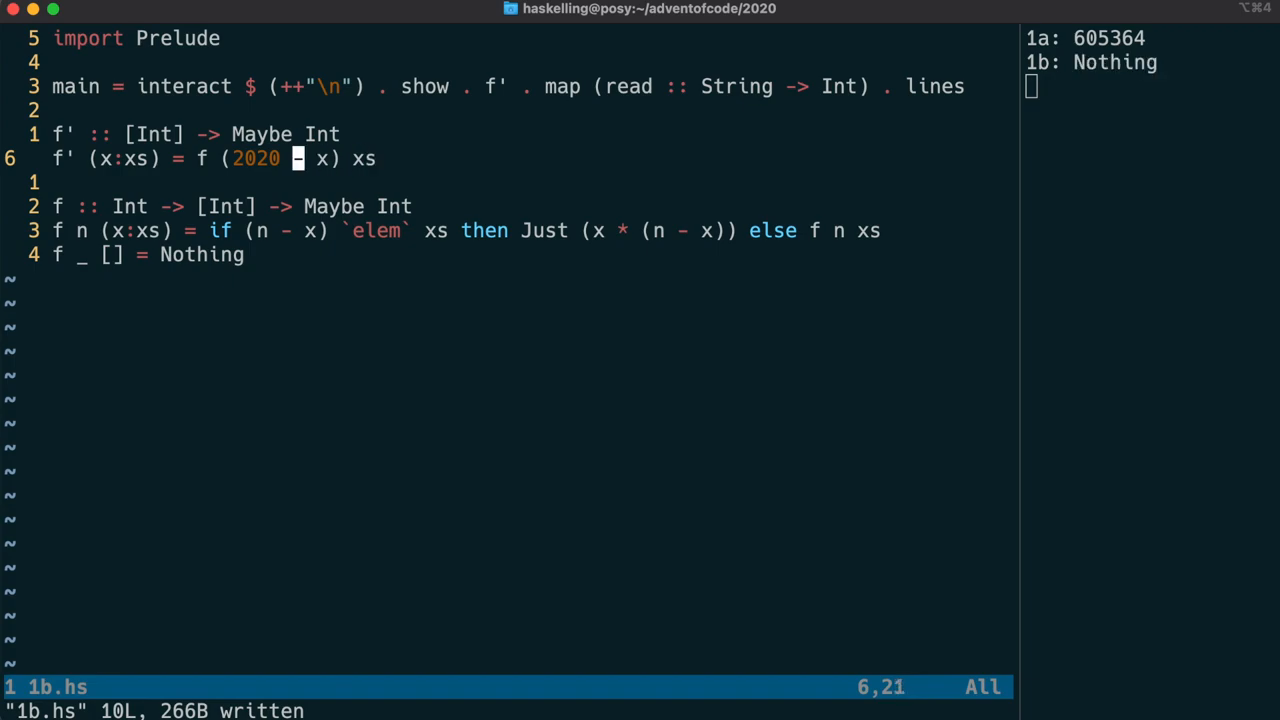
# Step: Rewrite f' as case f (2020 - x) xs of with Nothing -> f' xs and Just y -> y * x
pyautogui.write('case')
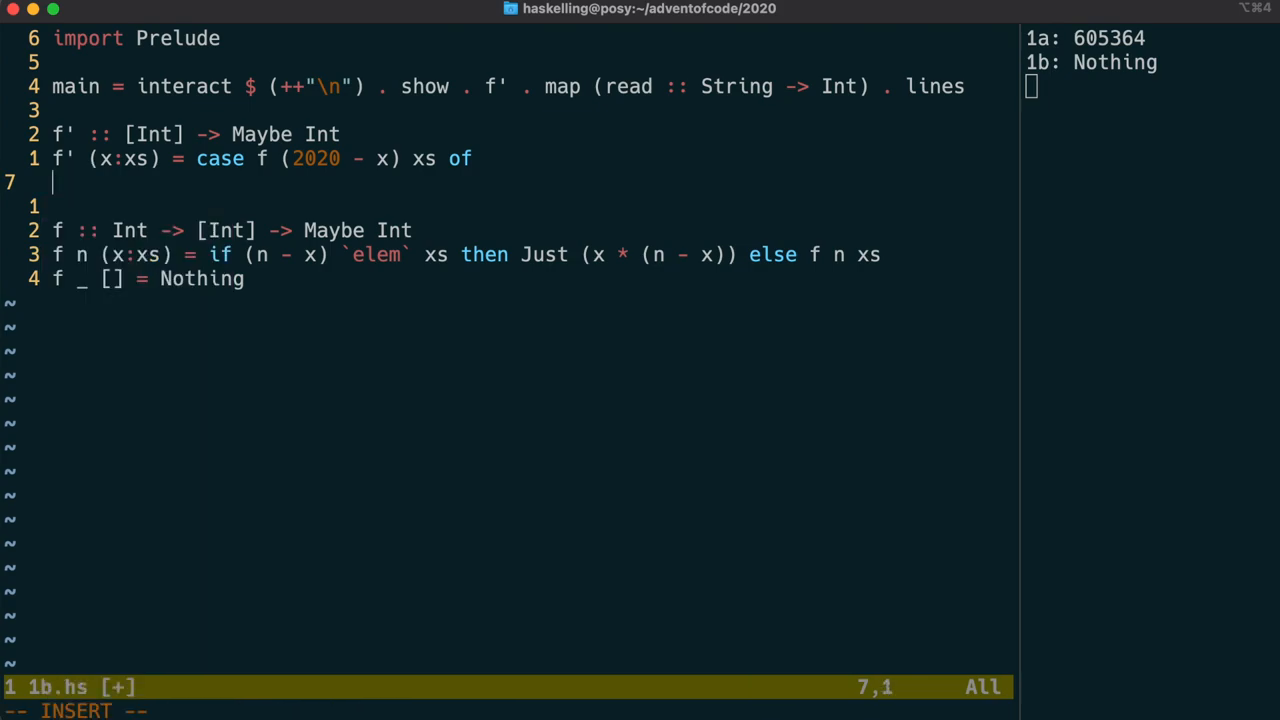
pyautogui.write('--------------')
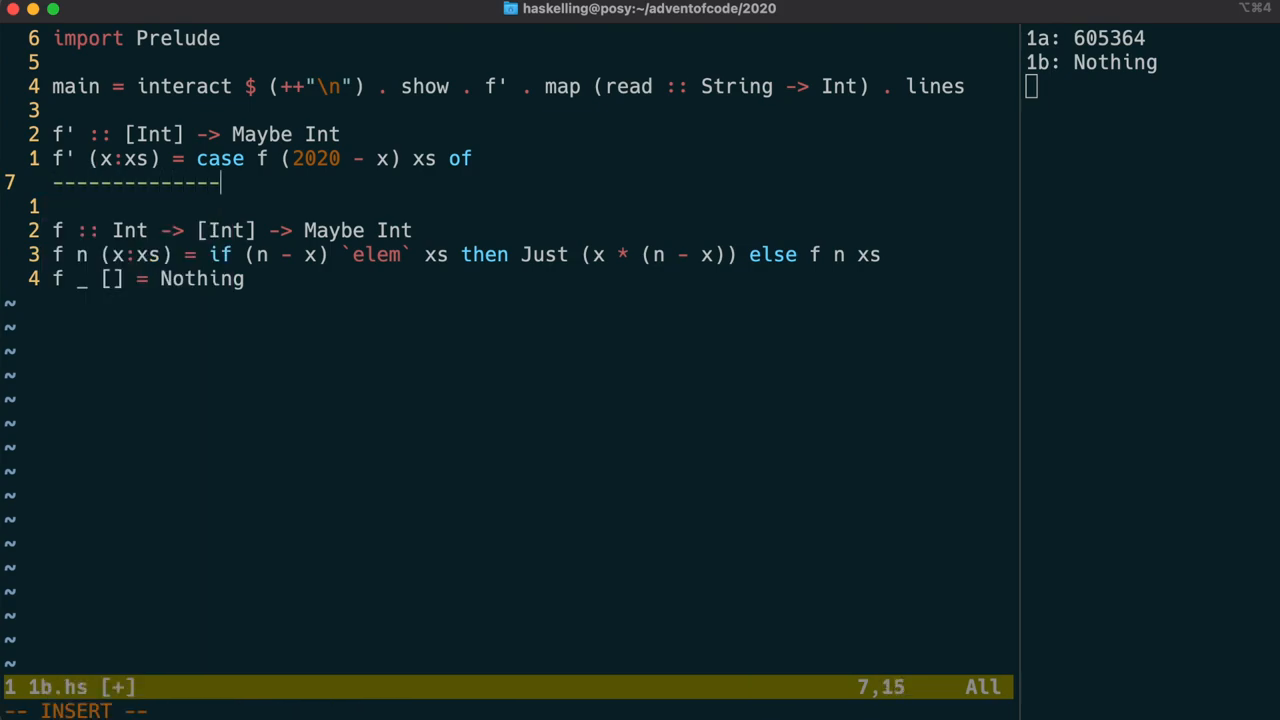
pyautogui.write('Nothin g-')
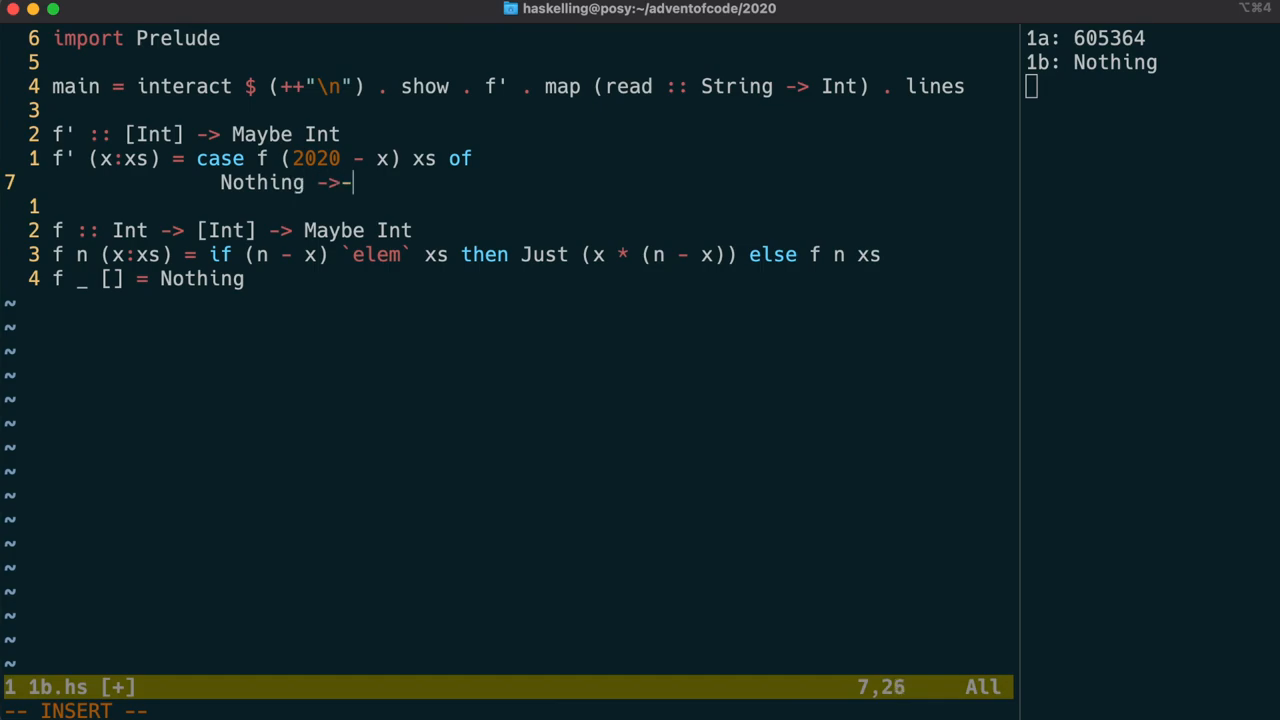
pyautogui.write("f'")
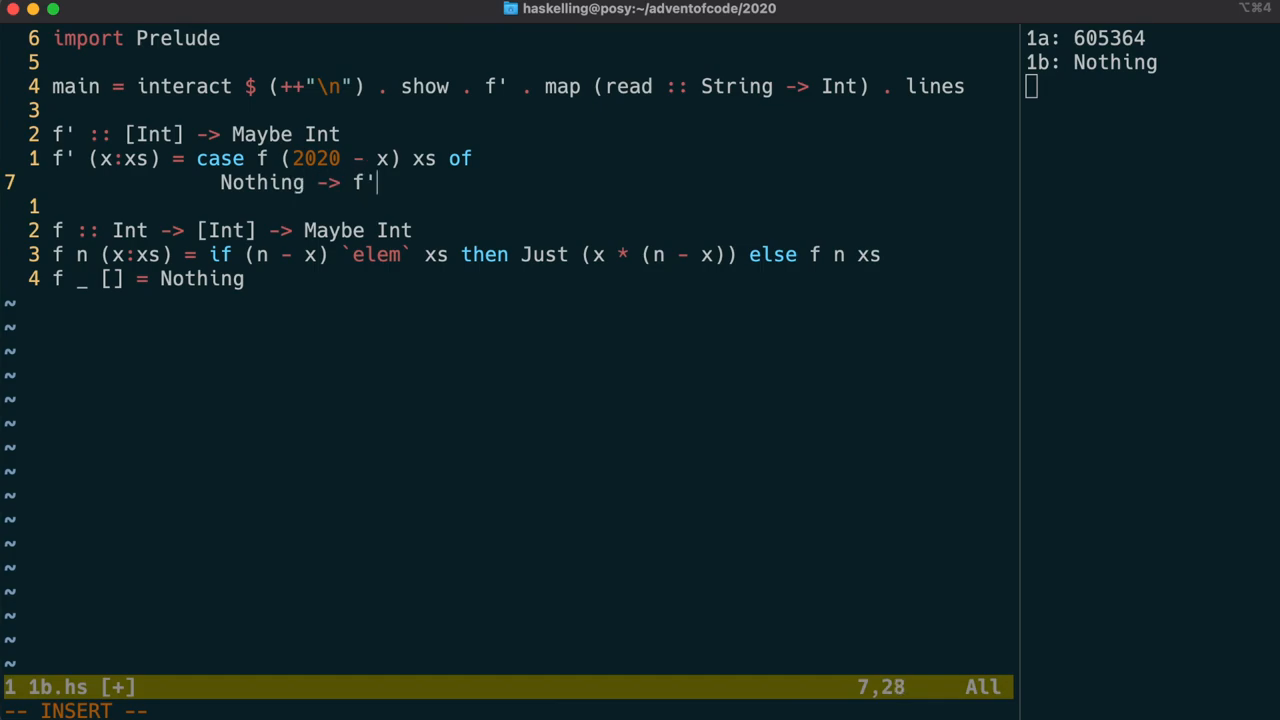
pyautogui.write('xs')
pyautogui.write('Just y -')
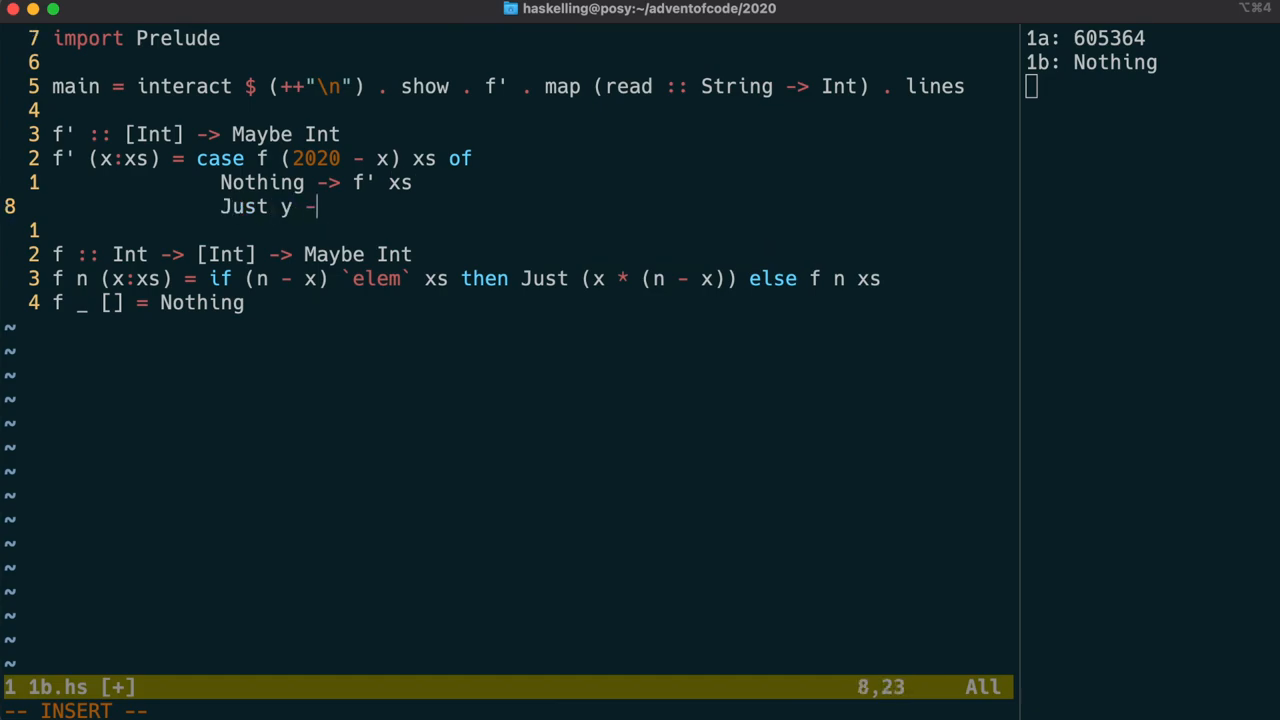
pyautogui.write('>-')
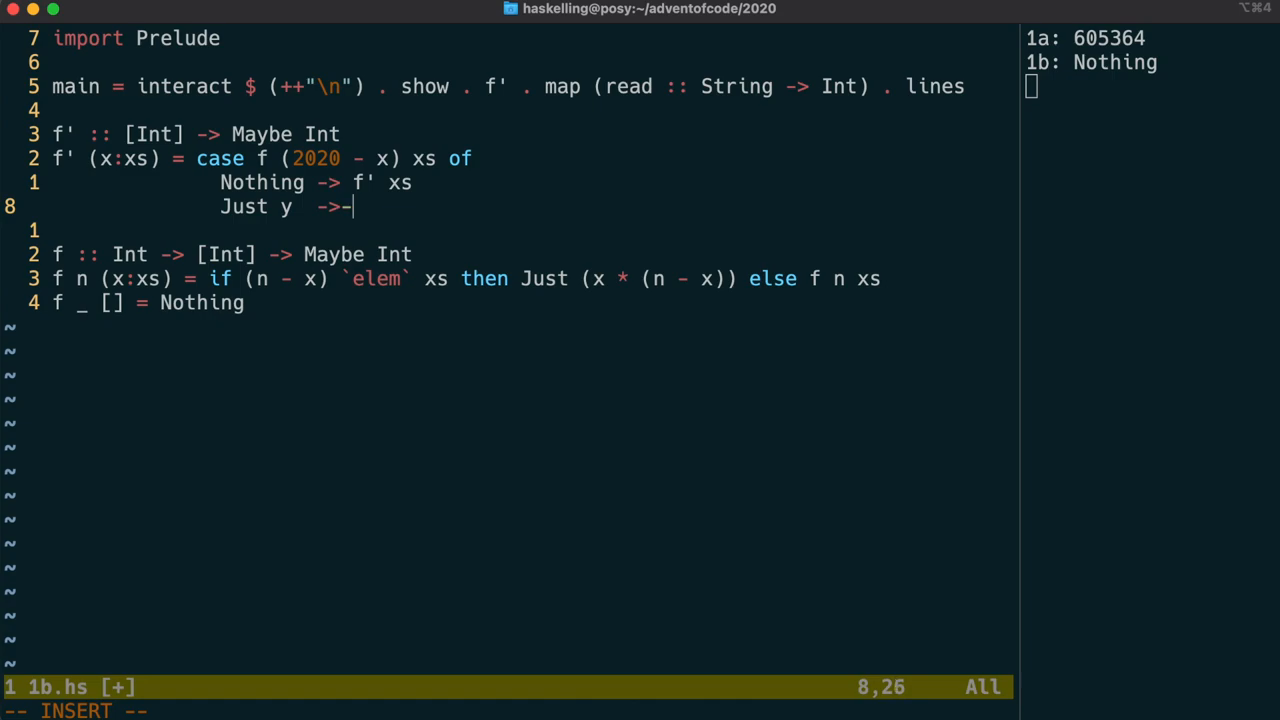
pyautogui.write('y *')
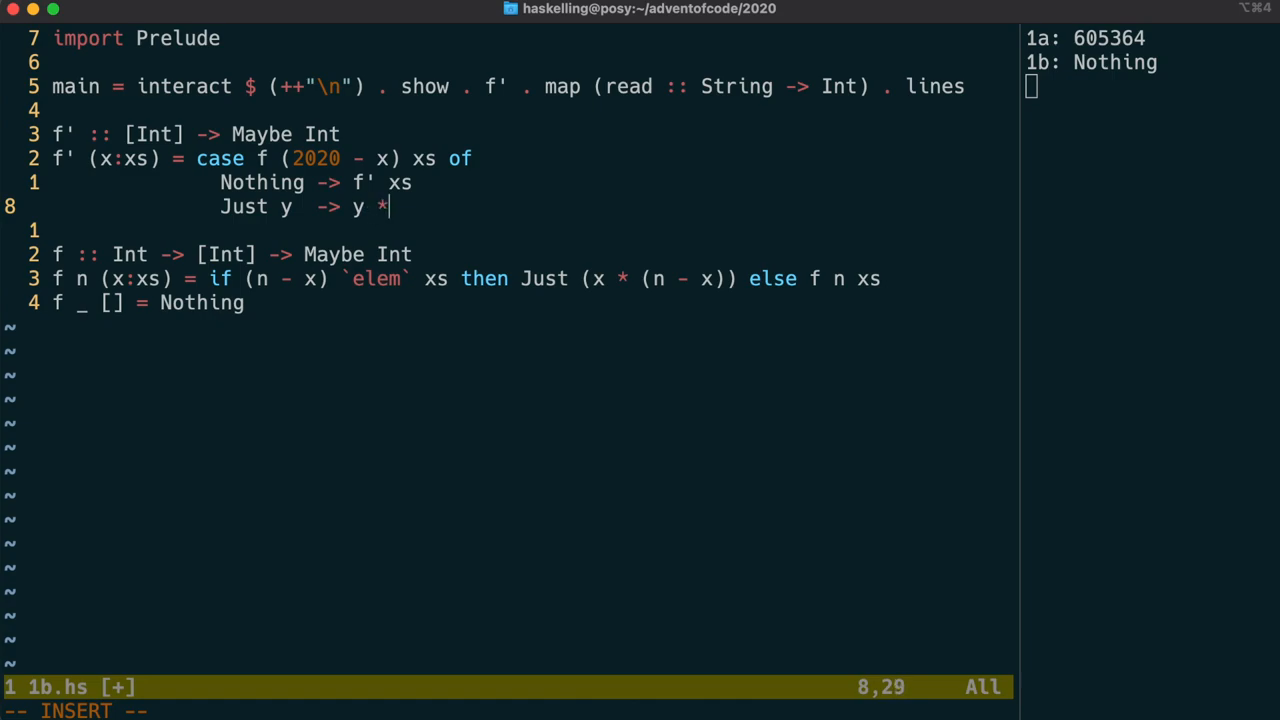
pyautogui.write('-')
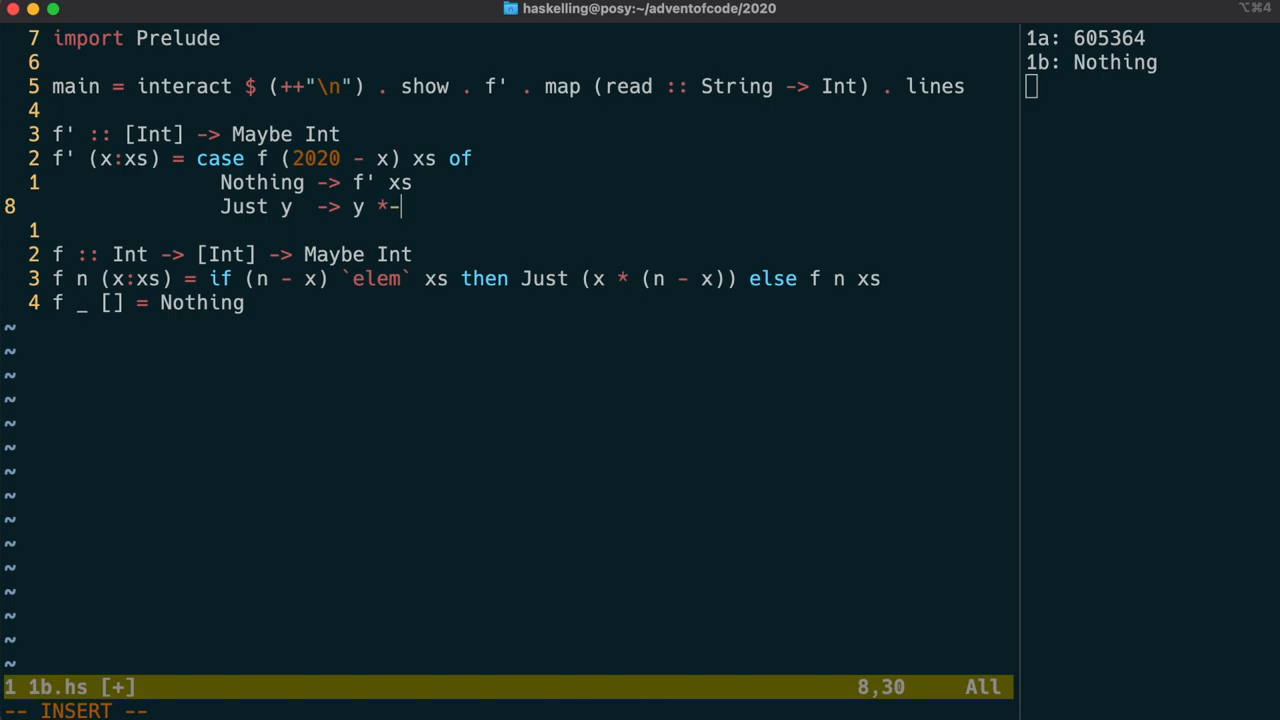
pyautogui.write('x')
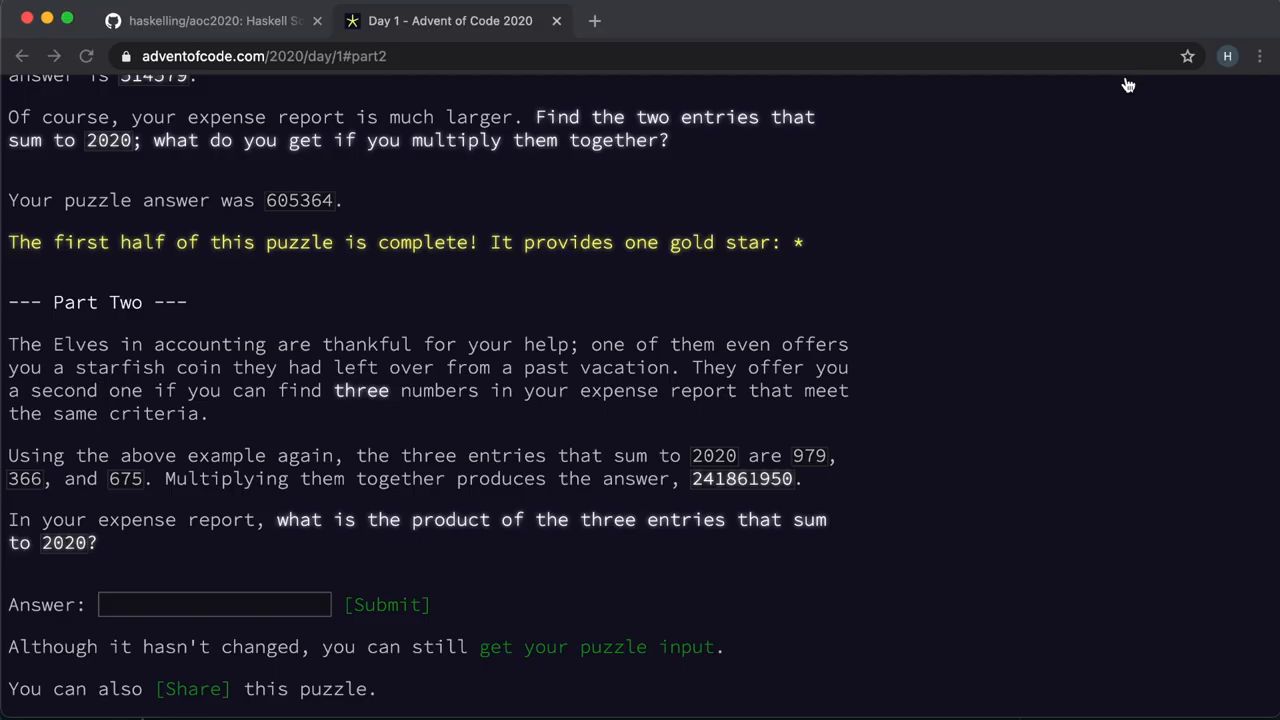
# Step: Submit 128397680 as the Part Two answer
pyautogui.write('128397680')
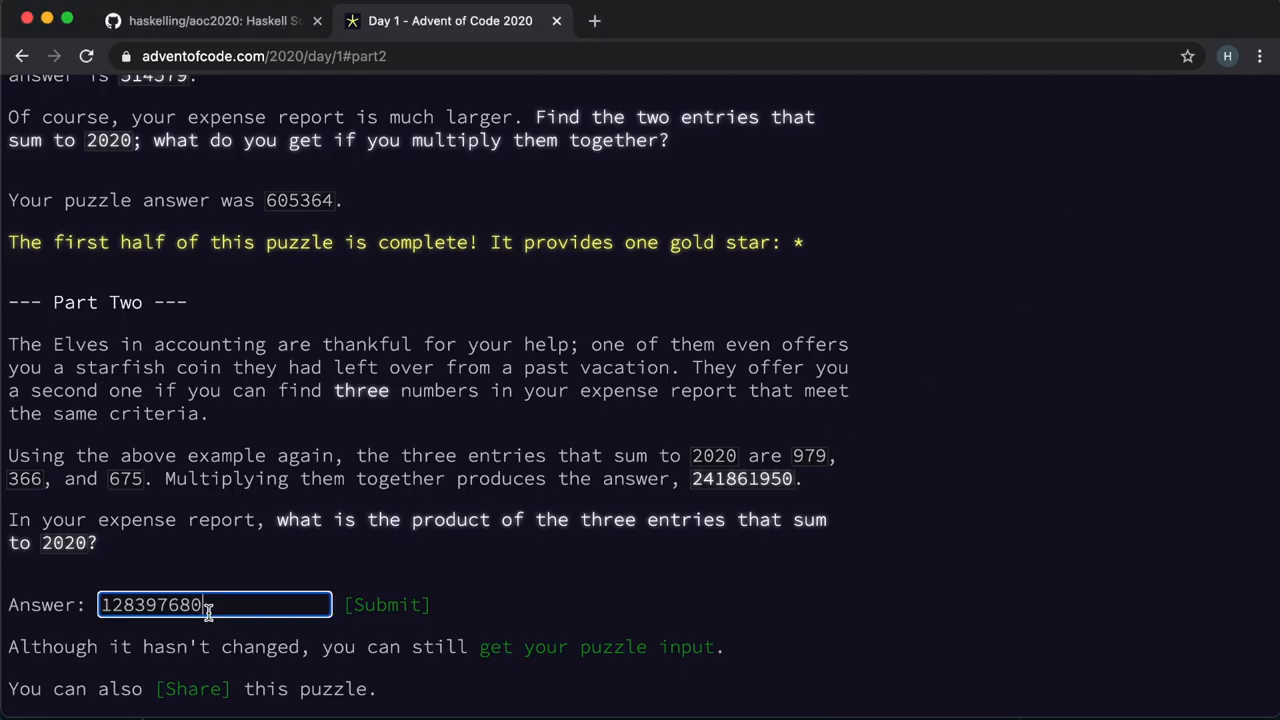
pyautogui.click(386, 604)
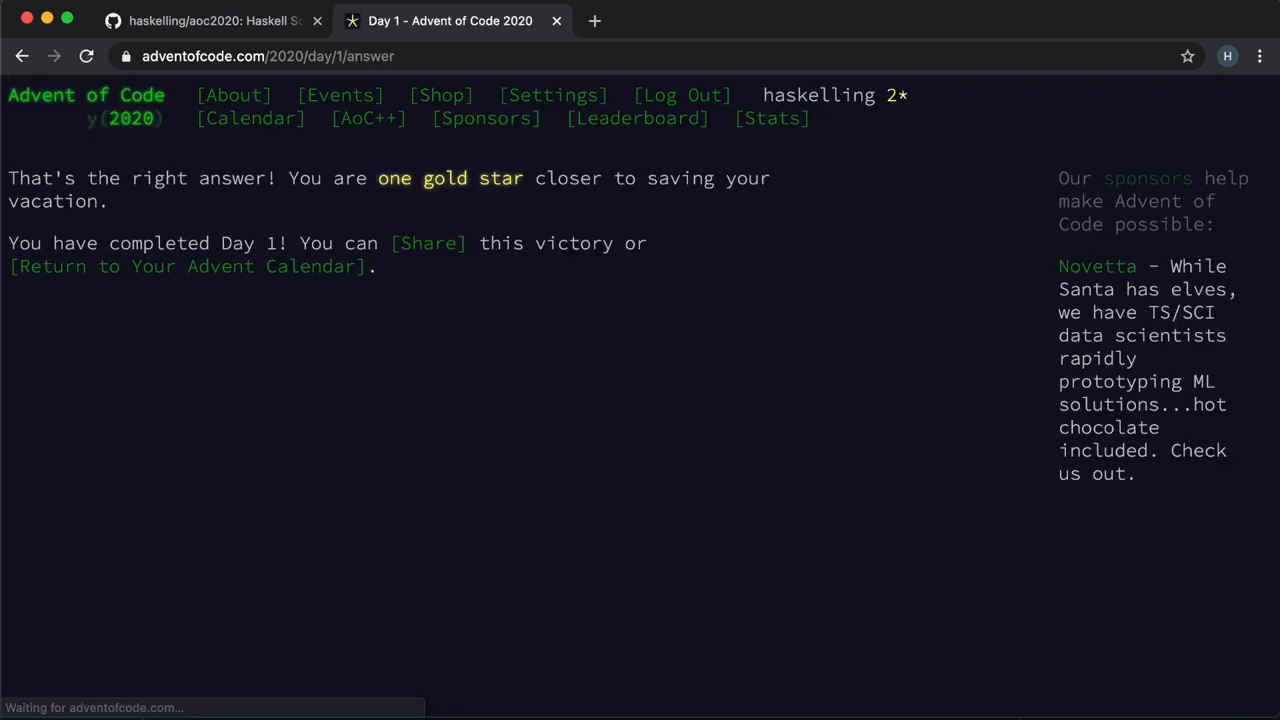